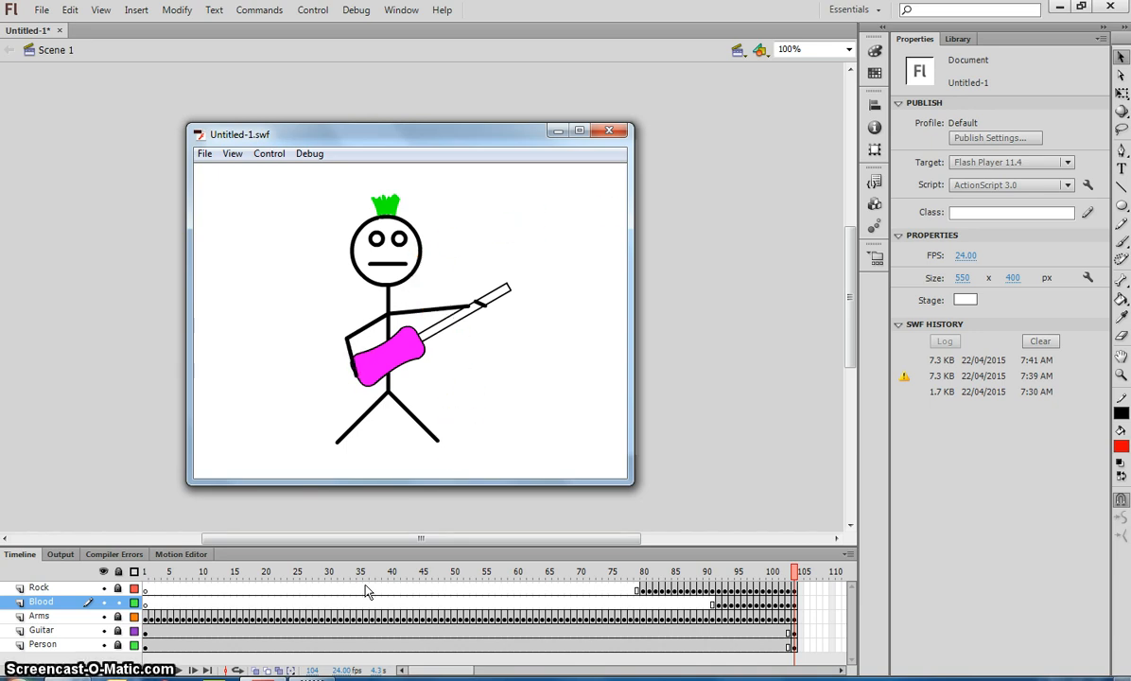
{"action": "mouse_move", "coordinate": [564, 144]}
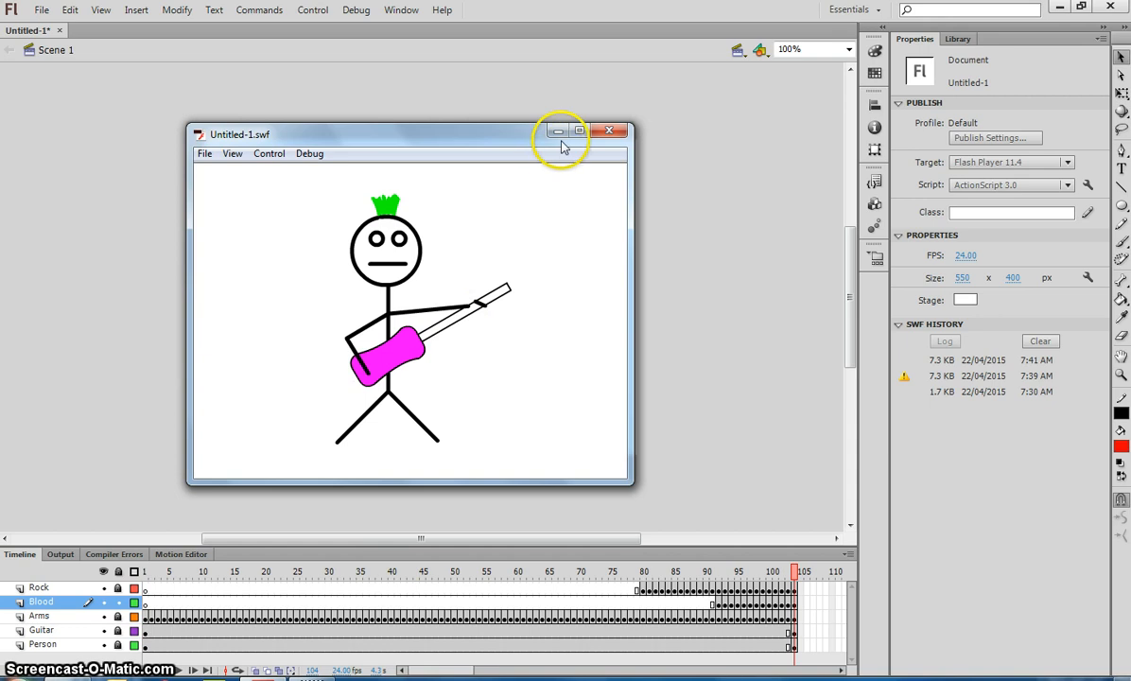
Close the Untitled-1.swf preview and start a new document from the File menu
{"action": "left_click", "coordinate": [609, 131]}
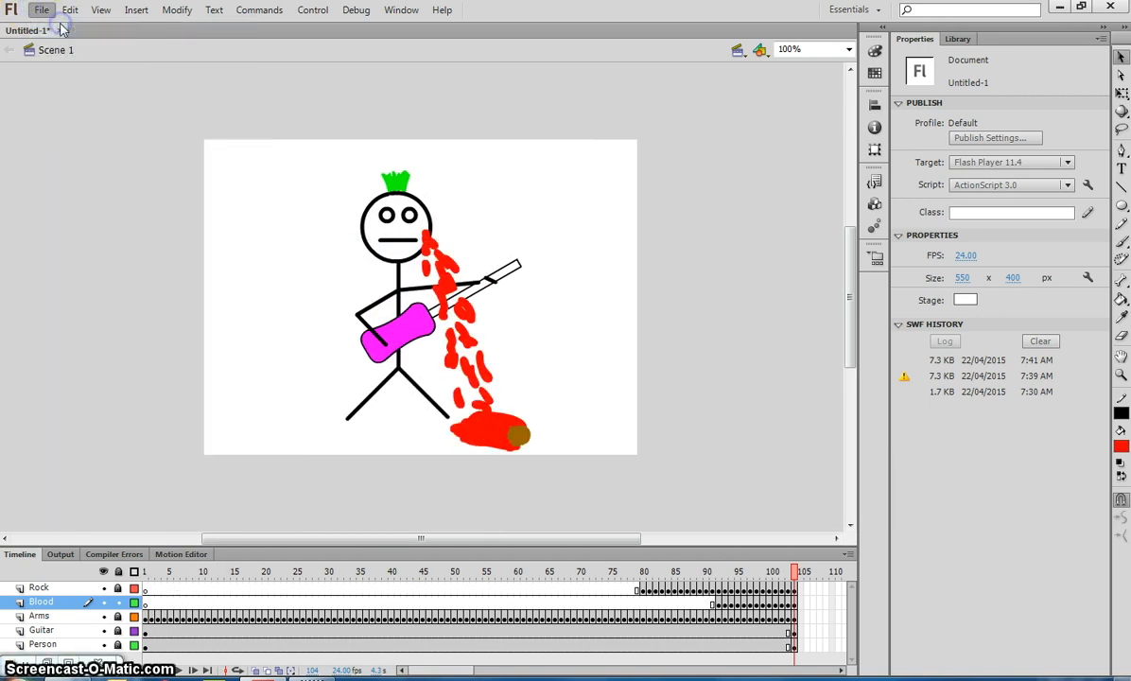
{"action": "left_click", "coordinate": [42, 9]}
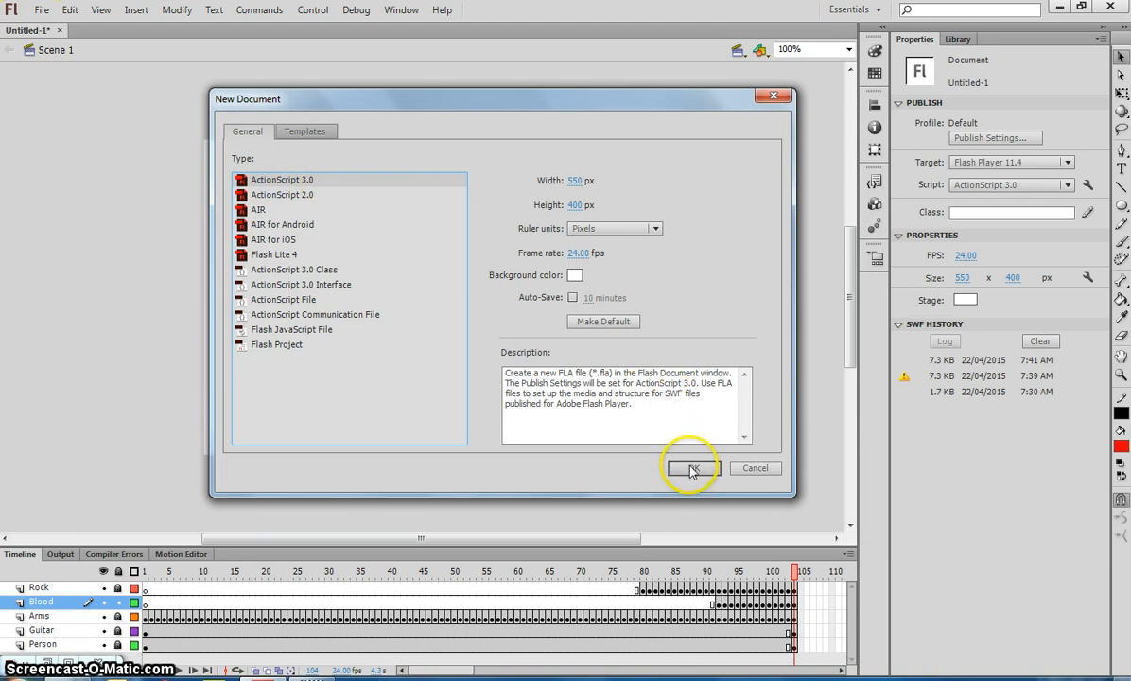
Create the blank ActionScript 3.0 document Untitled-2 with default 550x400 settings
{"action": "left_click", "coordinate": [691, 468]}
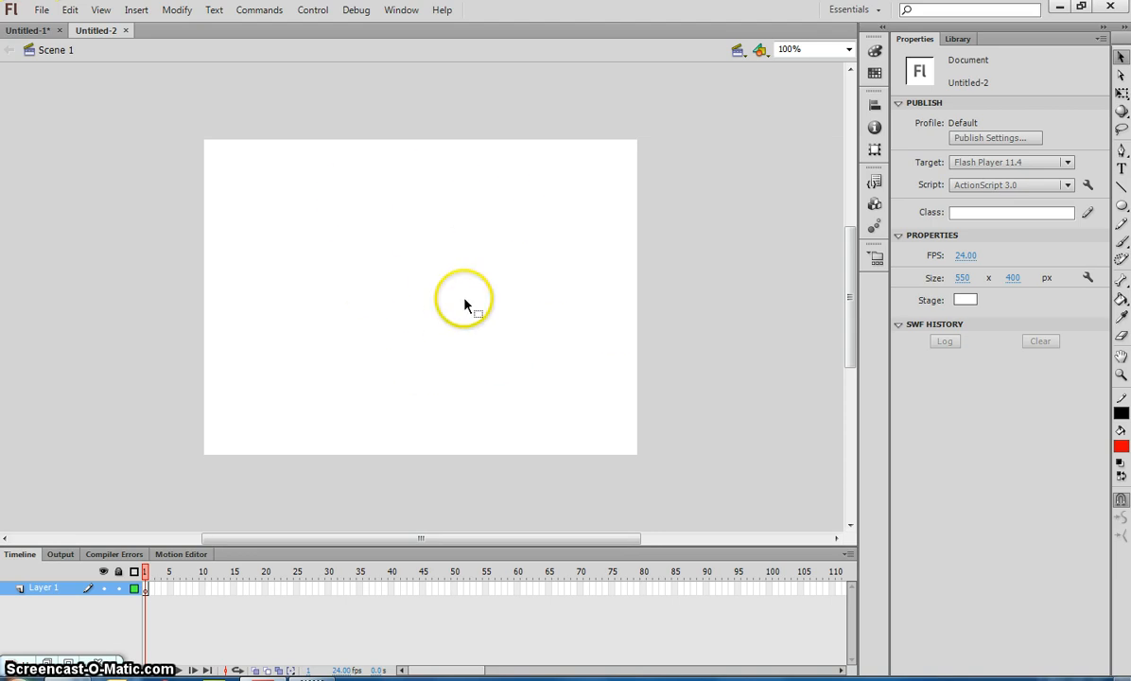
{"action": "left_click", "coordinate": [464, 299]}
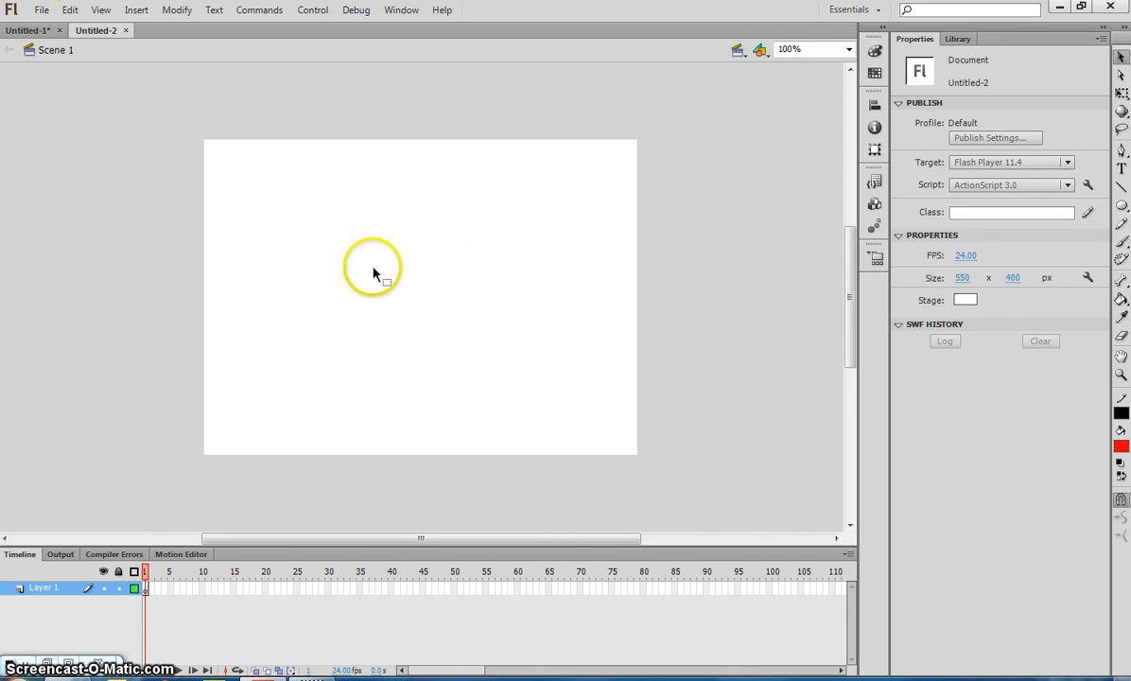
{"action": "mouse_move", "coordinate": [596, 276]}
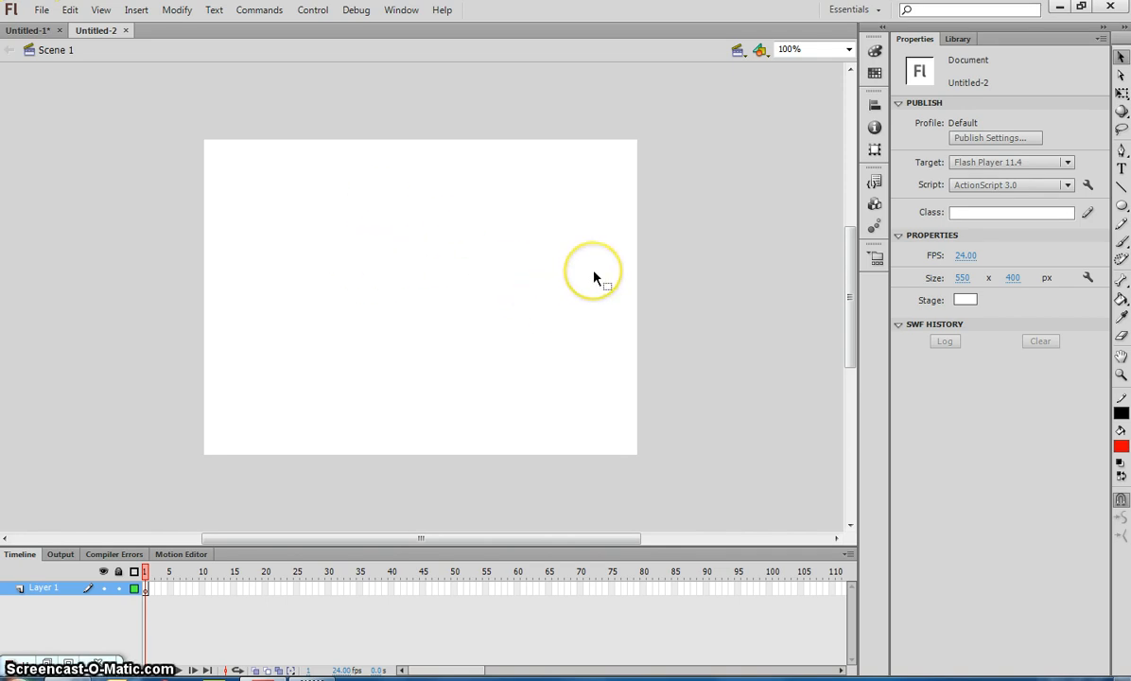
{"action": "mouse_move", "coordinate": [225, 246]}
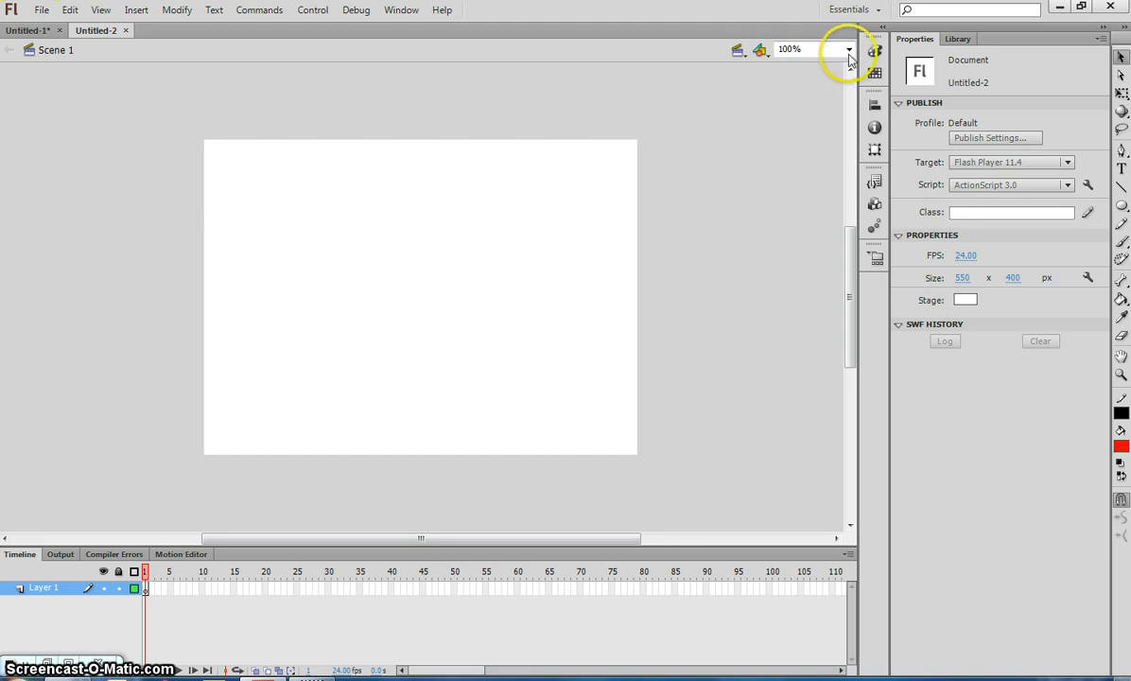
Set the stage magnification to Fit in Window
{"action": "left_click", "coordinate": [847, 50]}
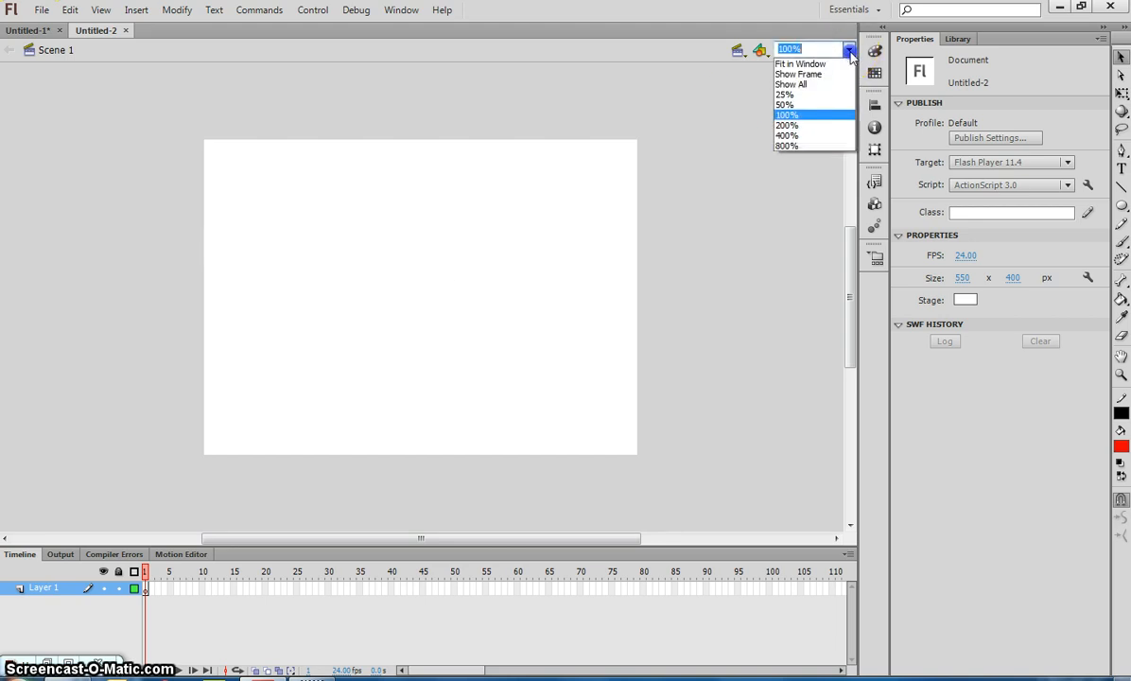
{"action": "mouse_move", "coordinate": [806, 64]}
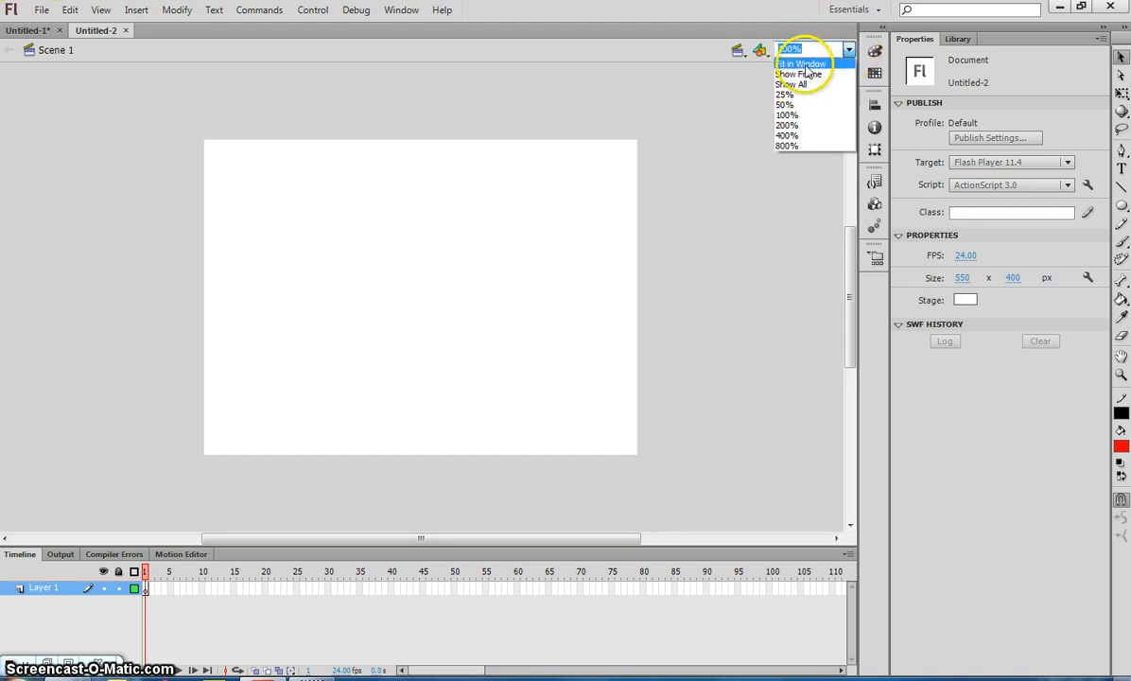
{"action": "left_click", "coordinate": [802, 64]}
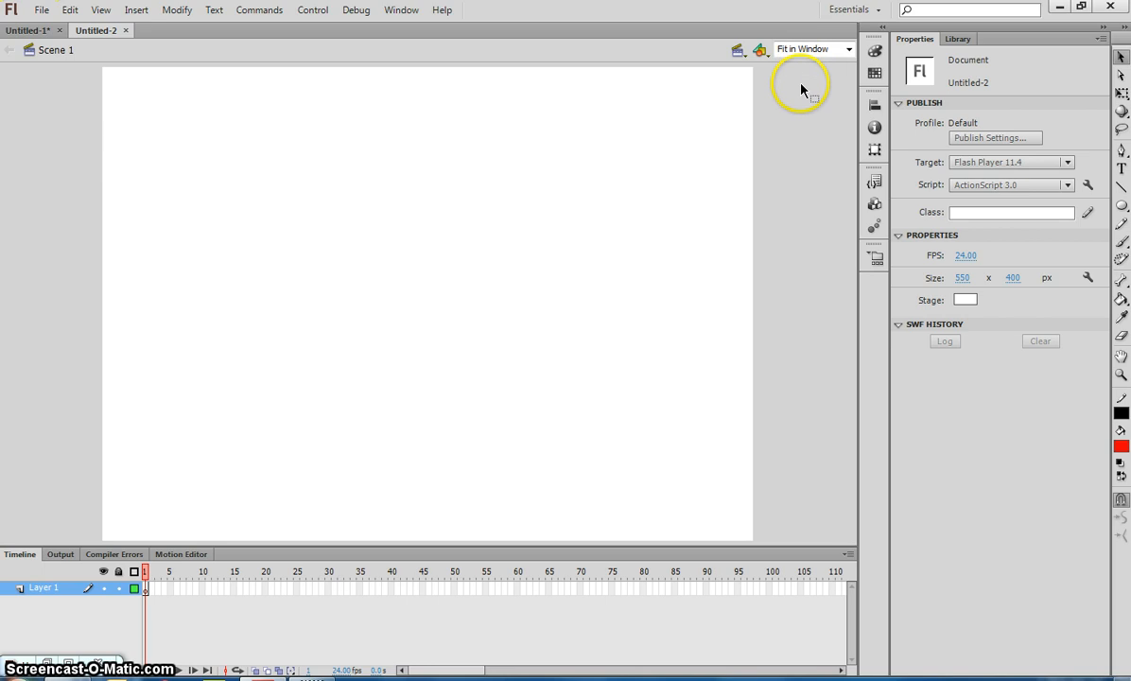
{"action": "mouse_move", "coordinate": [856, 258]}
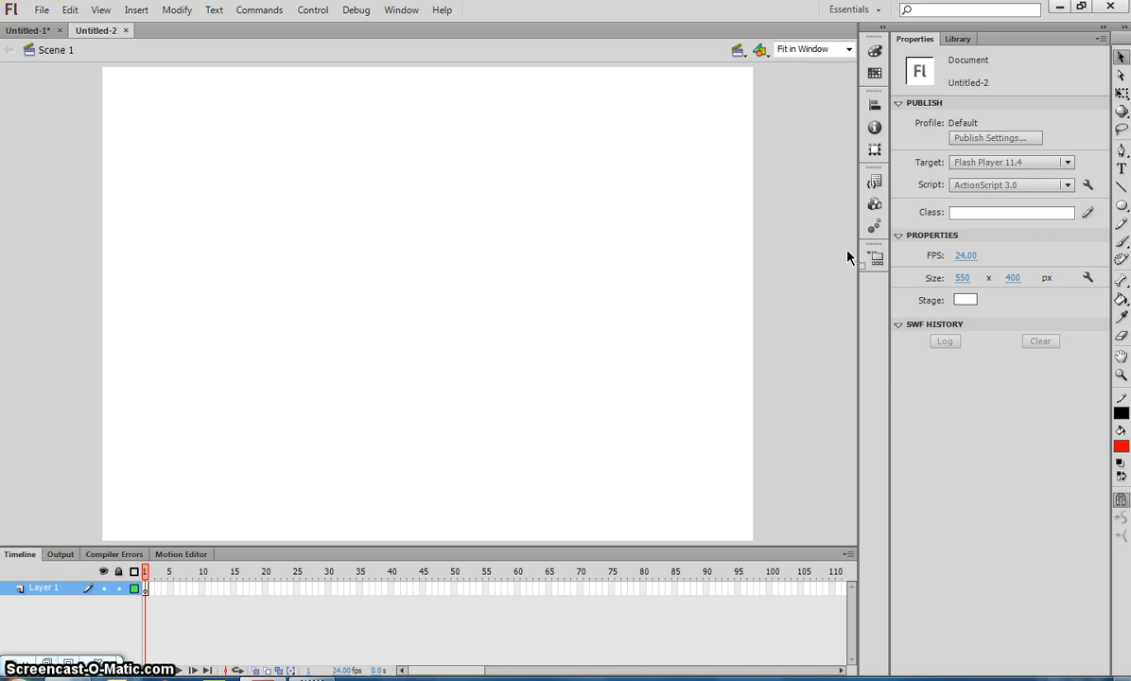
{"action": "mouse_move", "coordinate": [1094, 178]}
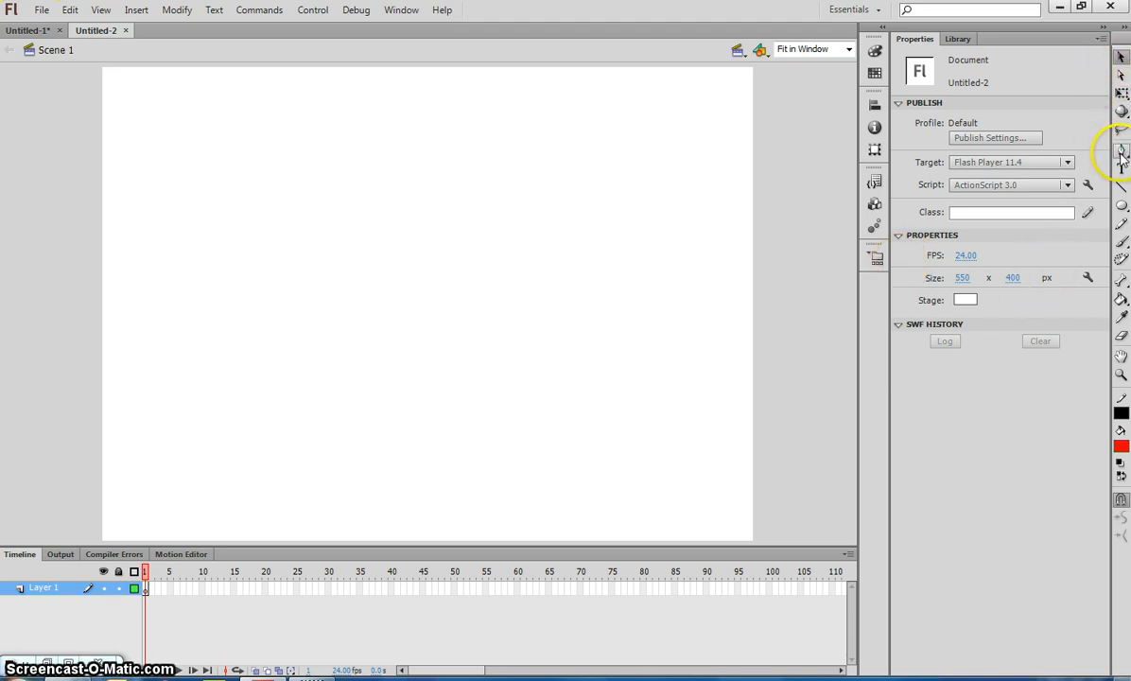
{"action": "mouse_move", "coordinate": [1032, 133]}
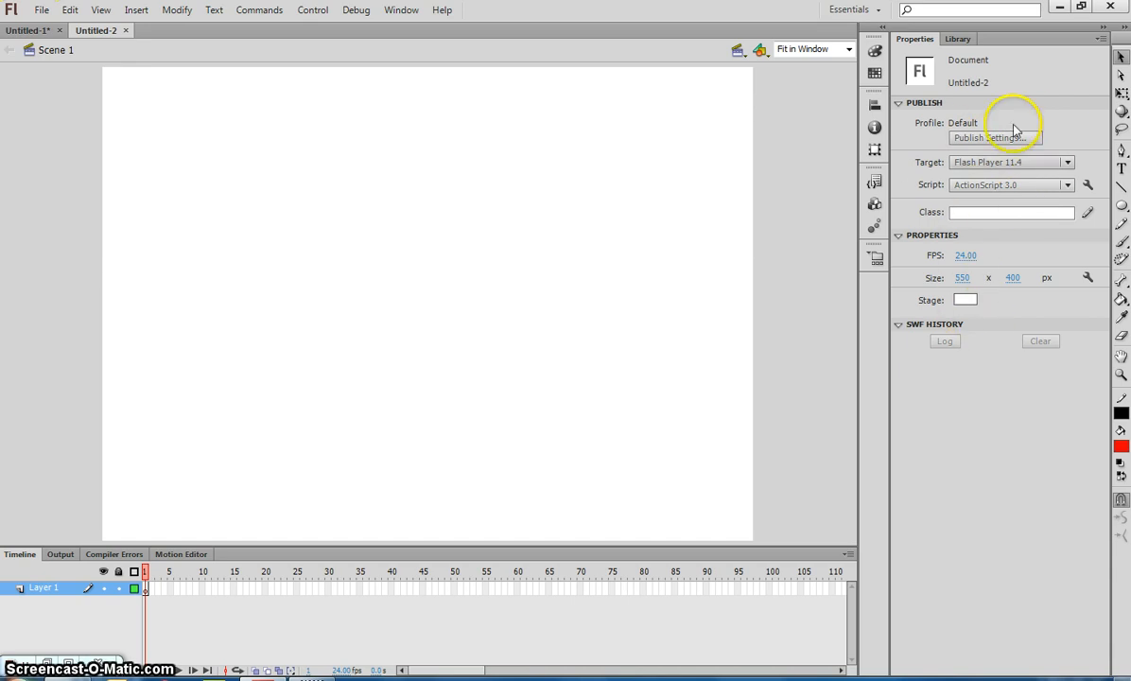
{"action": "left_click", "coordinate": [874, 51]}
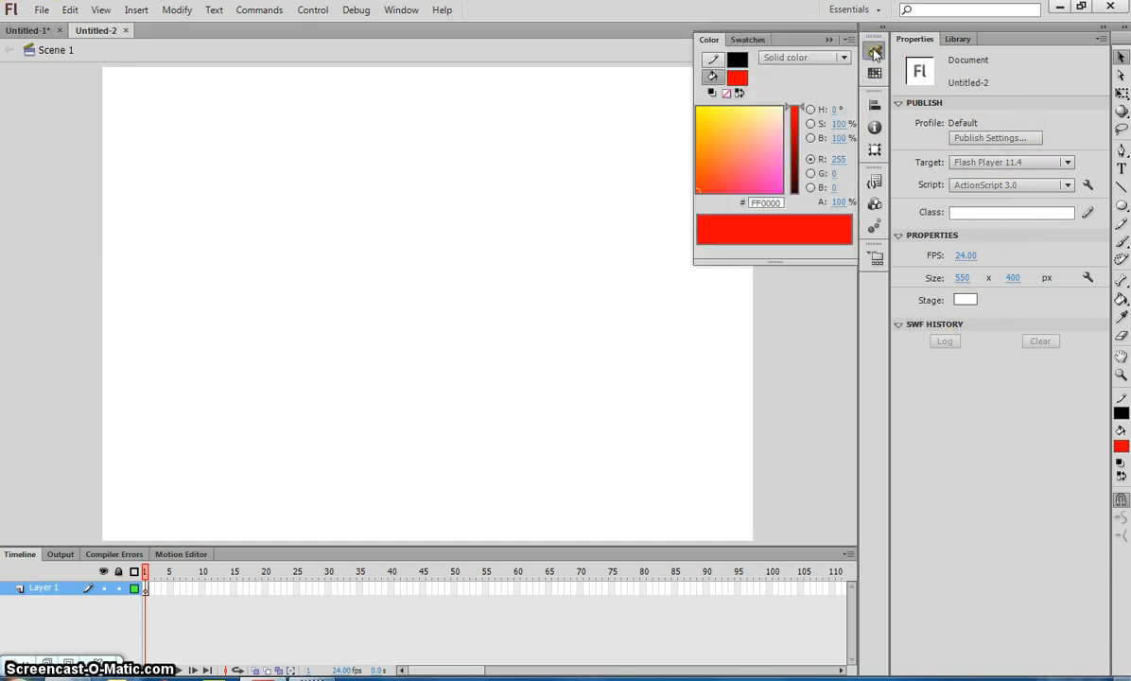
{"action": "left_click", "coordinate": [874, 106]}
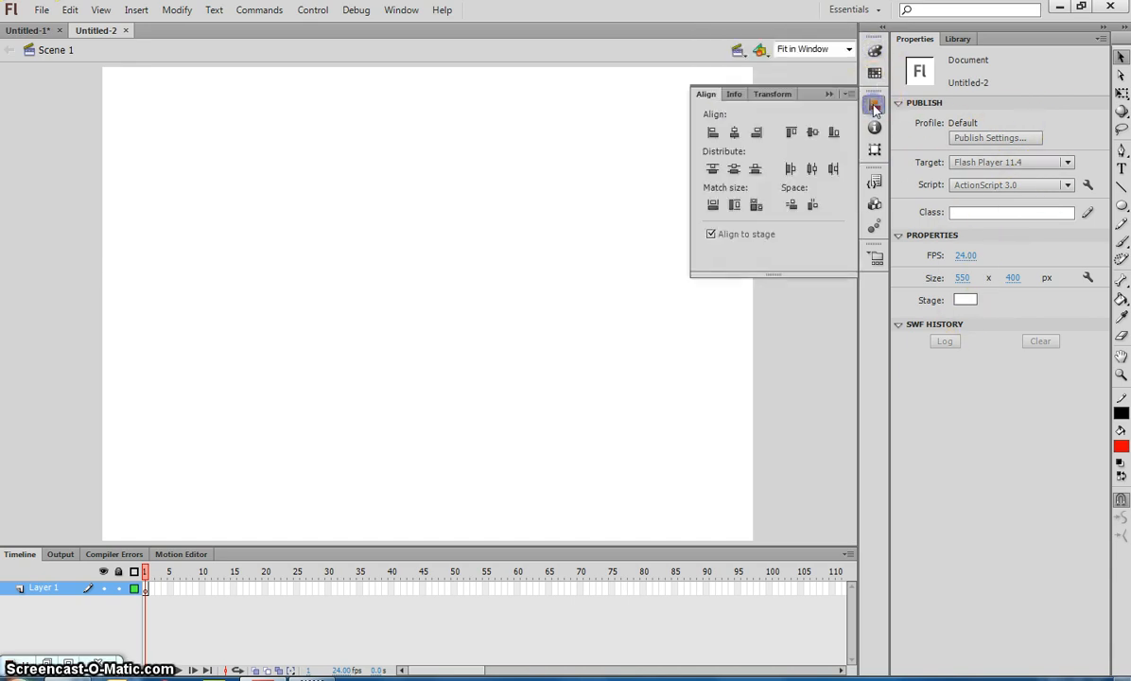
{"action": "left_click", "coordinate": [874, 106]}
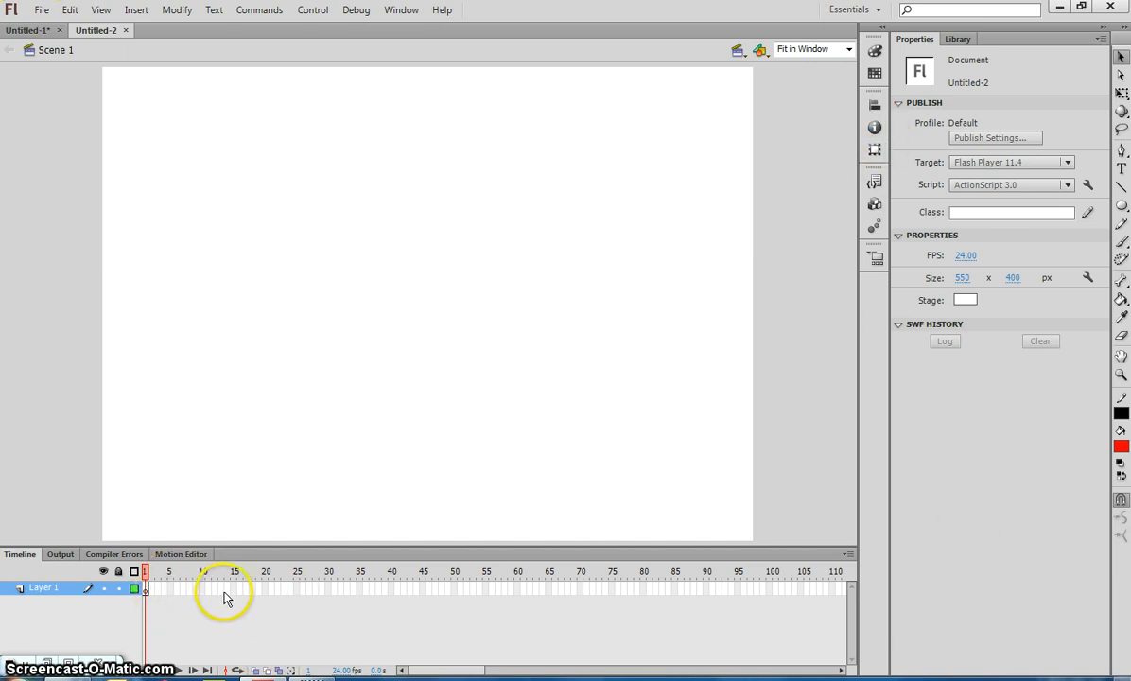
{"action": "mouse_move", "coordinate": [394, 594]}
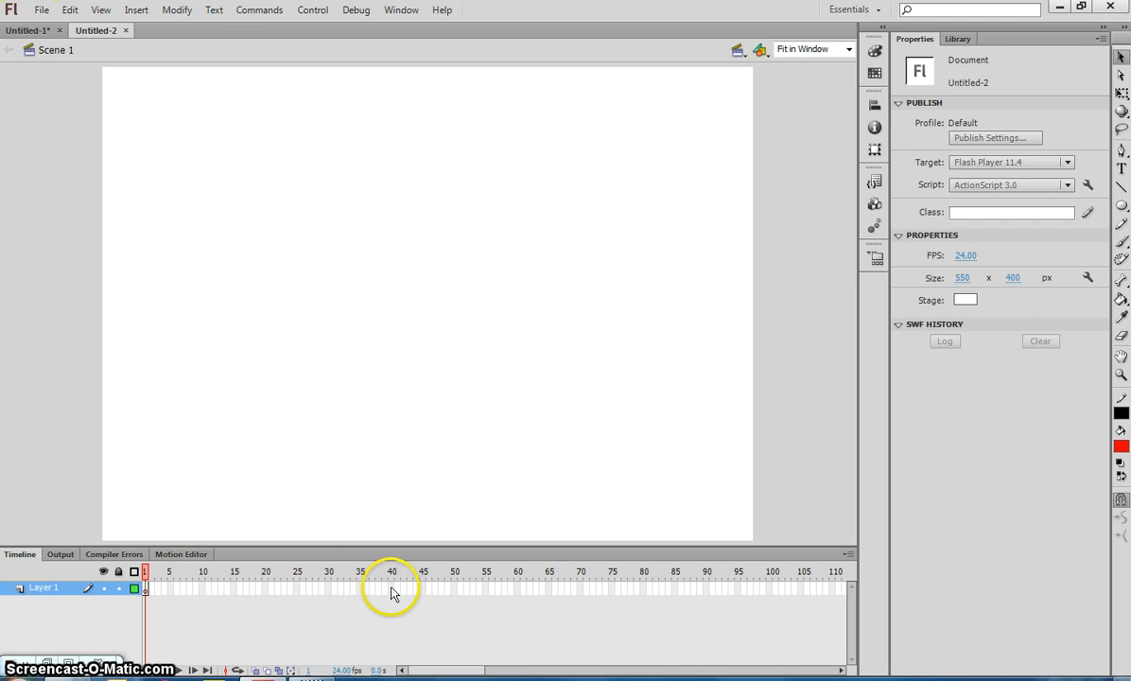
{"action": "mouse_move", "coordinate": [379, 602]}
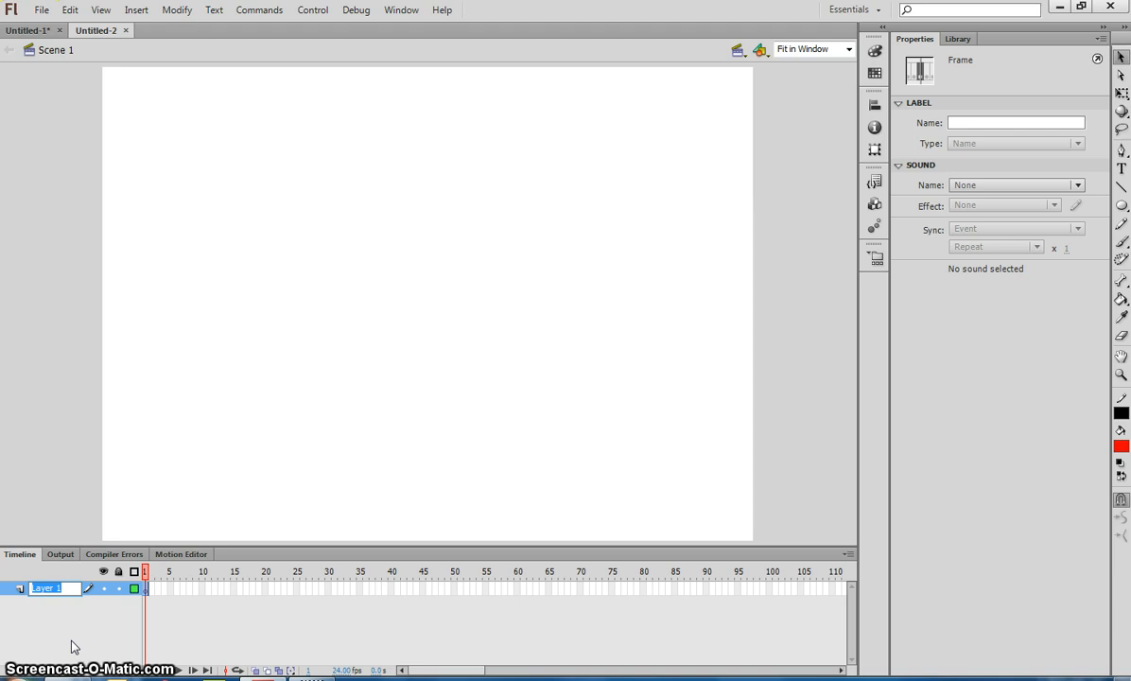
Rename Layer 1 to 'Person'
{"action": "type", "text": "Person"}
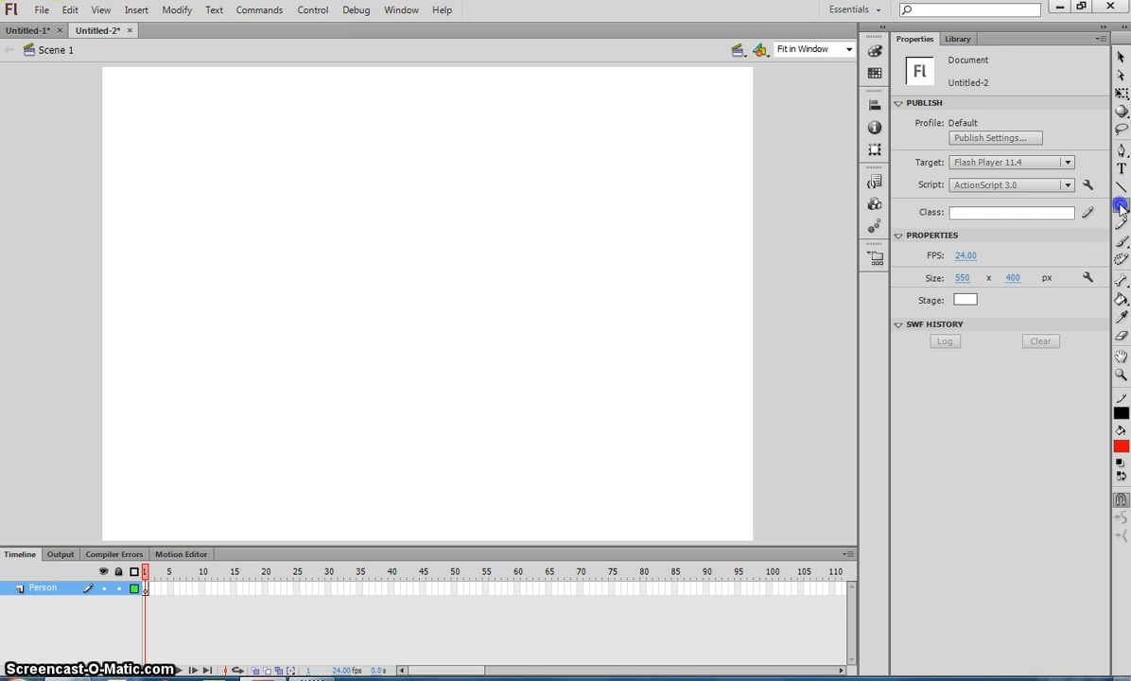
Choose the Oval Tool with no fill, black stroke and stroke size 5.00
{"action": "left_click", "coordinate": [1120, 204]}
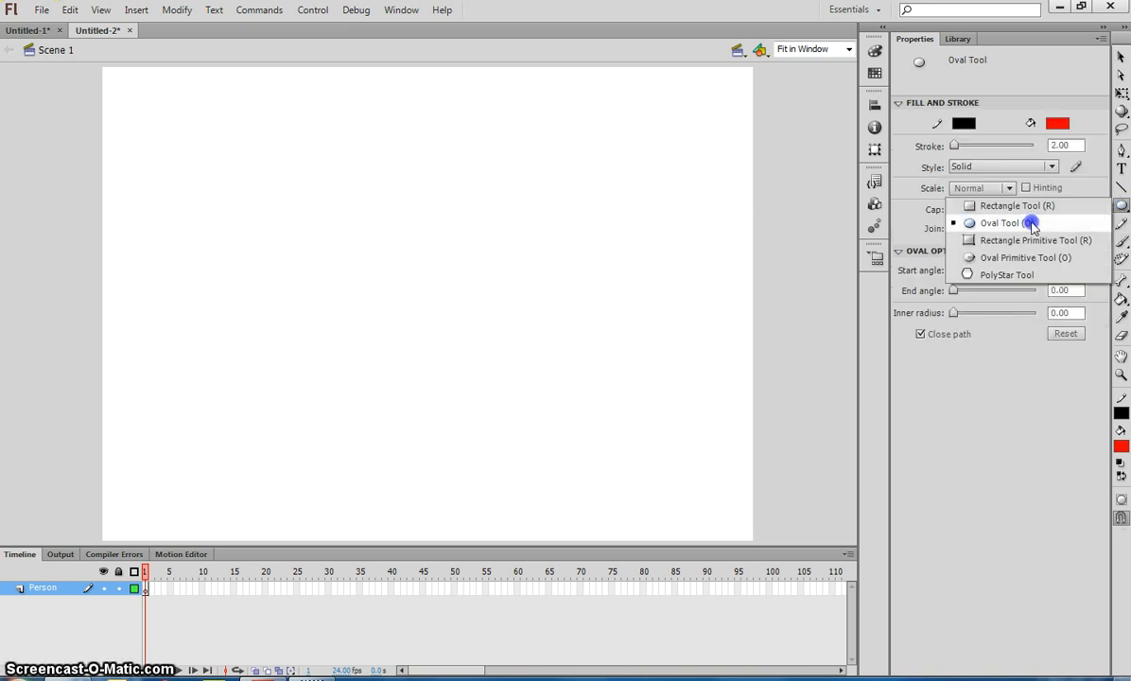
{"action": "left_click", "coordinate": [999, 224]}
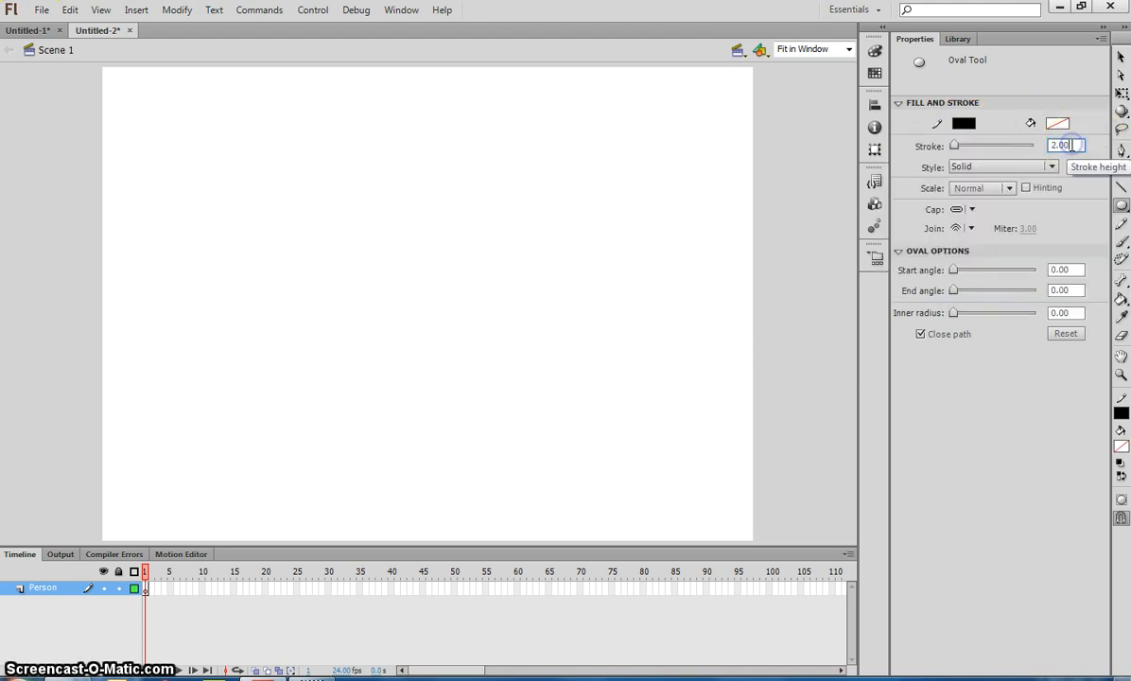
{"action": "type", "text": "5.00"}
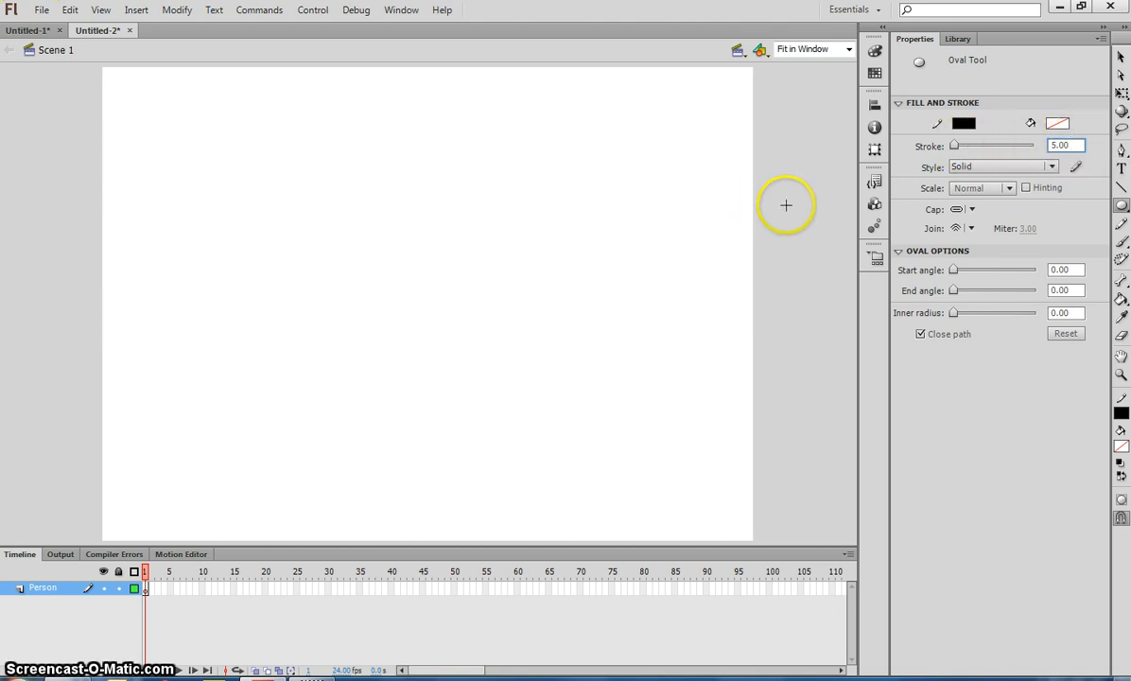
{"action": "mouse_move", "coordinate": [314, 166]}
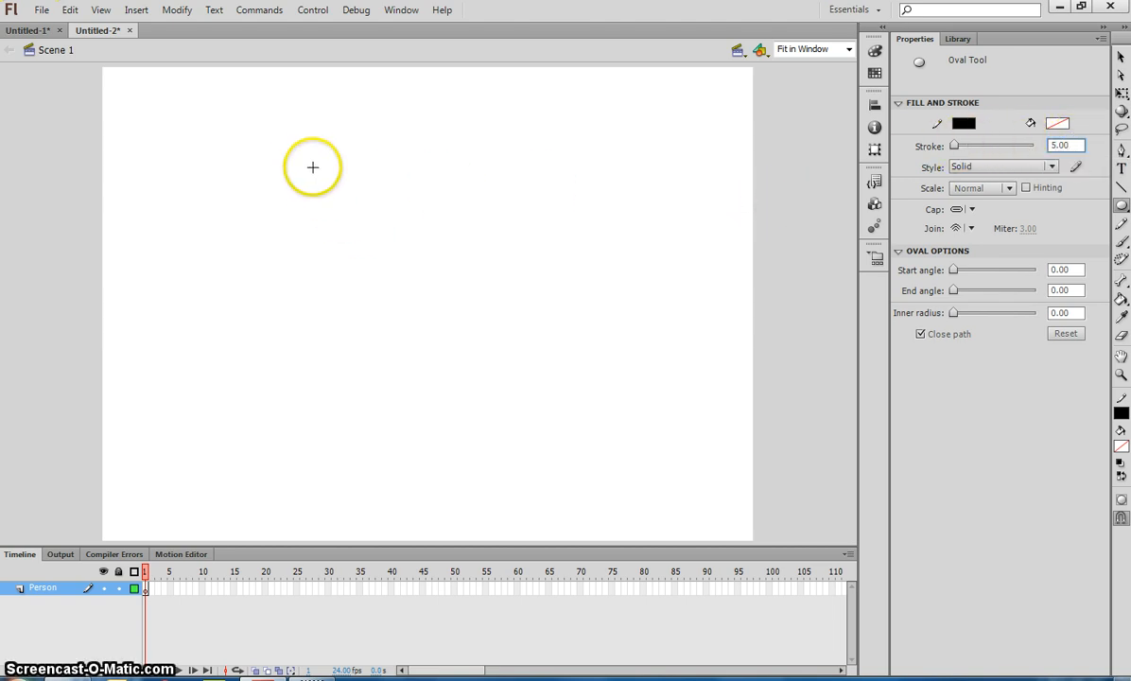
Draw the head circle and move it further left into position
{"action": "left_click_drag", "start_coordinate": [312, 166], "coordinate": [383, 231]}
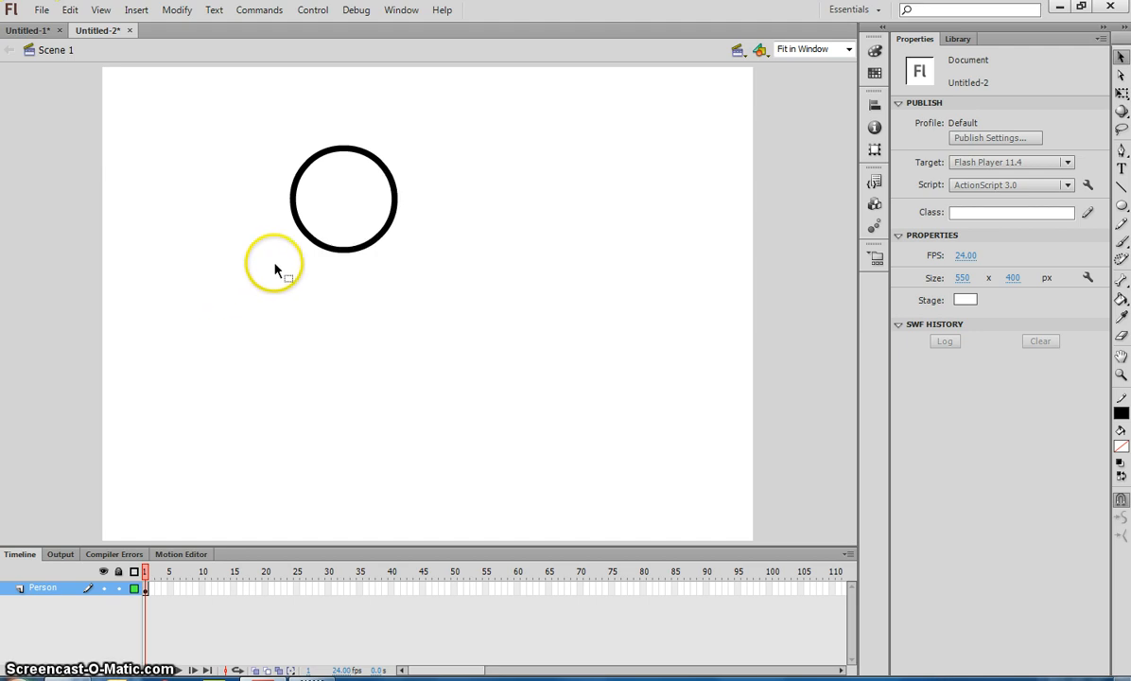
{"action": "left_click_drag", "start_coordinate": [275, 269], "coordinate": [325, 205]}
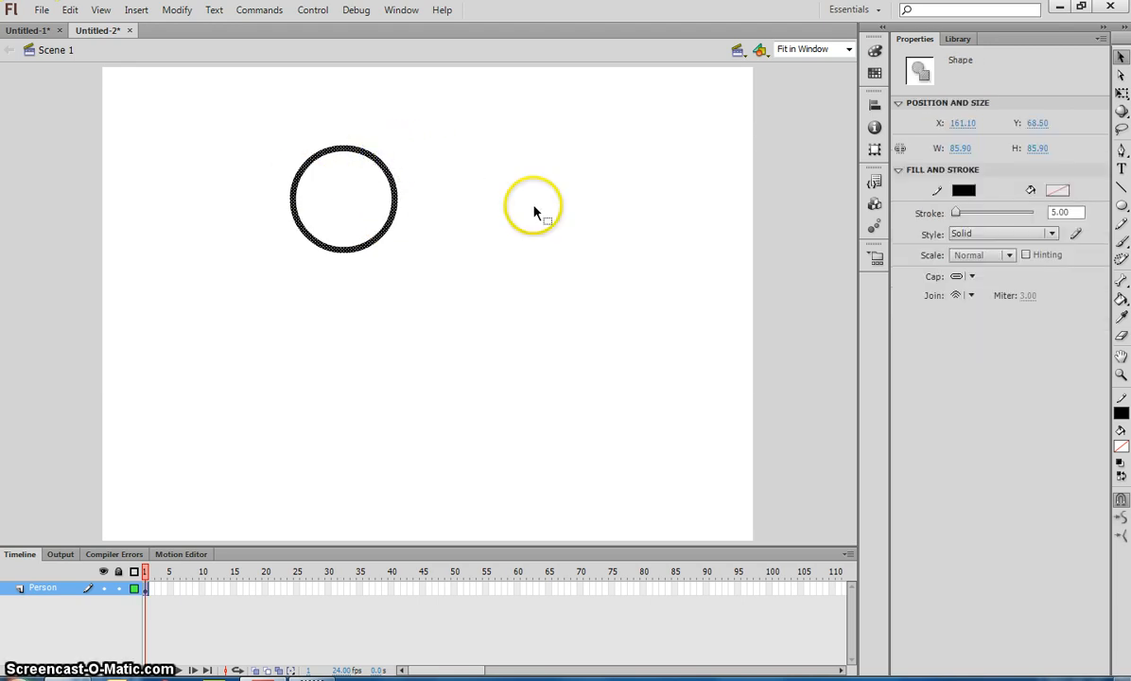
{"action": "left_click_drag", "start_coordinate": [533, 204], "coordinate": [378, 246]}
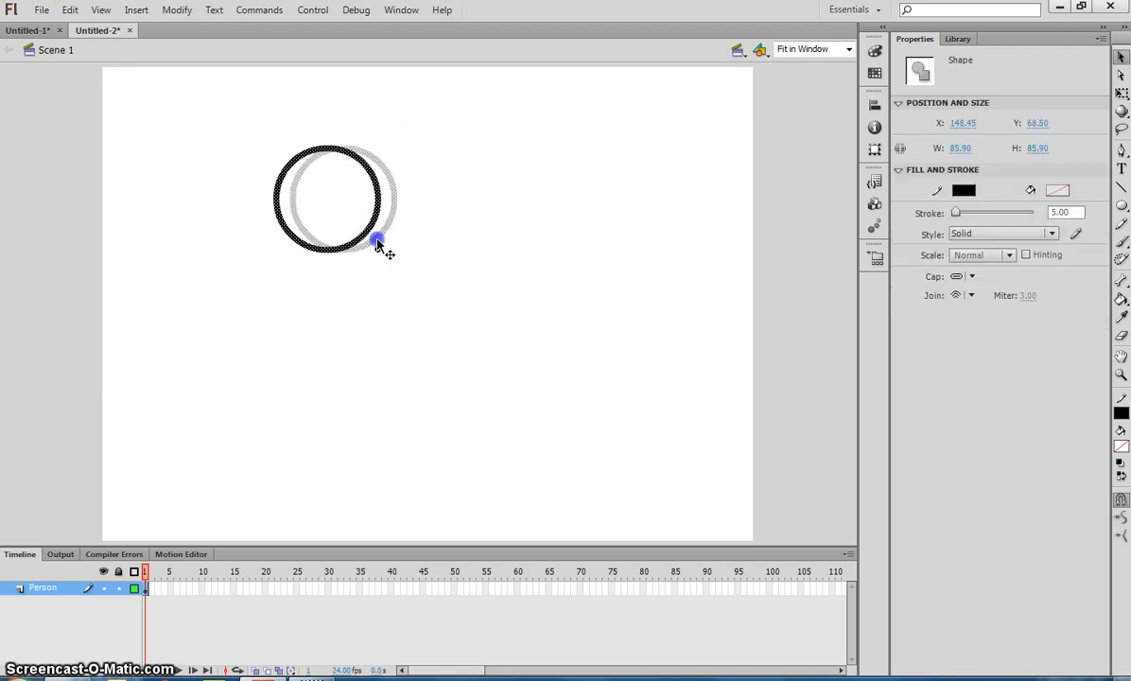
{"action": "left_click_drag", "start_coordinate": [377, 241], "coordinate": [378, 253]}
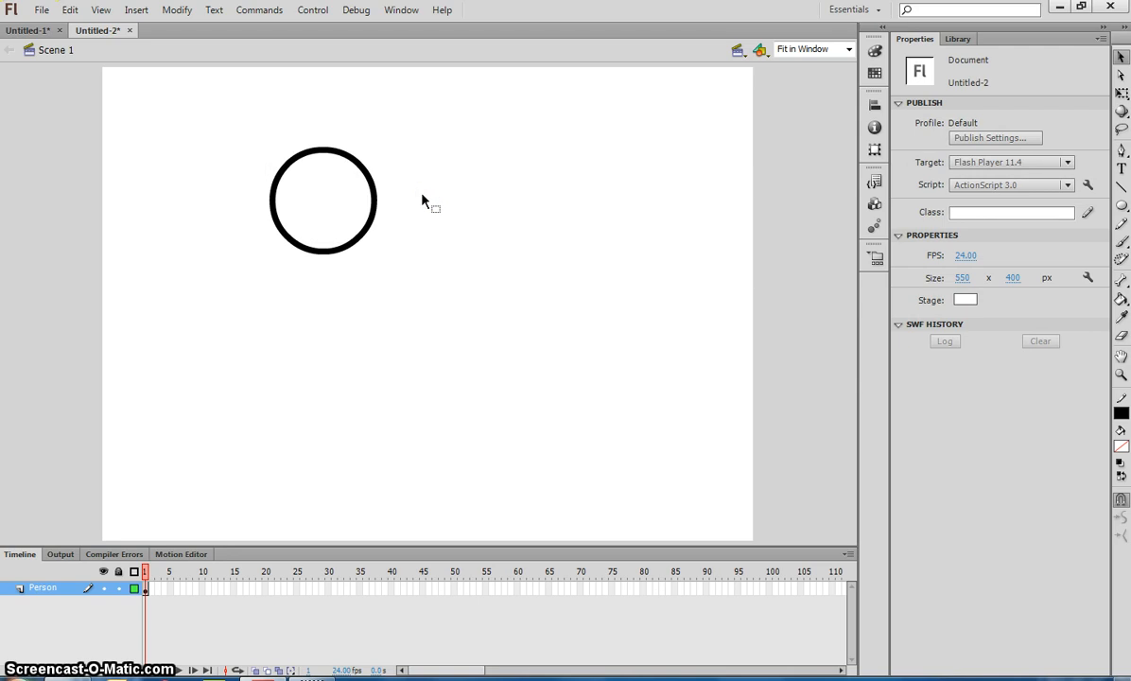
{"action": "mouse_move", "coordinate": [1056, 204]}
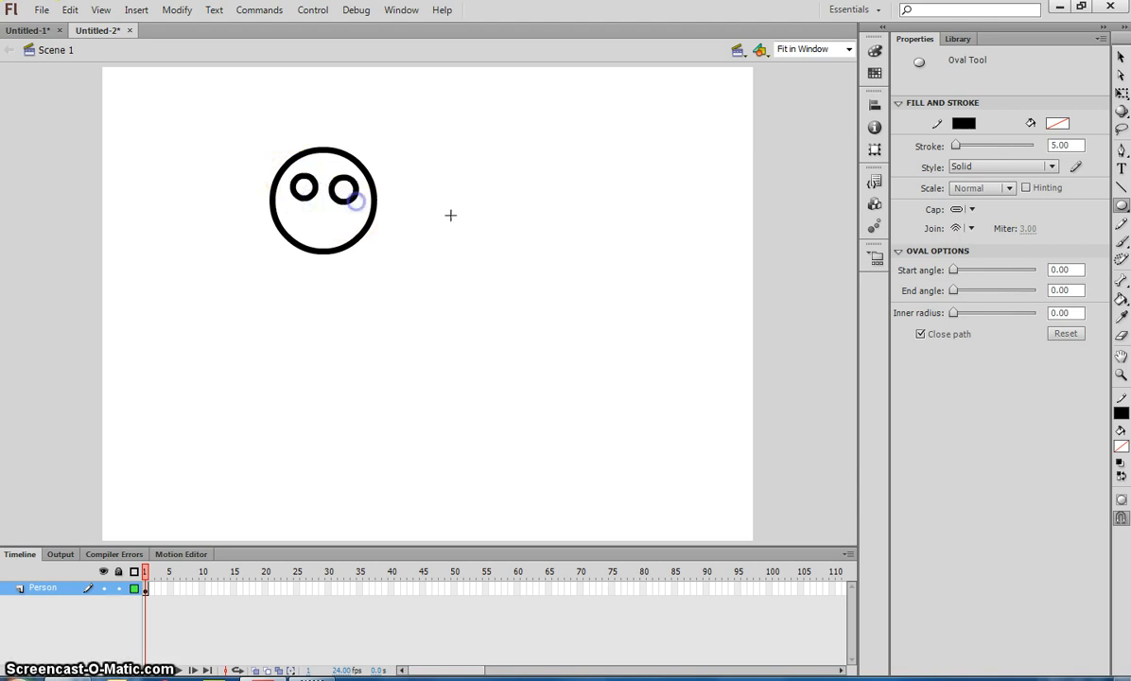
Draw two small circles inside the head as eyes
{"action": "left_click_drag", "start_coordinate": [313, 204], "coordinate": [355, 217]}
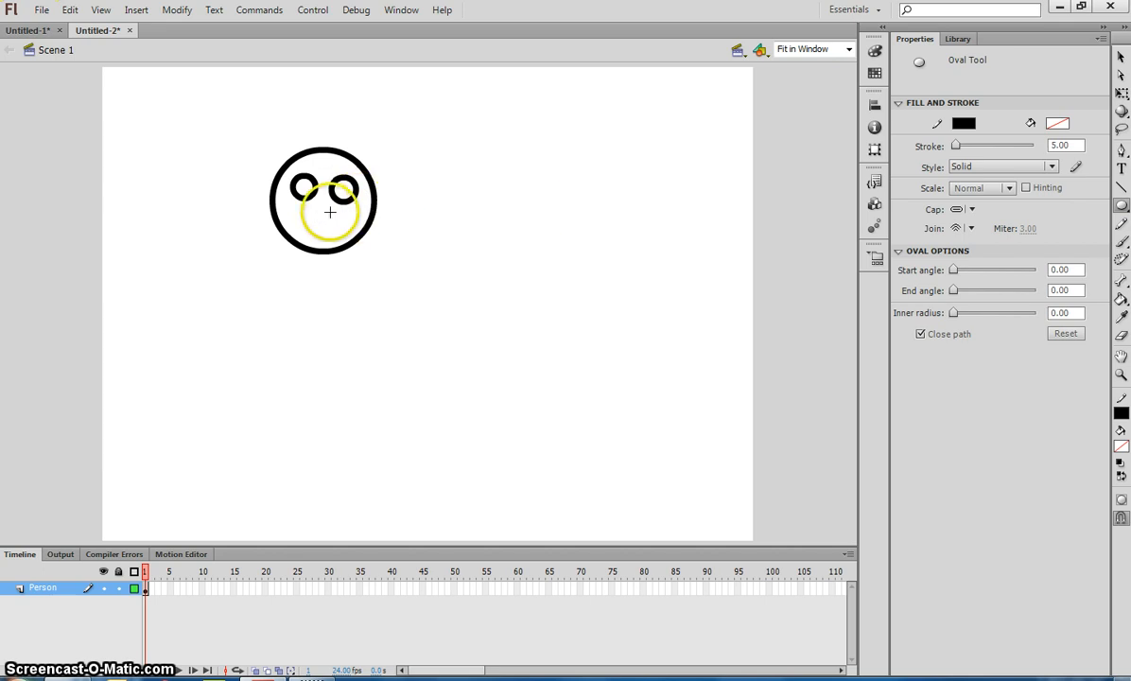
{"action": "left_click_drag", "start_coordinate": [331, 212], "coordinate": [403, 200]}
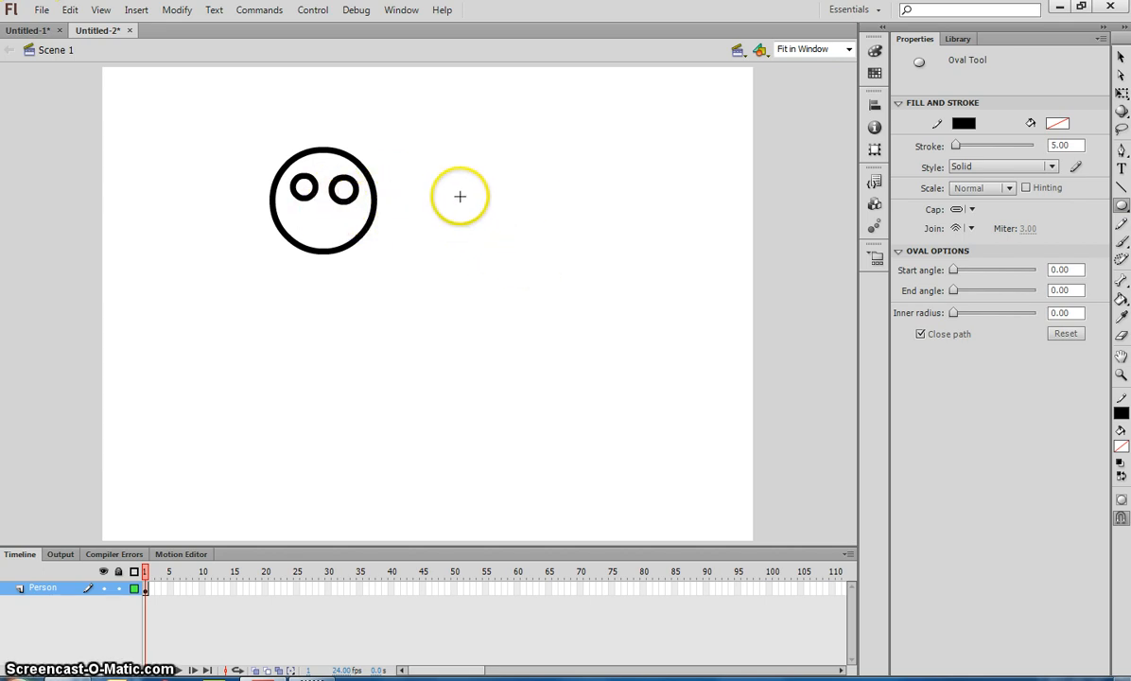
{"action": "mouse_move", "coordinate": [564, 224]}
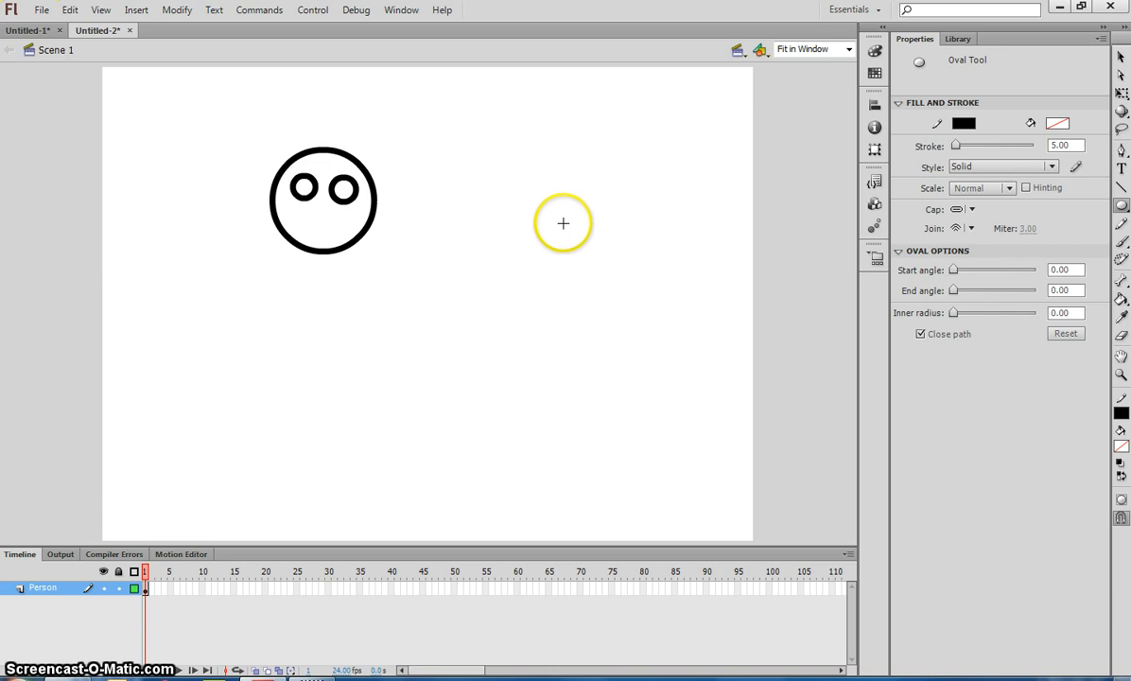
{"action": "mouse_move", "coordinate": [1120, 189]}
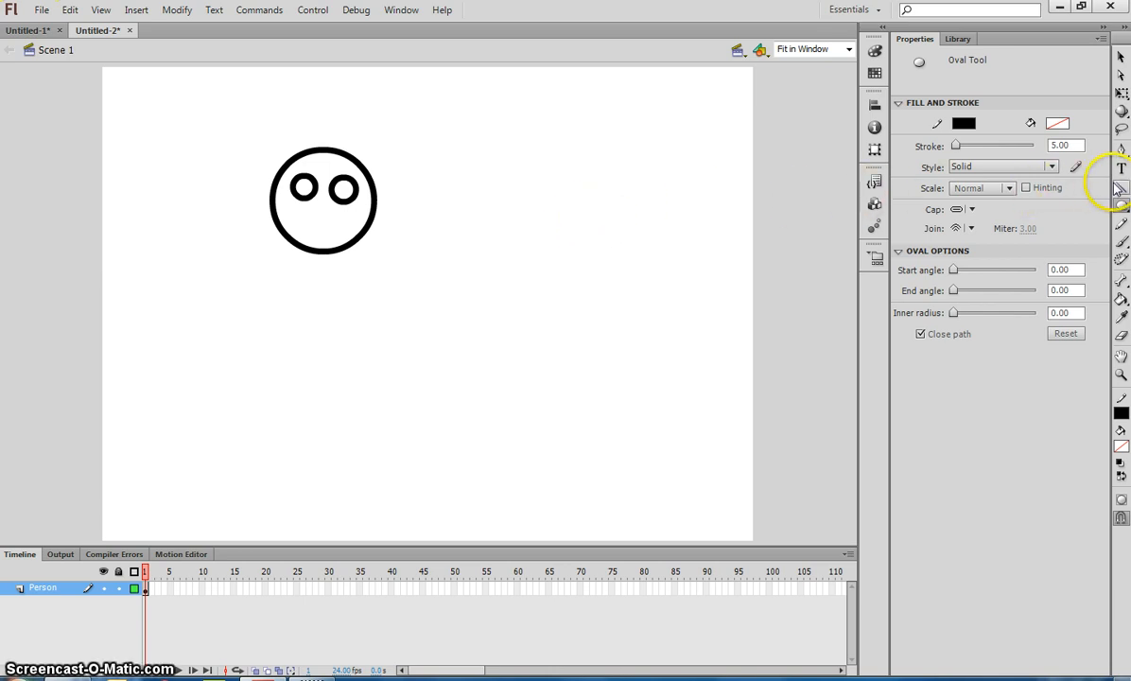
With the Line Tool draw a flat mouth, the vertical body and an angled leg
{"action": "left_click", "coordinate": [1120, 187]}
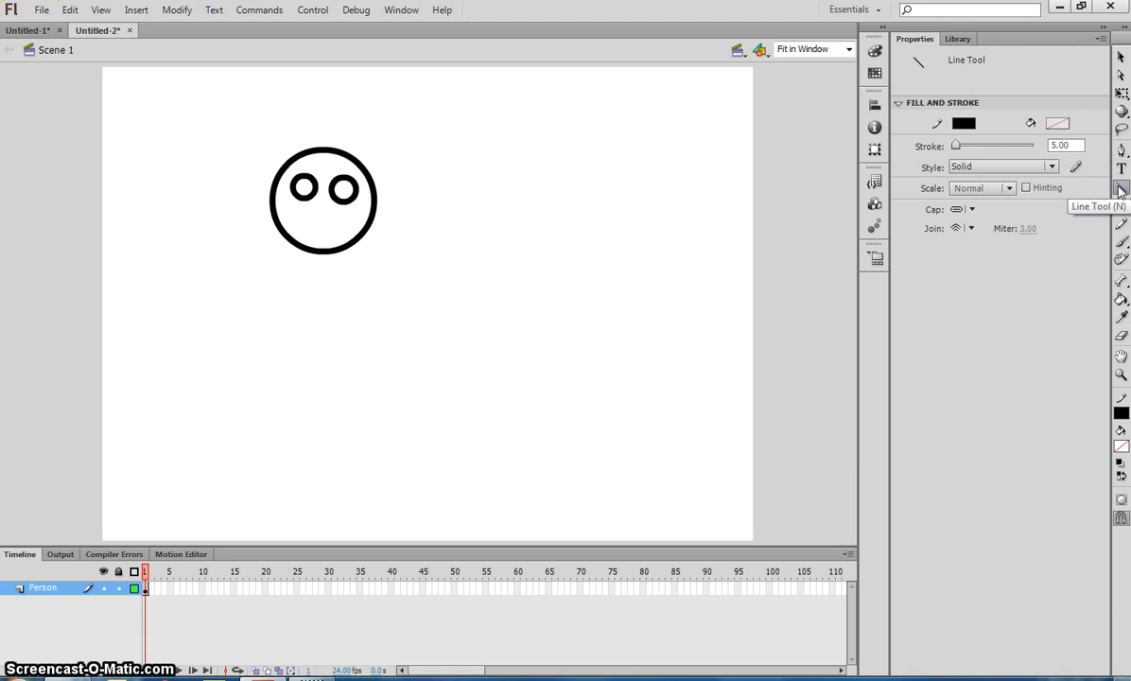
{"action": "mouse_move", "coordinate": [965, 123]}
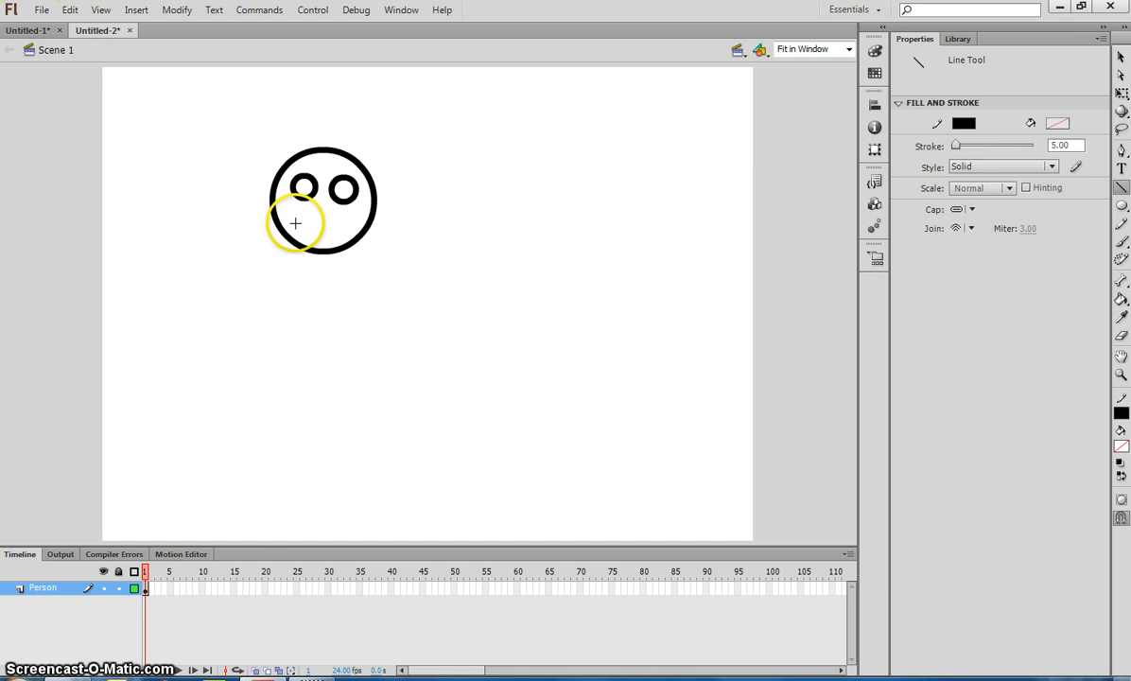
{"action": "left_click_drag", "start_coordinate": [295, 223], "coordinate": [350, 223]}
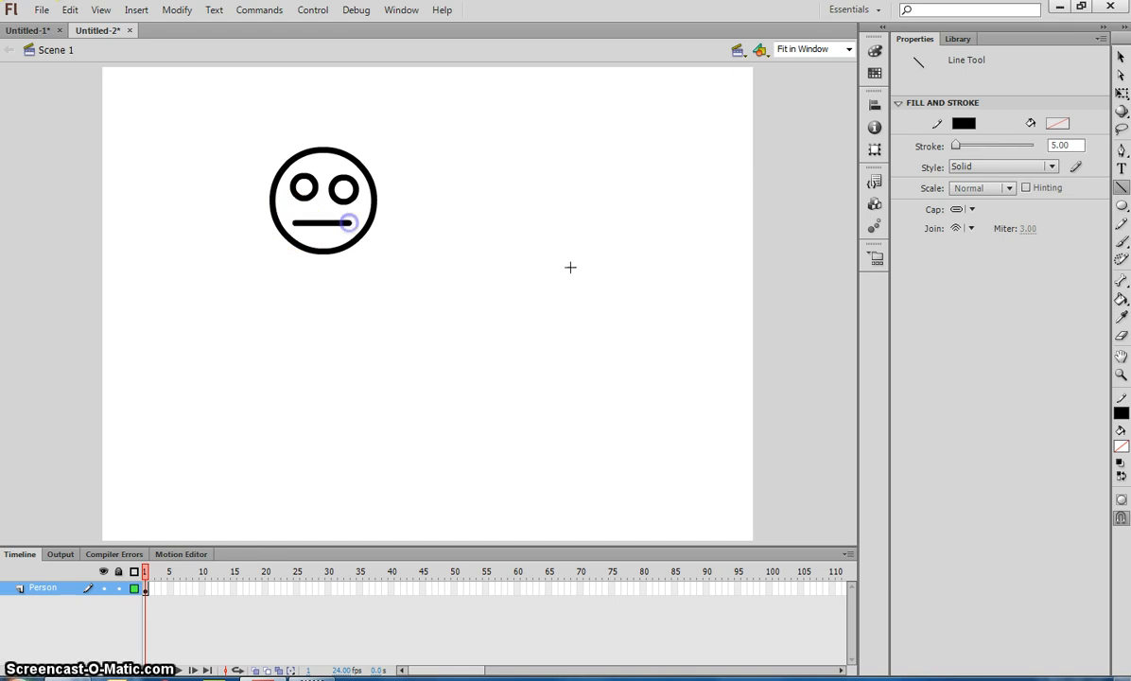
{"action": "mouse_move", "coordinate": [348, 273]}
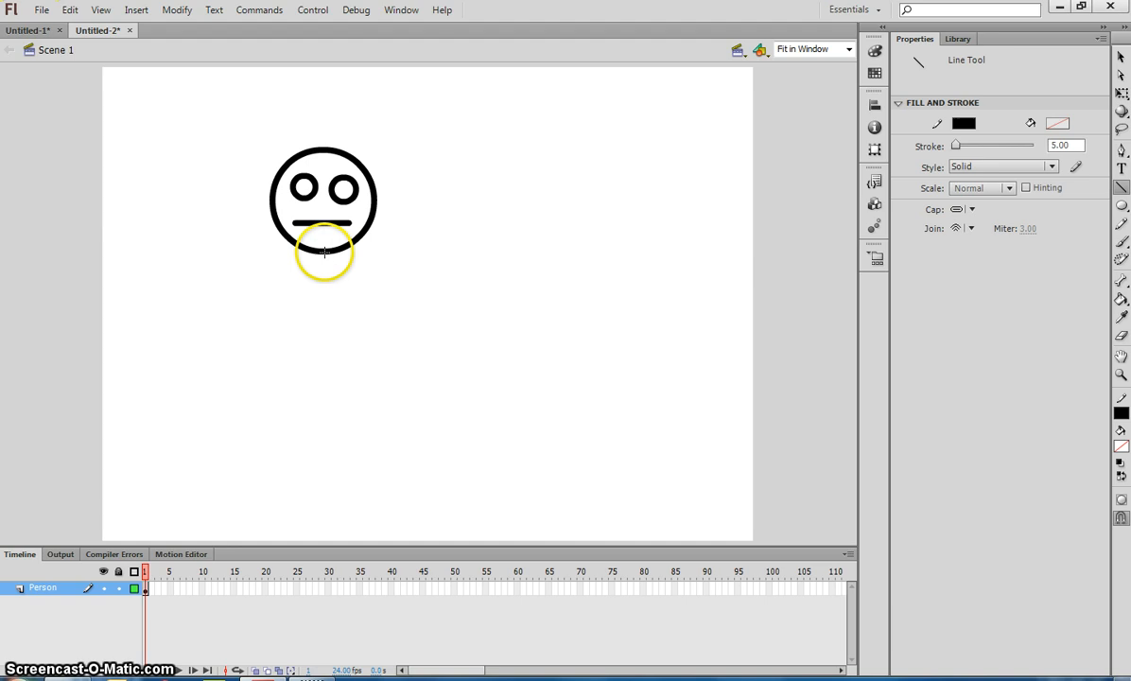
{"action": "left_click_drag", "start_coordinate": [323, 250], "coordinate": [326, 401]}
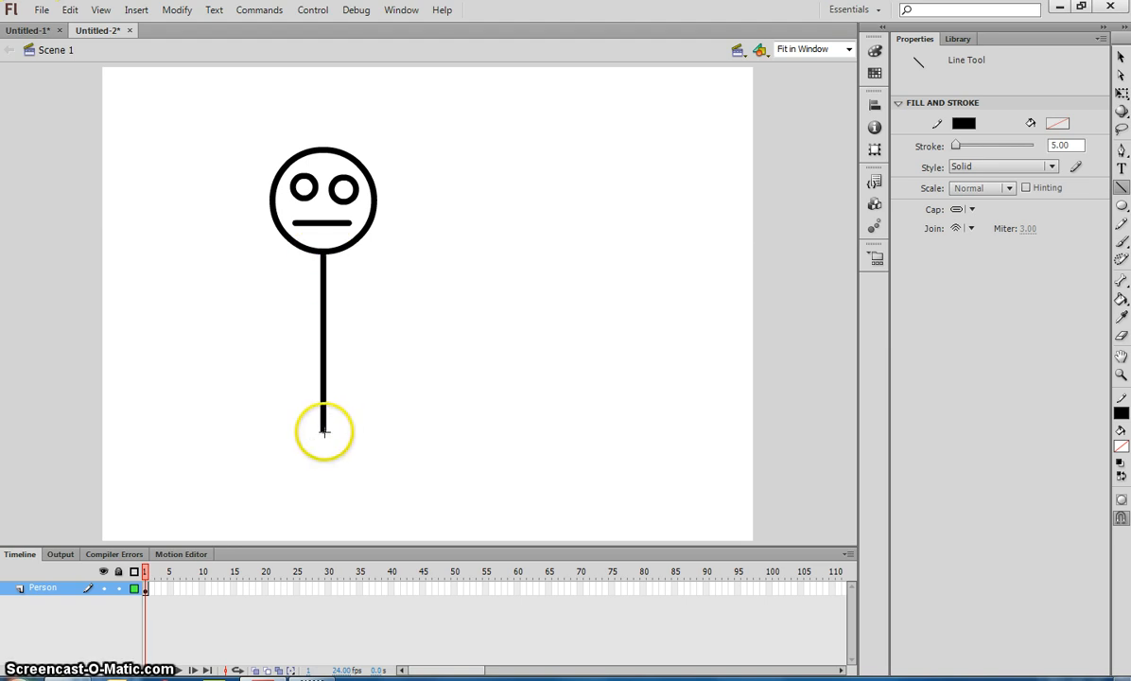
{"action": "left_click_drag", "start_coordinate": [322, 431], "coordinate": [250, 485]}
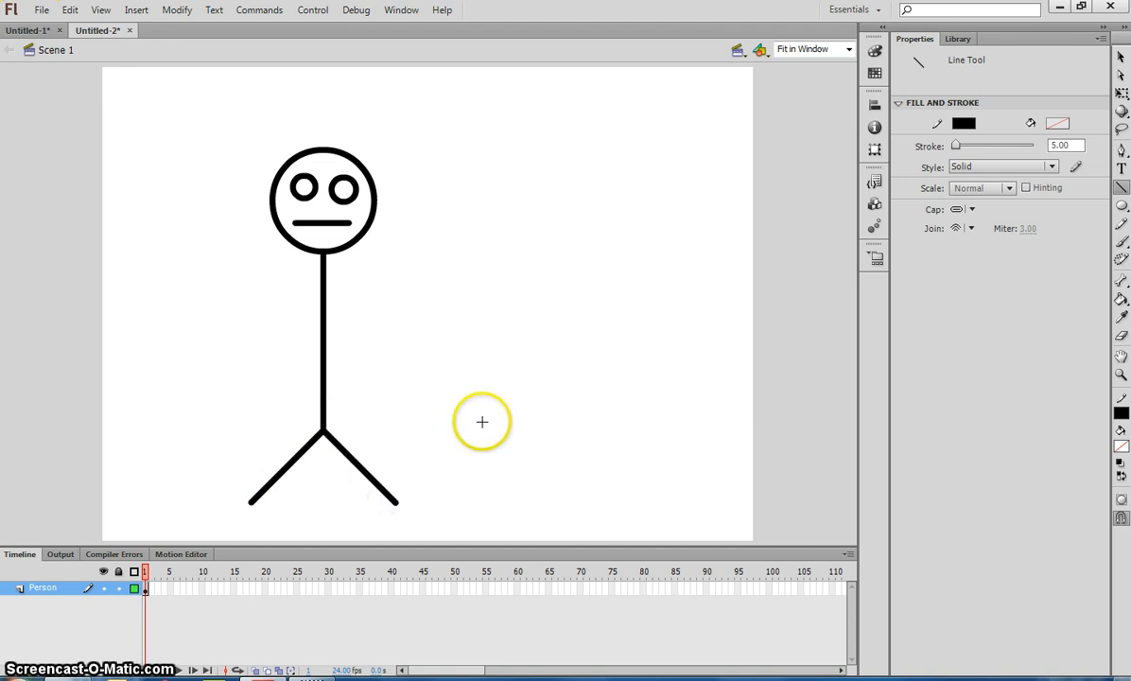
{"action": "mouse_move", "coordinate": [425, 354]}
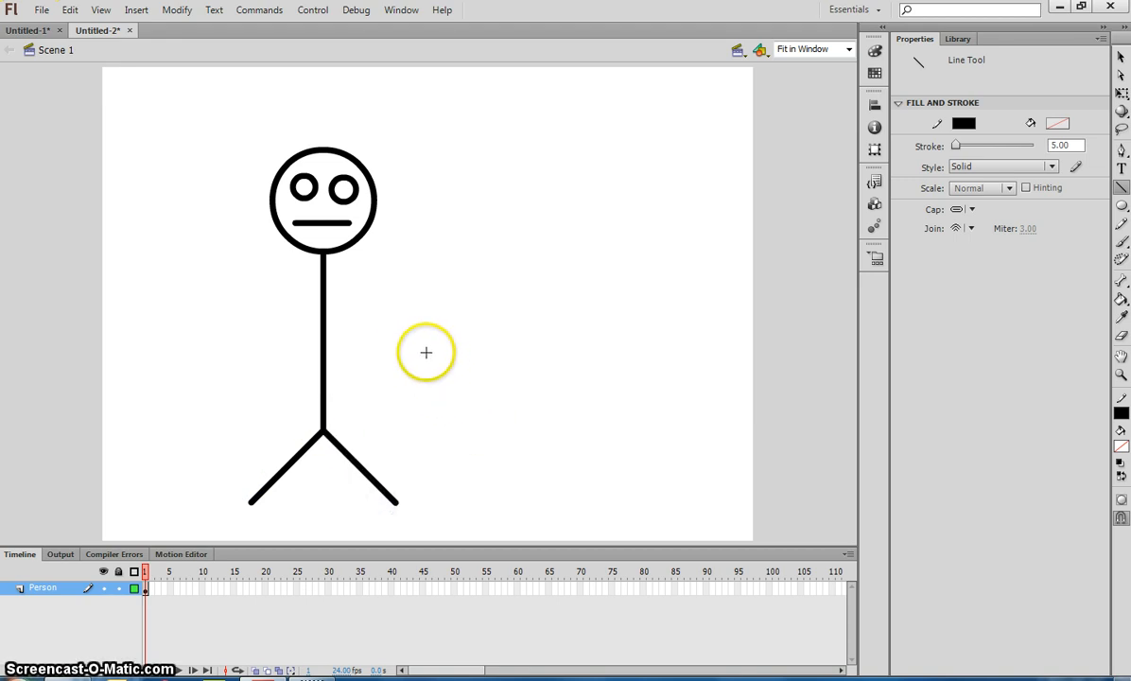
{"action": "mouse_move", "coordinate": [1122, 246]}
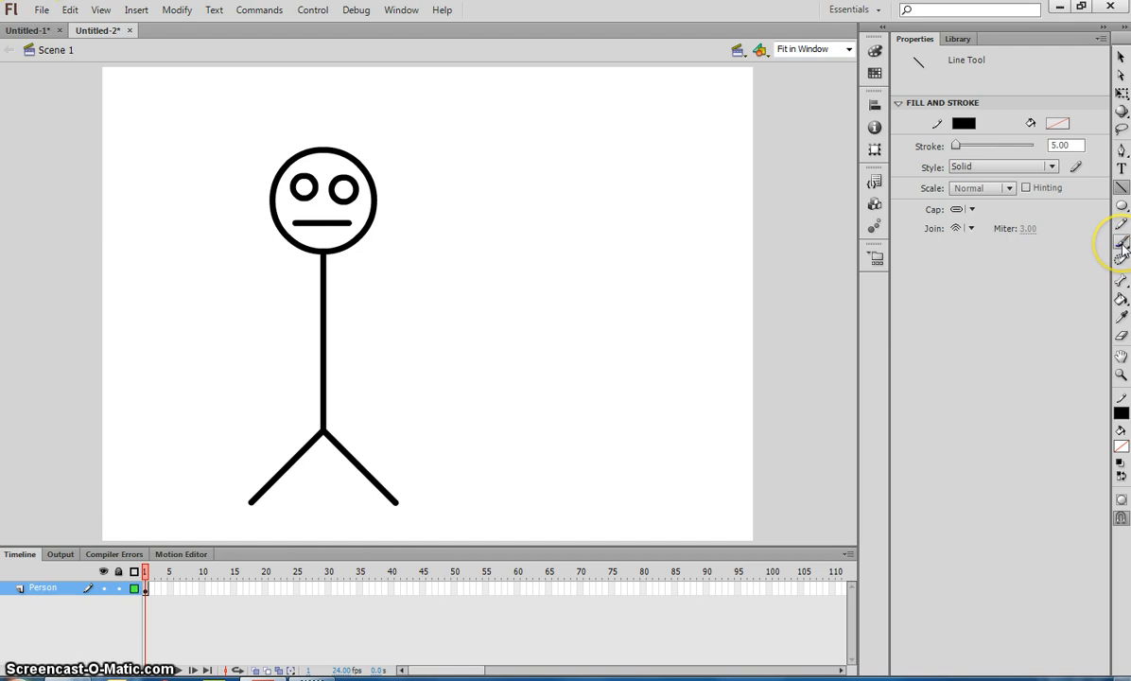
With the Brush Tool and green fill, paint spiky mohawk hair above the head
{"action": "left_click", "coordinate": [1122, 244]}
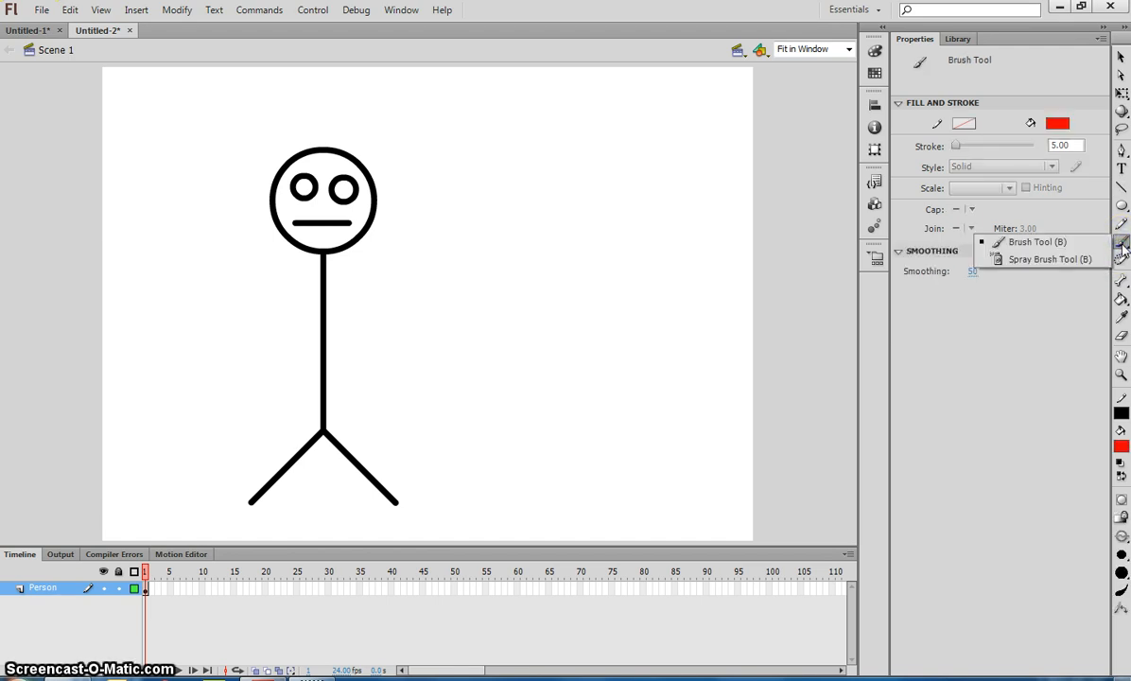
{"action": "left_click", "coordinate": [1048, 260]}
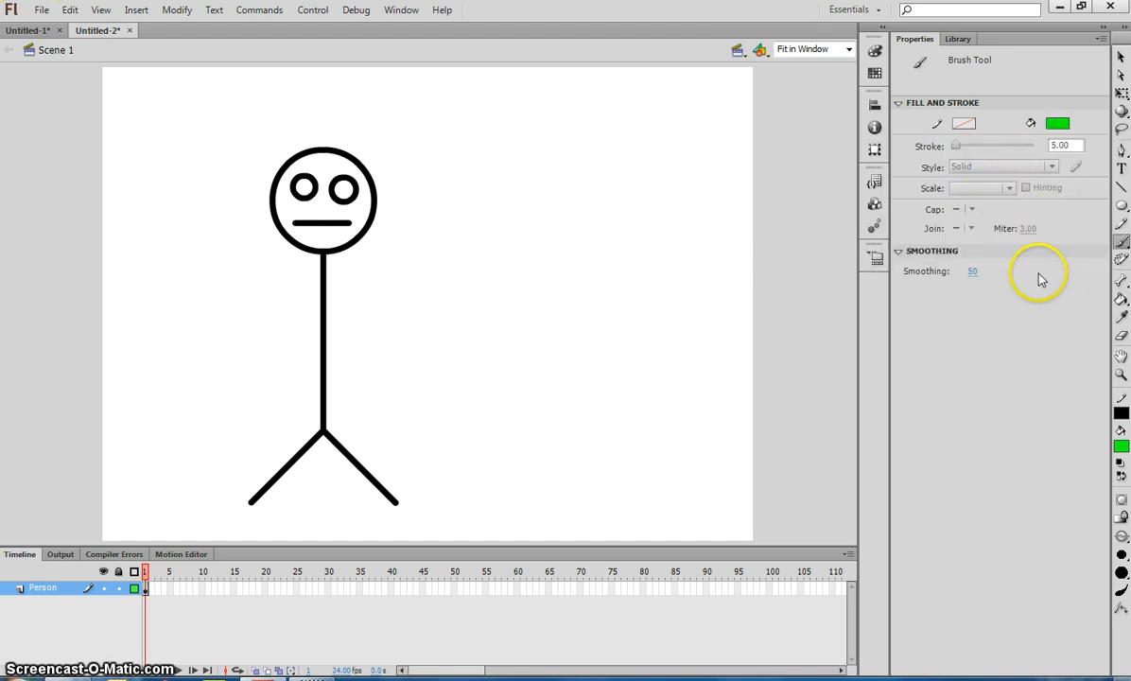
{"action": "left_click", "coordinate": [1122, 556]}
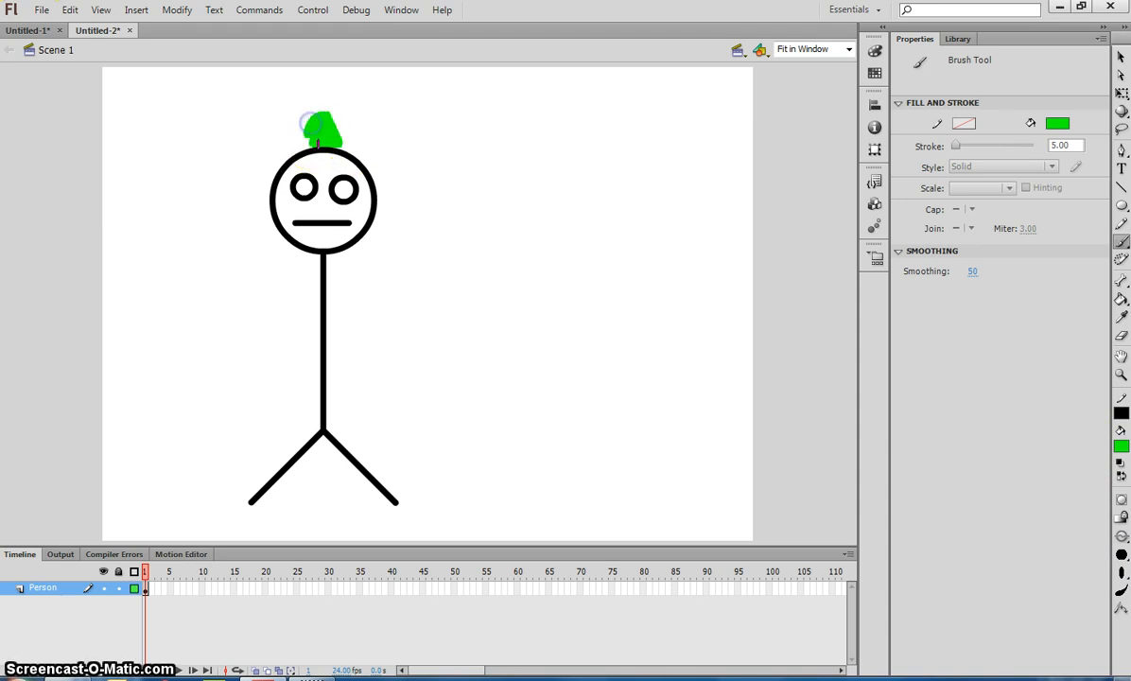
{"action": "left_click_drag", "start_coordinate": [302, 129], "coordinate": [341, 117]}
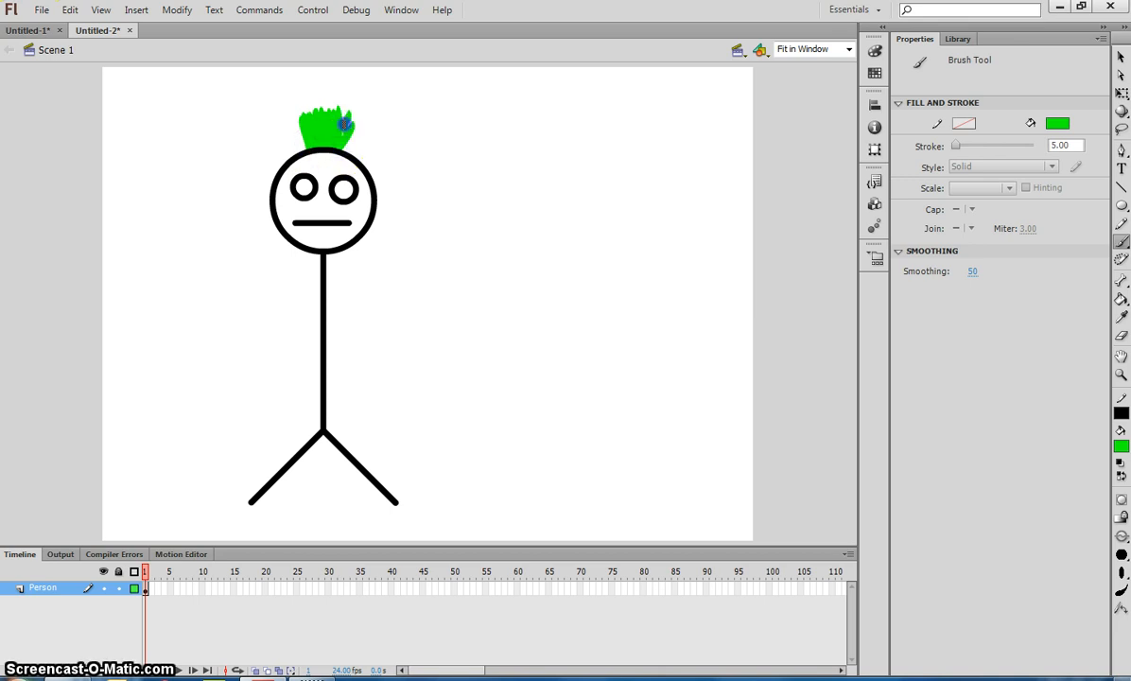
{"action": "mouse_move", "coordinate": [632, 178]}
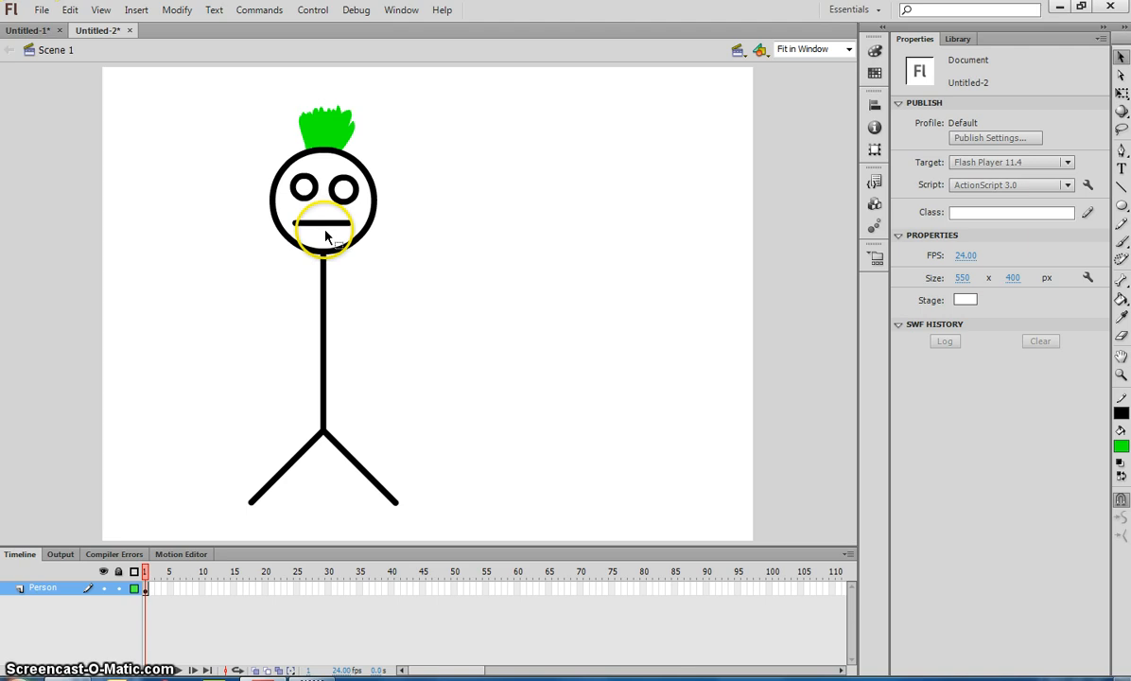
Select the mouth stroke, bend it into a frown and deselect
{"action": "left_click", "coordinate": [324, 227]}
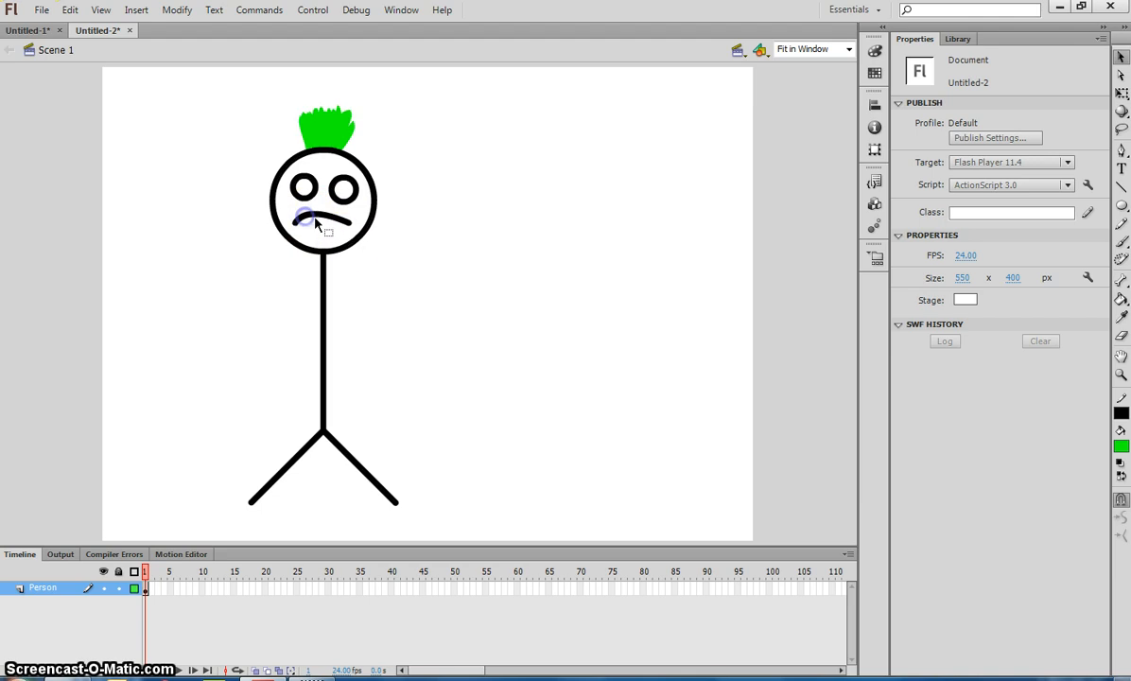
{"action": "left_click", "coordinate": [320, 217]}
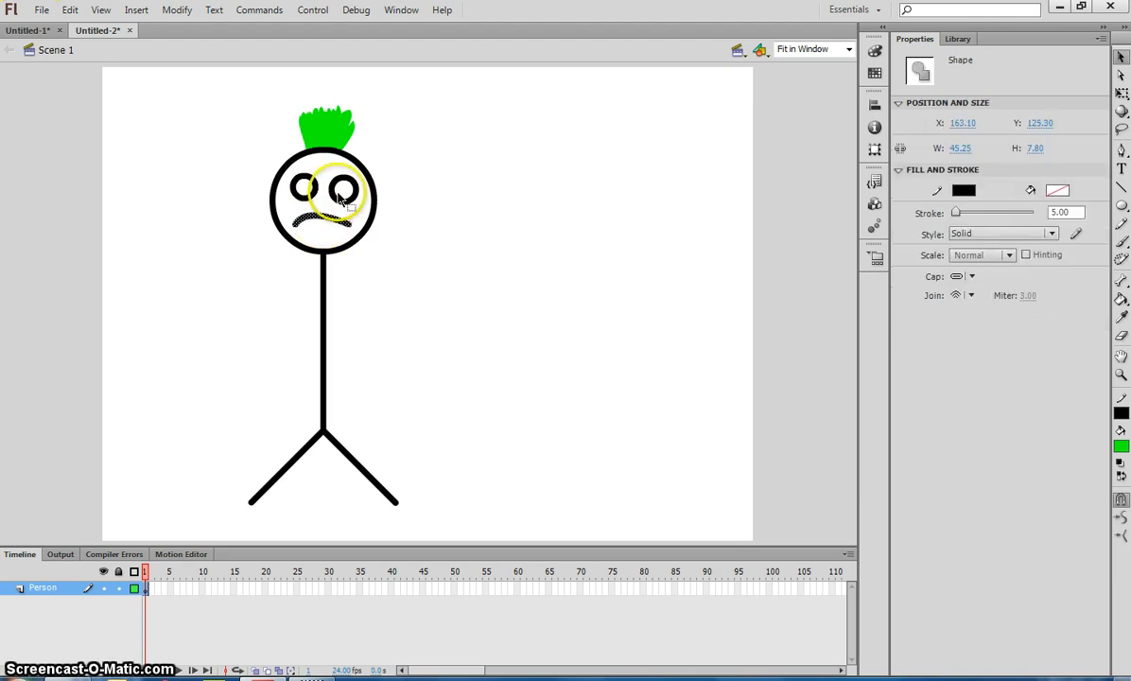
{"action": "left_click", "coordinate": [543, 201]}
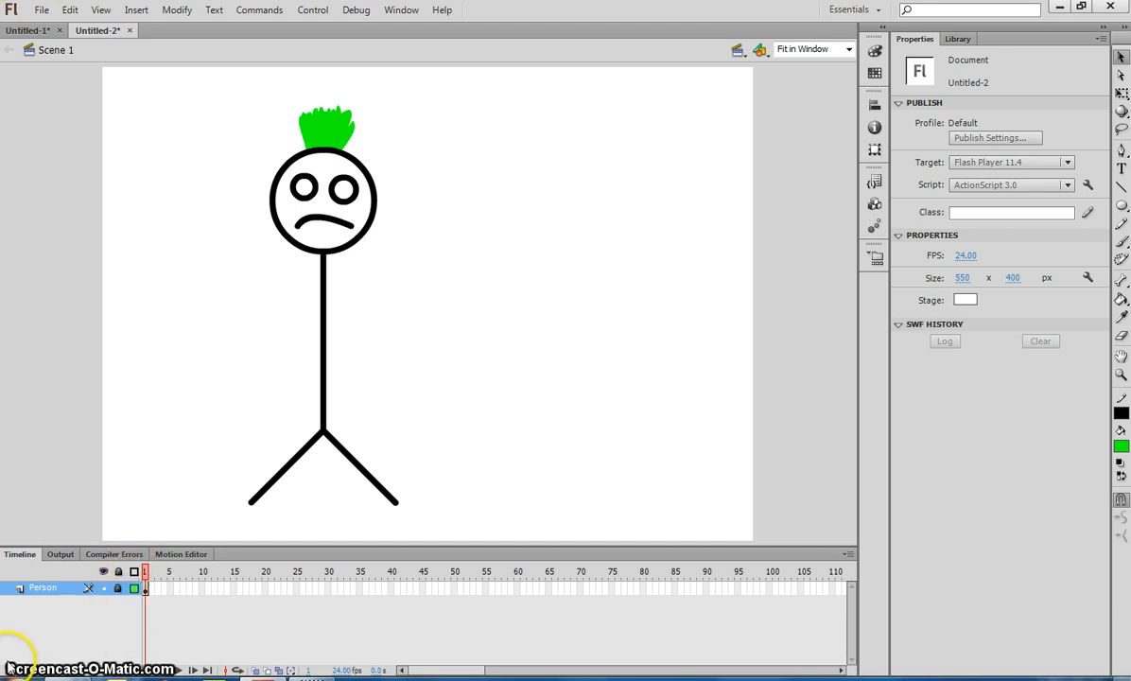
Add a new layer and rename it Guitar
{"action": "left_click", "coordinate": [17, 654]}
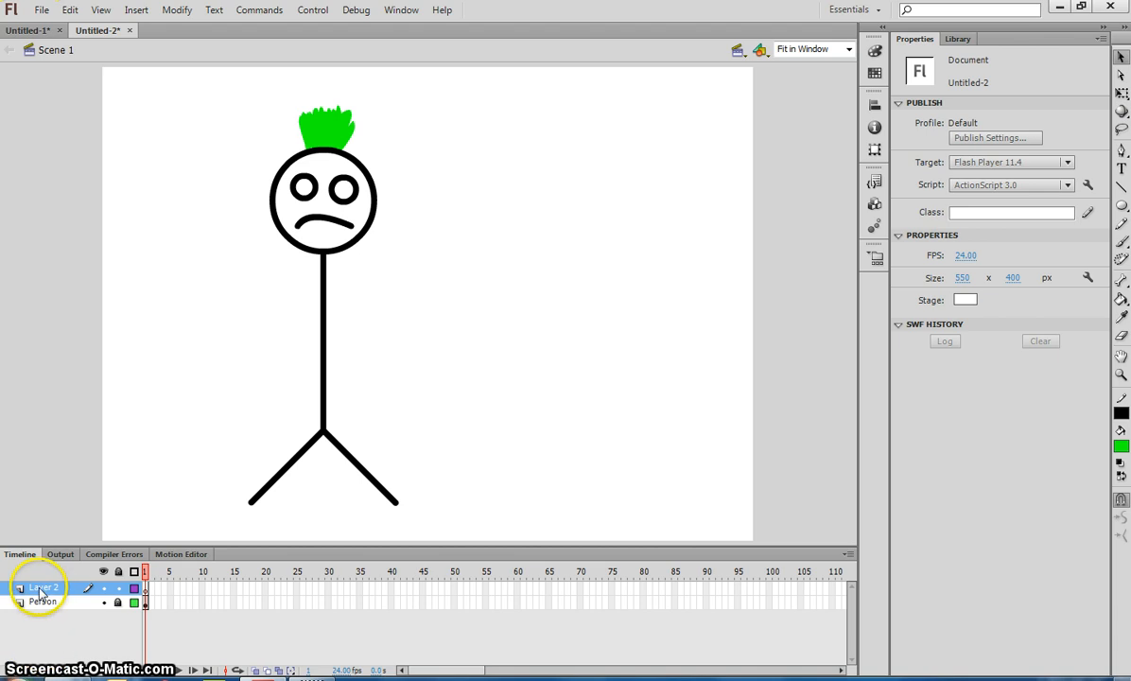
{"action": "double_click", "coordinate": [46, 587]}
{"action": "type", "text": "Guitar"}
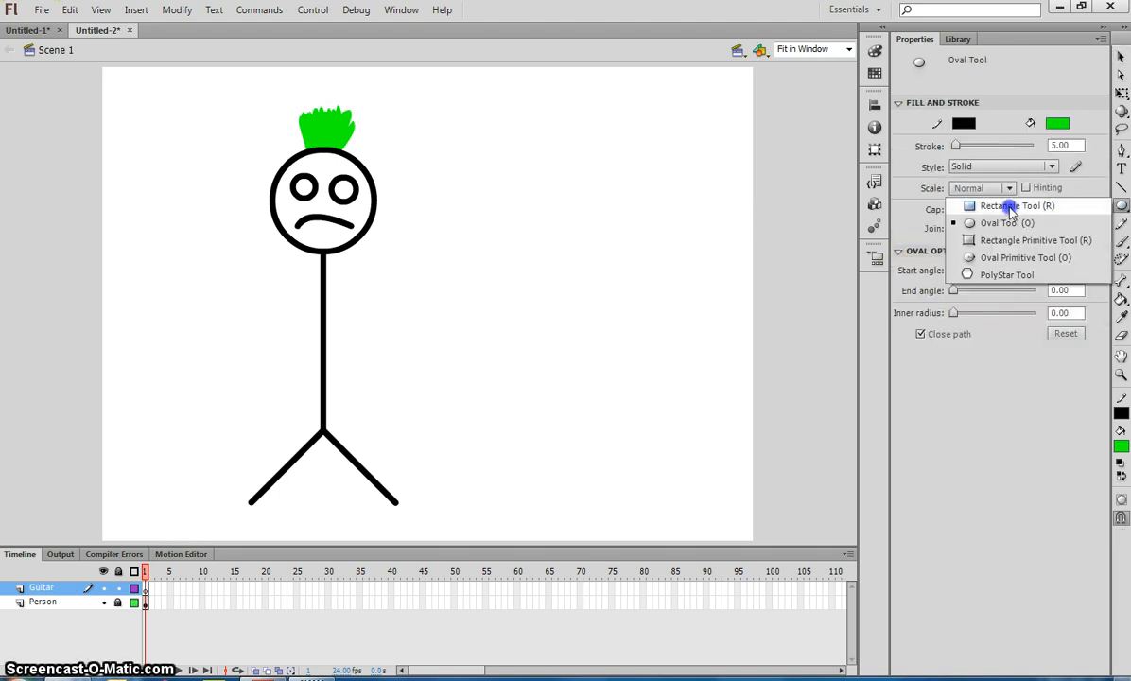
Set up rectangles with a 2-point black stroke, pink fill and corner radius 20
{"action": "left_click", "coordinate": [1018, 204]}
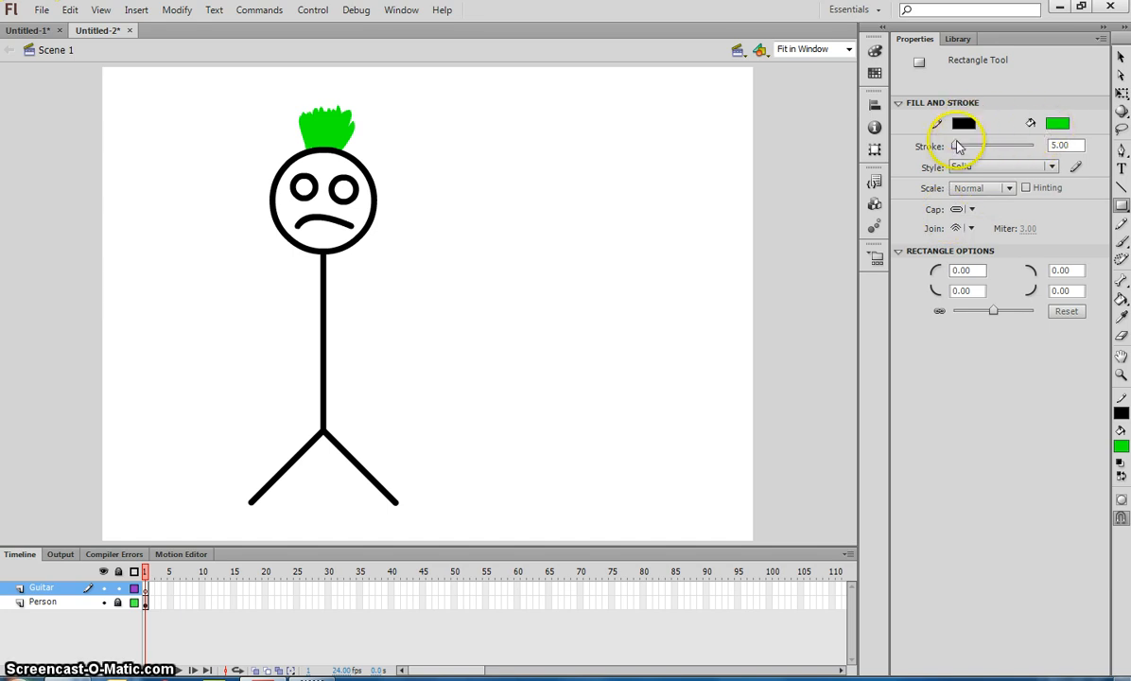
{"action": "left_click", "coordinate": [1067, 144]}
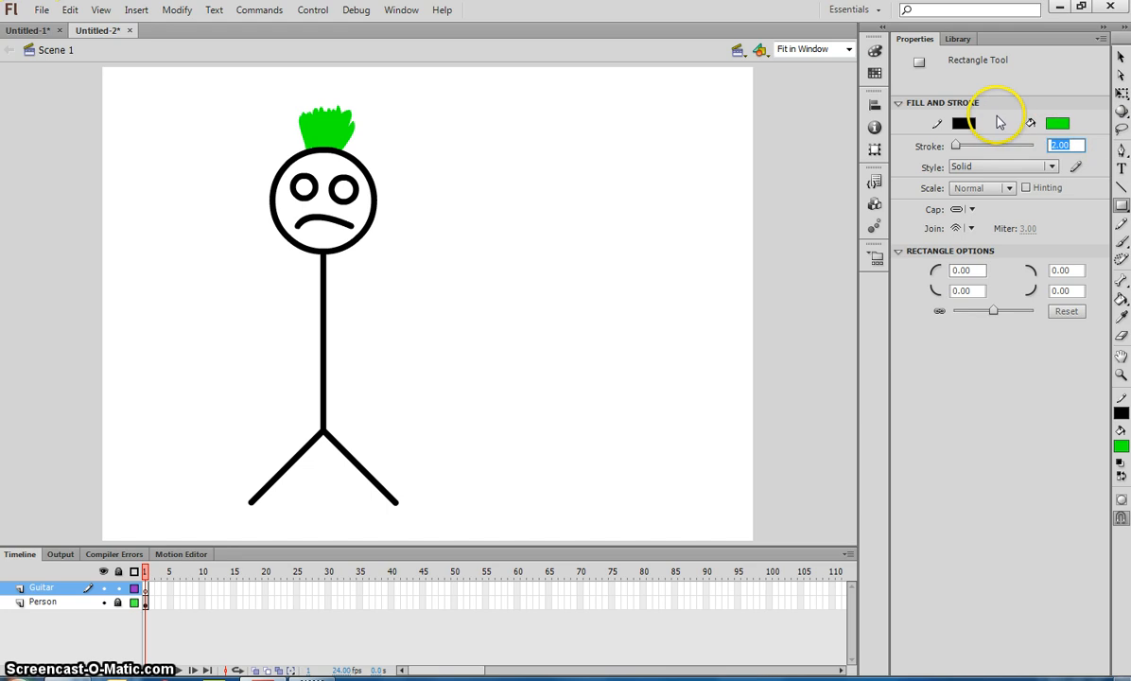
{"action": "left_click", "coordinate": [1058, 123]}
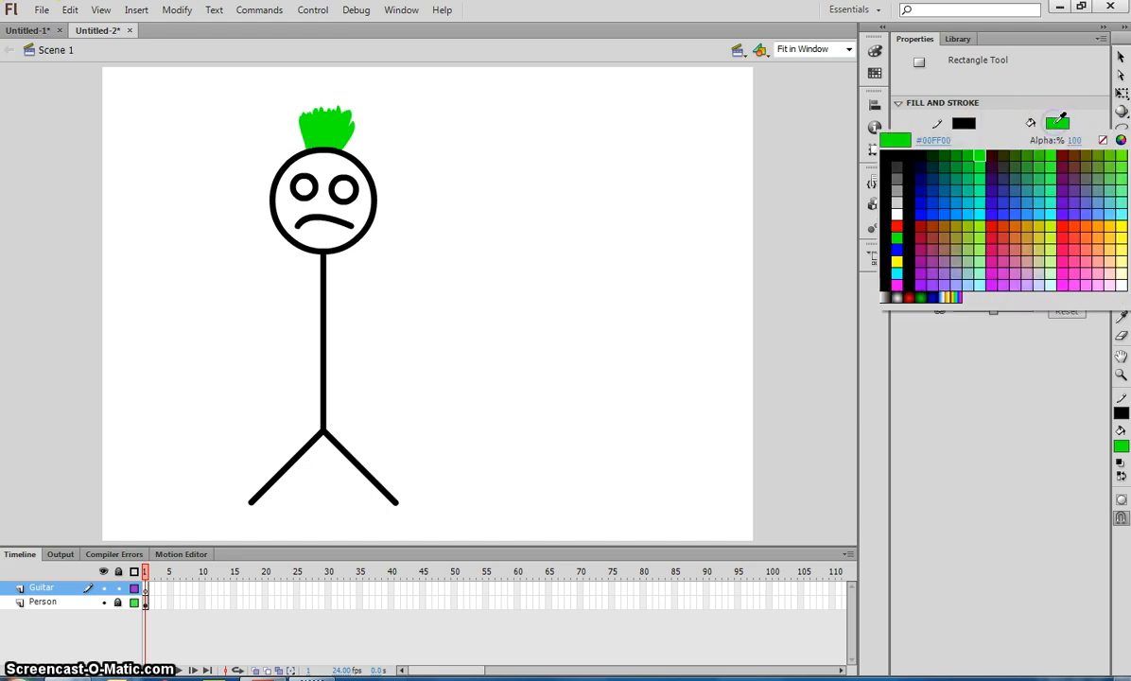
{"action": "left_click", "coordinate": [897, 280]}
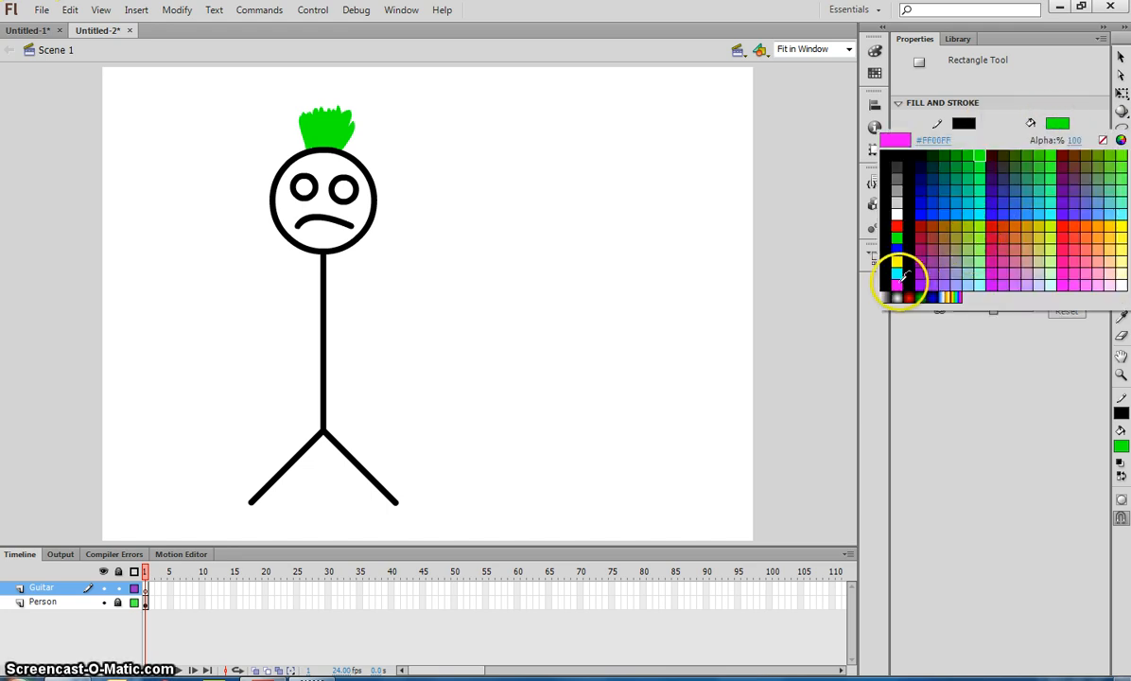
{"action": "left_click", "coordinate": [897, 284]}
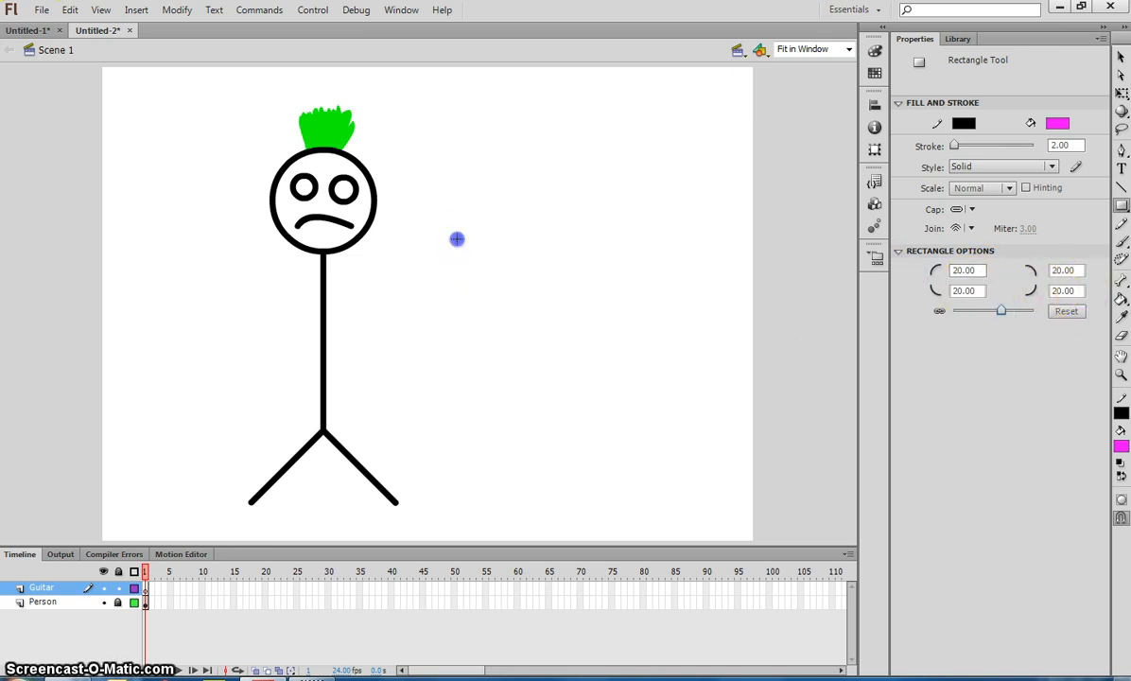
Draw a pink rounded rectangle beside the figure and select it on the Guitar layer
{"action": "left_click_drag", "start_coordinate": [458, 238], "coordinate": [634, 322]}
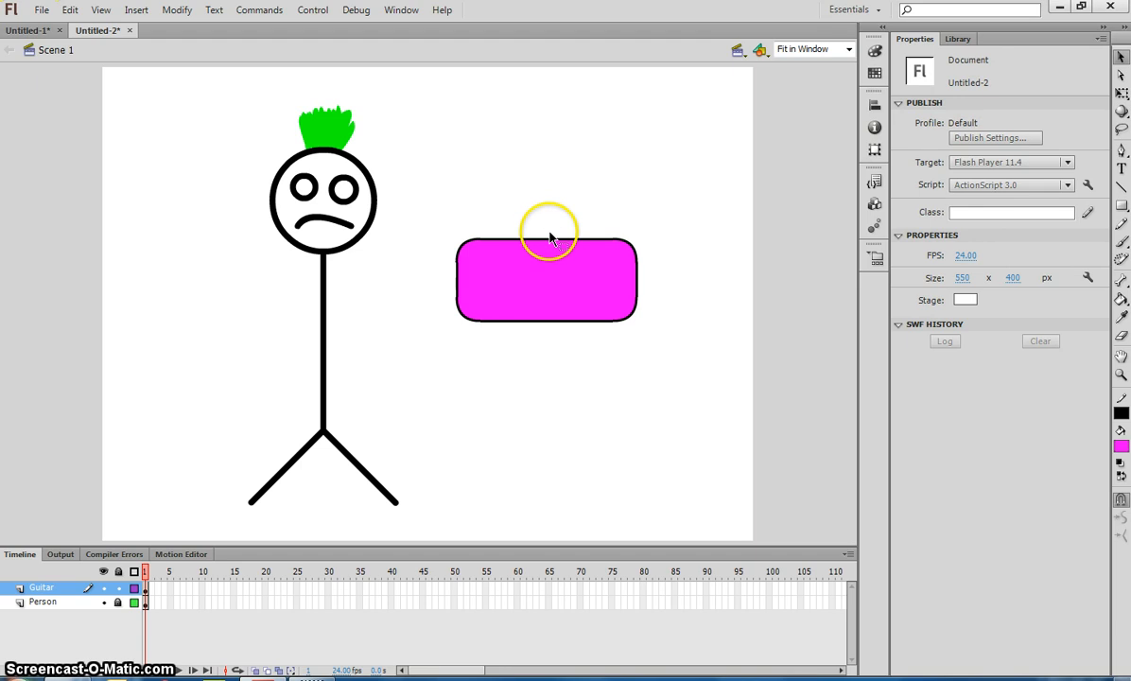
{"action": "mouse_move", "coordinate": [553, 243]}
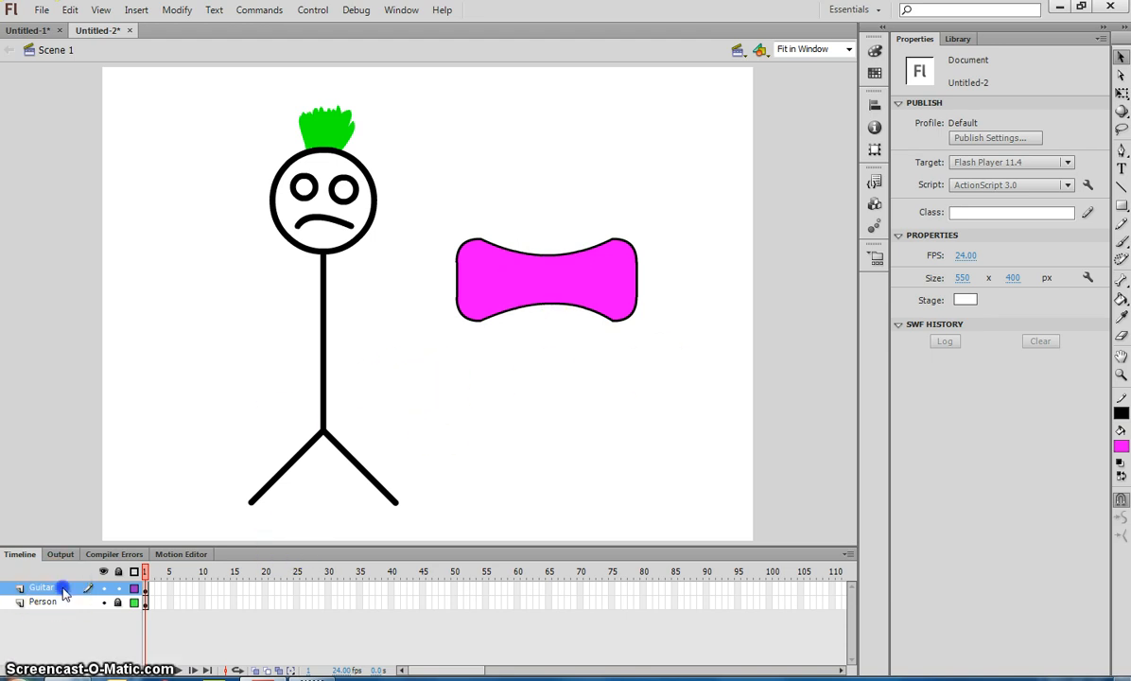
{"action": "left_click", "coordinate": [64, 586]}
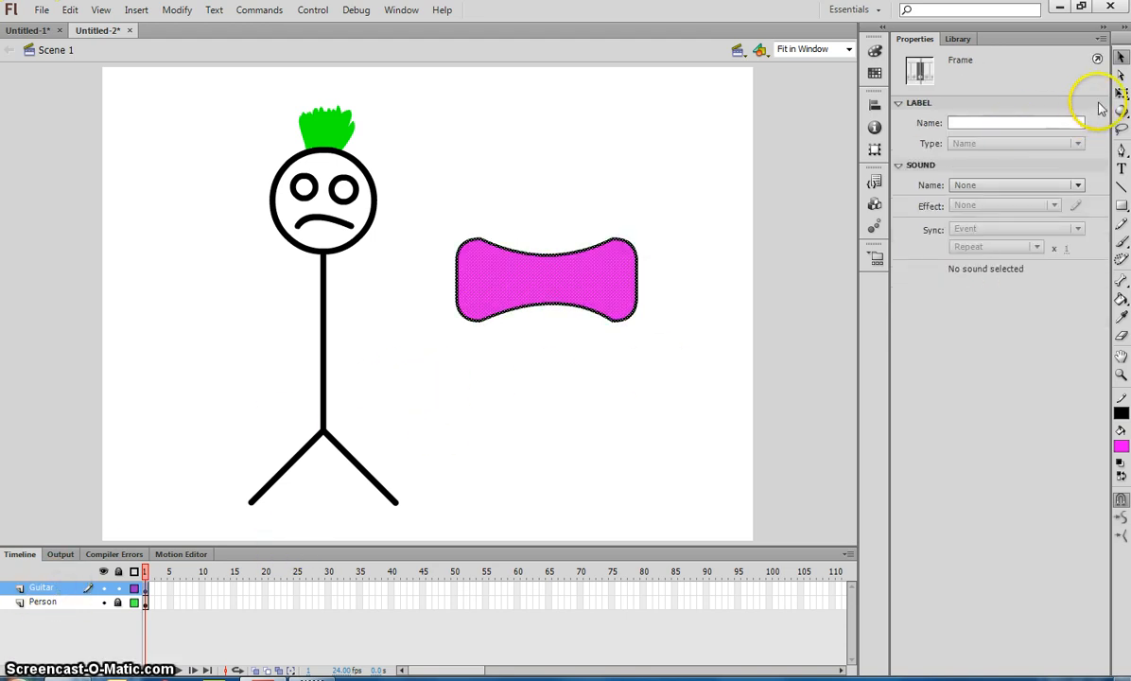
{"action": "mouse_move", "coordinate": [1122, 99]}
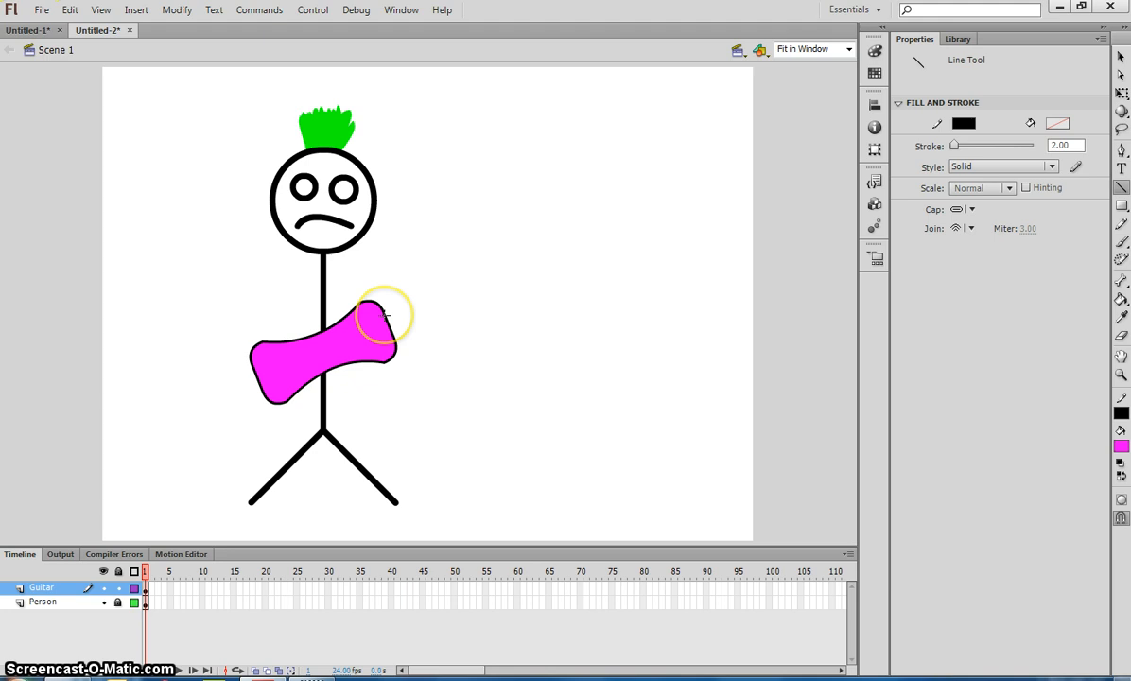
Draw the two edges of the guitar neck, then rename the new layer to Arms
{"action": "left_click_drag", "start_coordinate": [382, 314], "coordinate": [482, 279]}
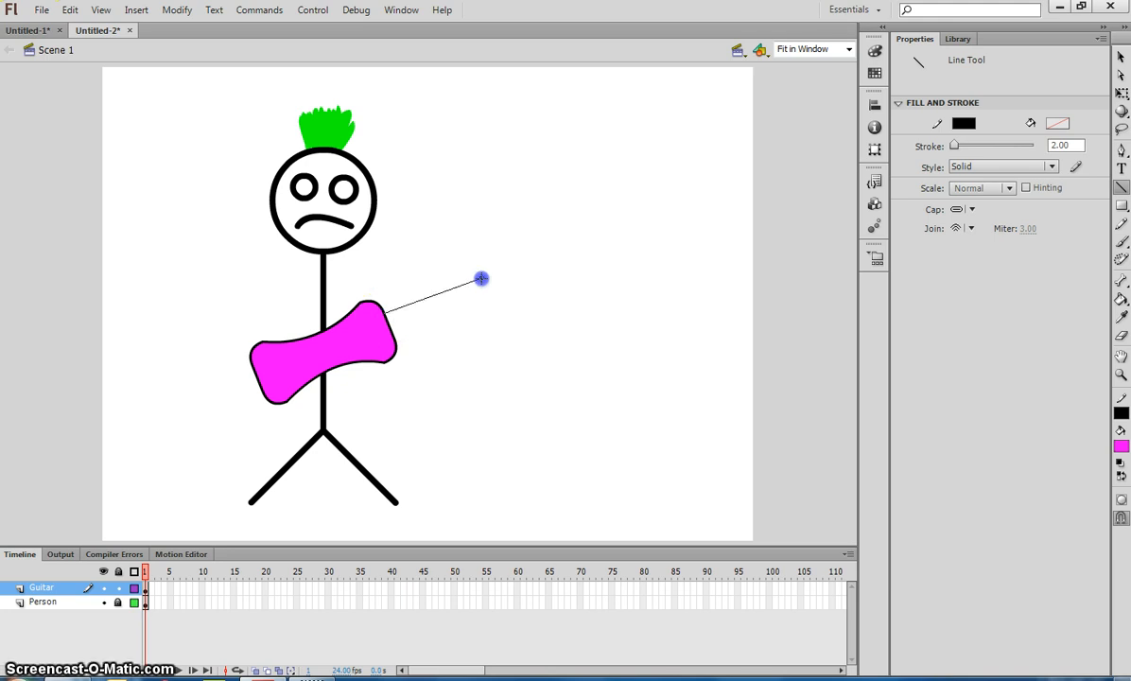
{"action": "left_click_drag", "start_coordinate": [480, 280], "coordinate": [513, 263]}
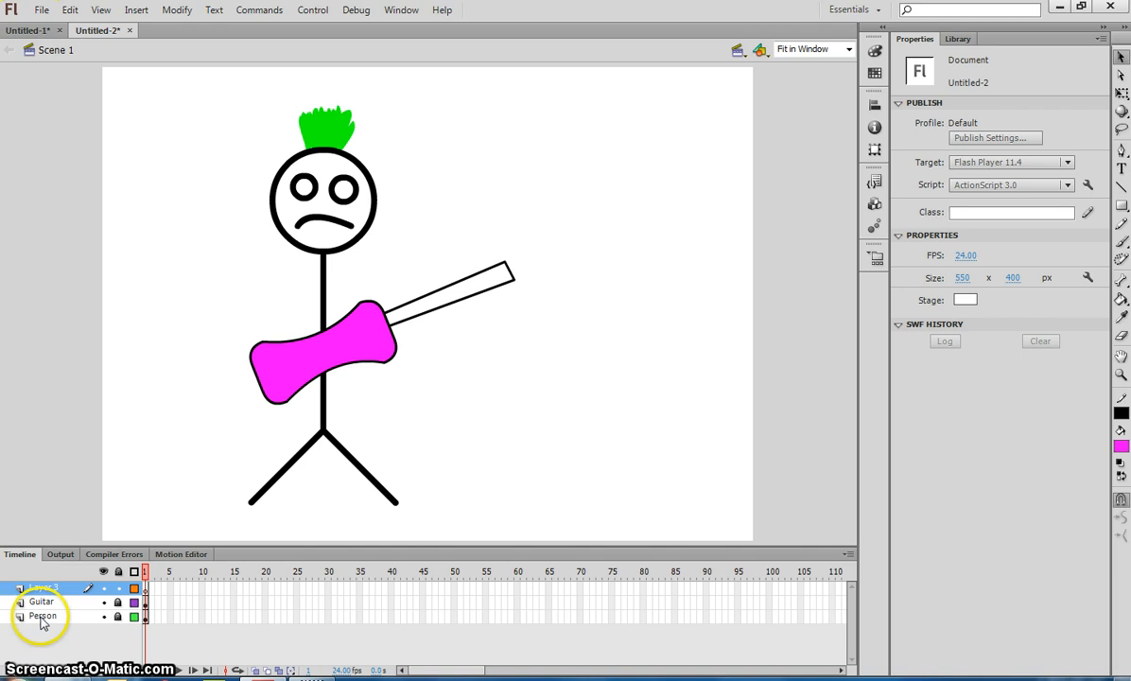
{"action": "double_click", "coordinate": [46, 586]}
{"action": "type", "text": "Arms"}
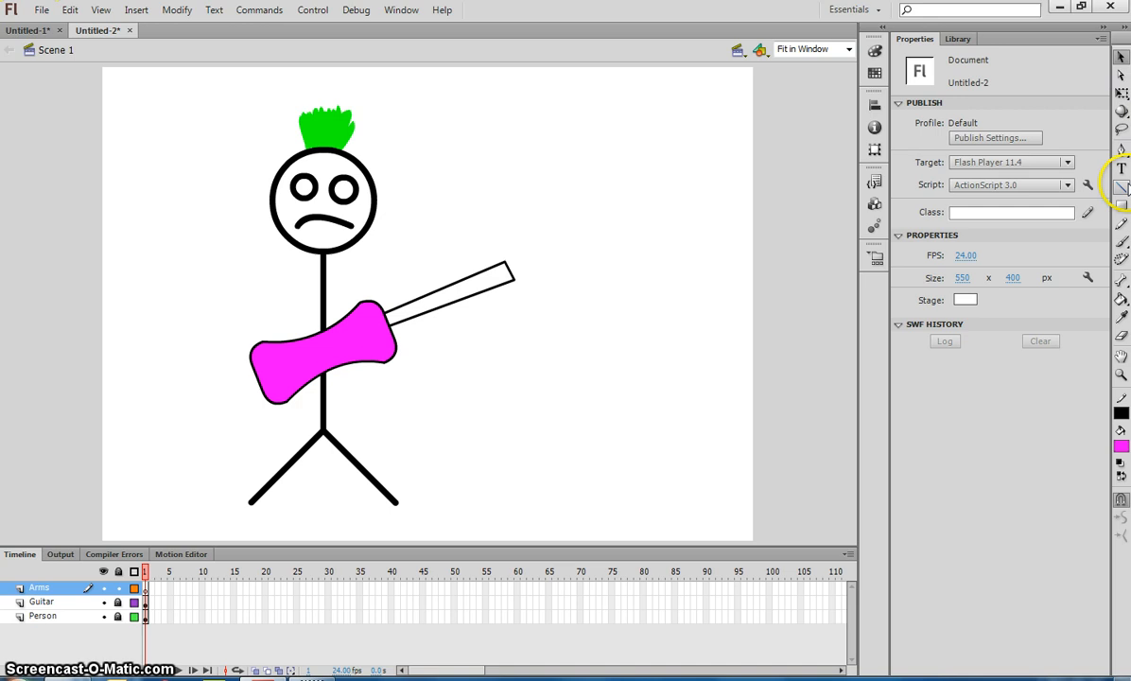
Choose the Line Tool and adjust its stroke thickness for drawing the arms
{"action": "left_click", "coordinate": [1122, 187]}
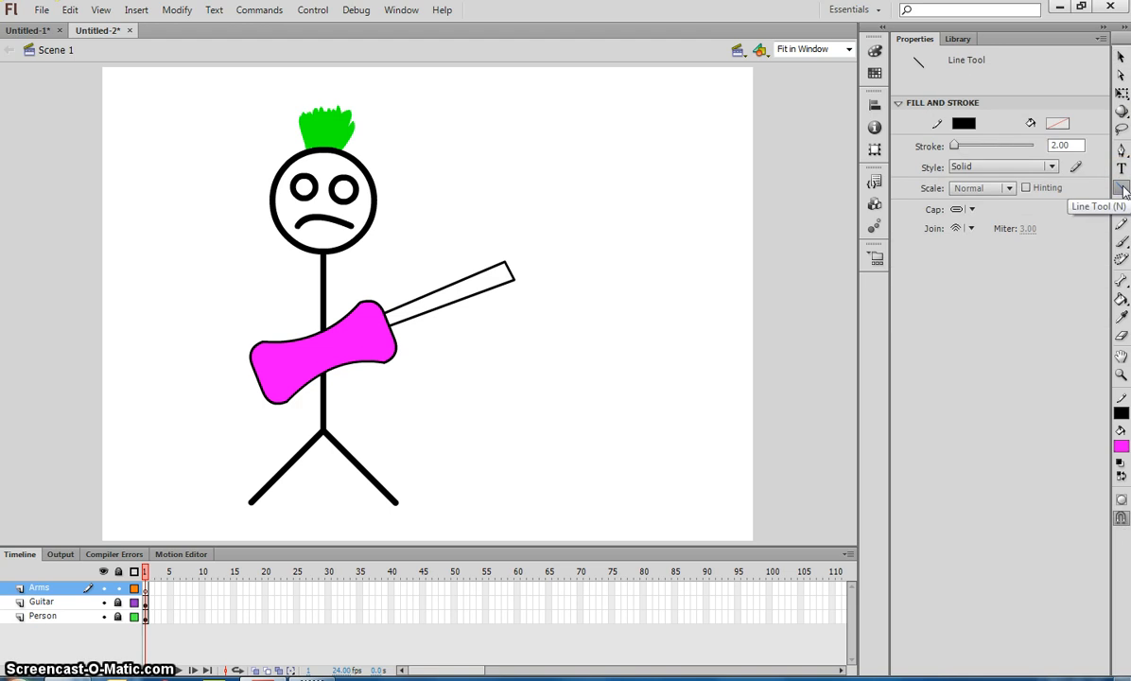
{"action": "left_click", "coordinate": [1067, 145]}
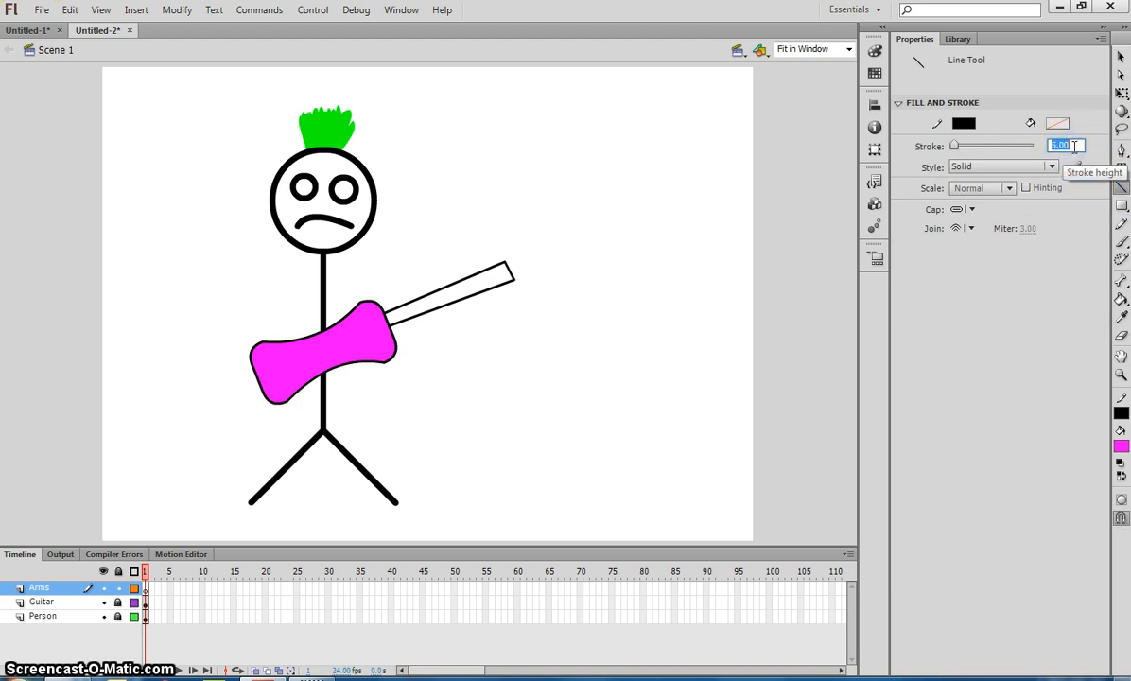
{"action": "mouse_move", "coordinate": [504, 246]}
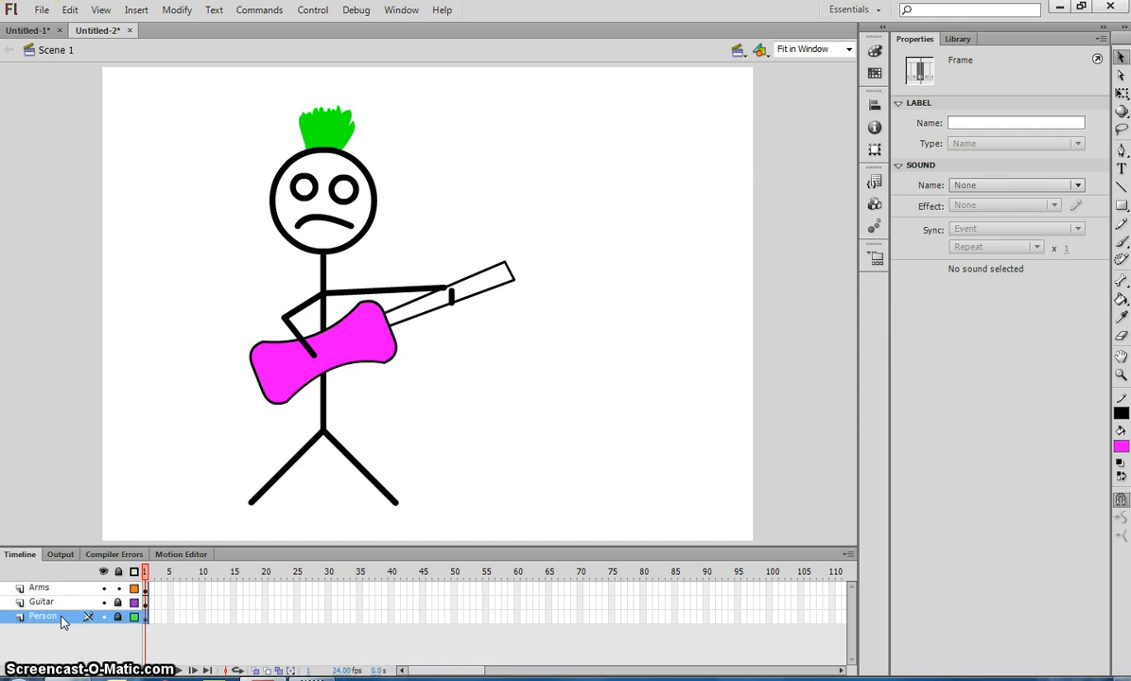
Insert a frame at frame 24 on the Person layer so the figure lasts the whole span
{"action": "left_click", "coordinate": [102, 617]}
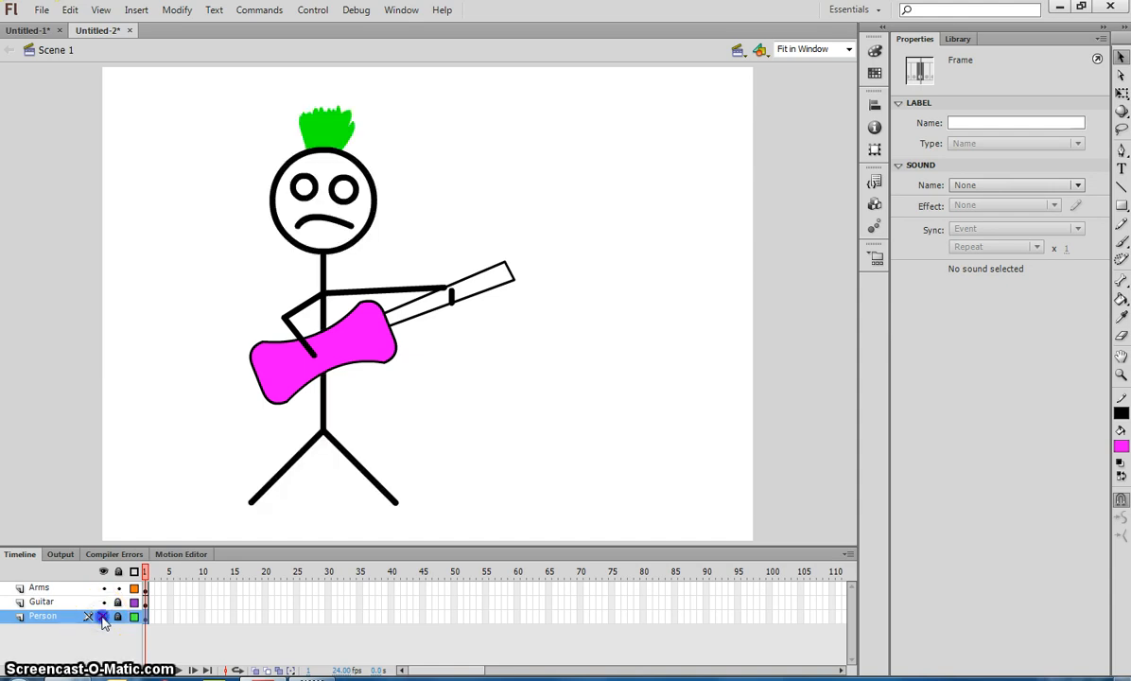
{"action": "left_click", "coordinate": [102, 617]}
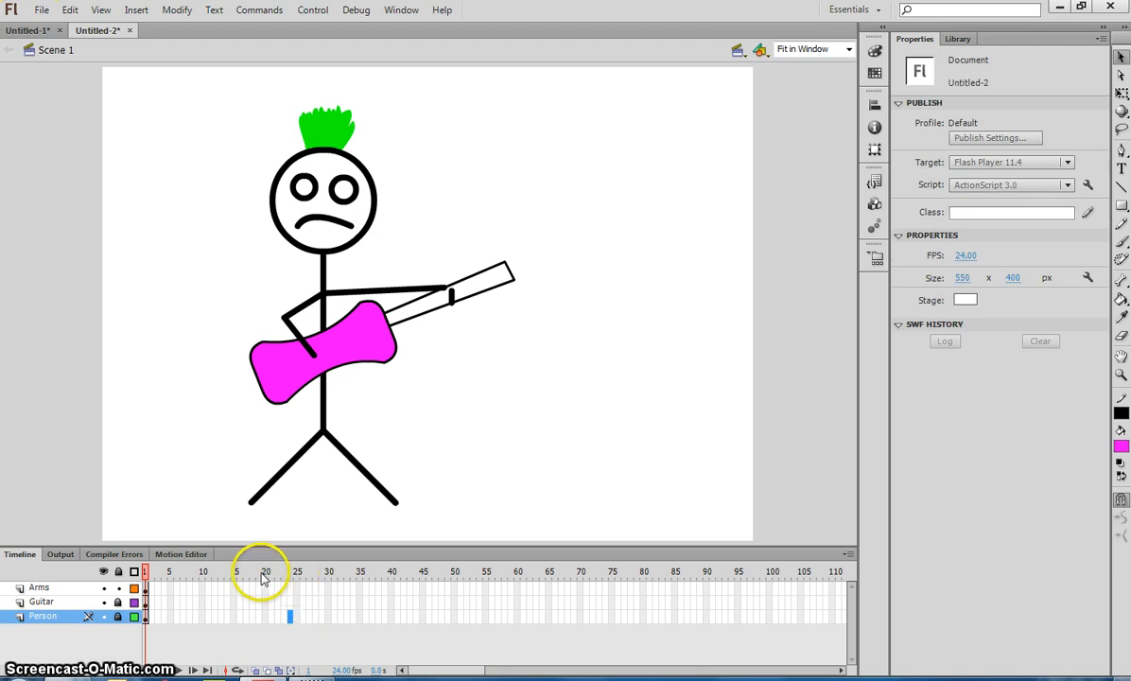
{"action": "mouse_move", "coordinate": [293, 579]}
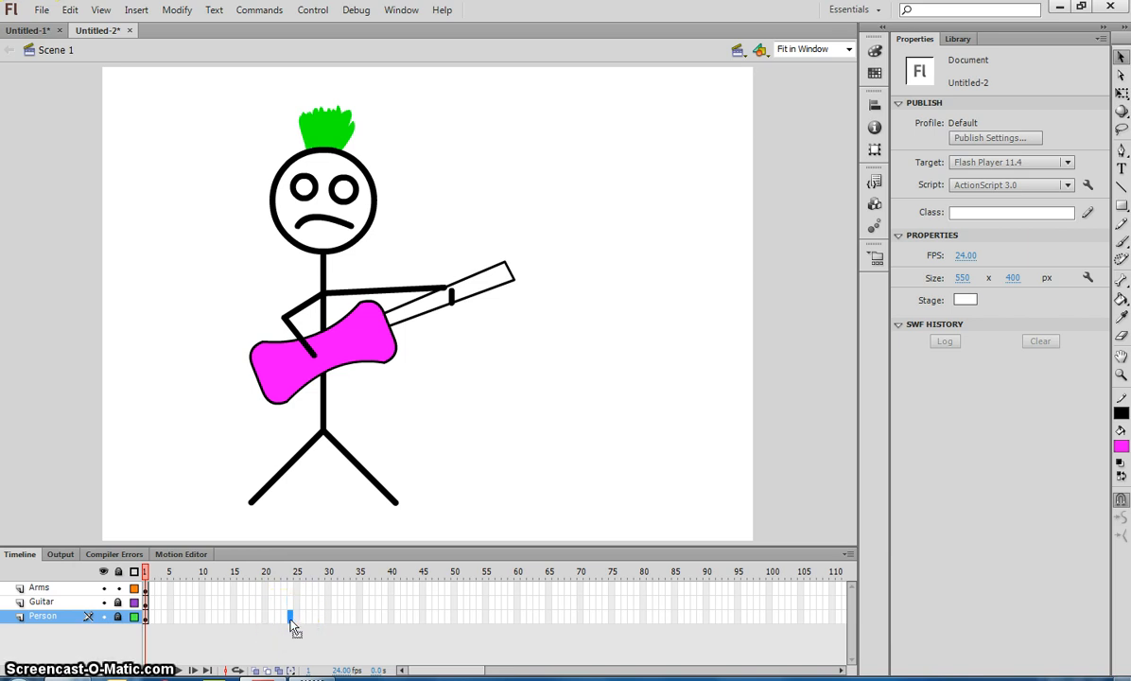
{"action": "right_click", "coordinate": [292, 617]}
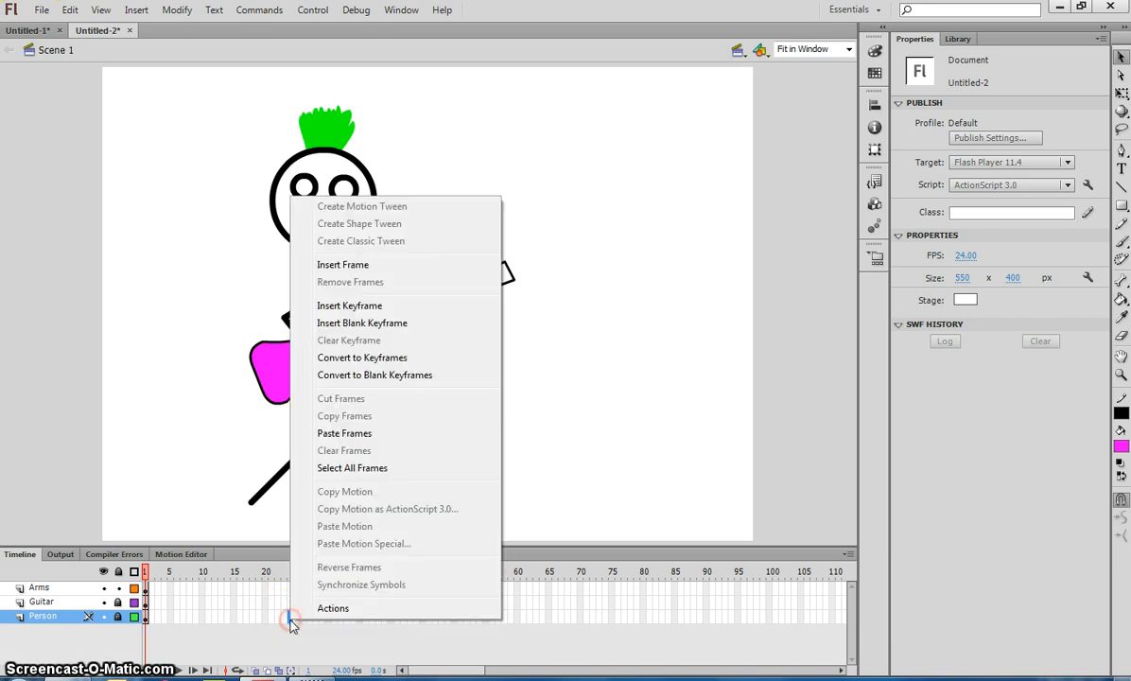
{"action": "mouse_move", "coordinate": [355, 265]}
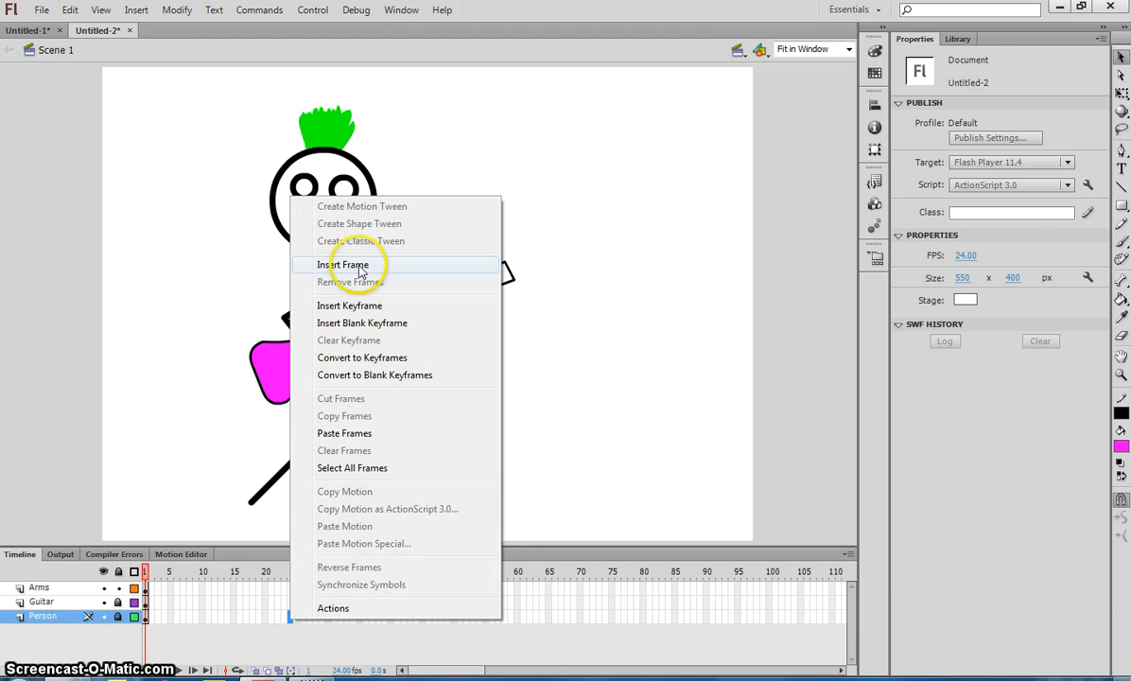
{"action": "left_click", "coordinate": [353, 265]}
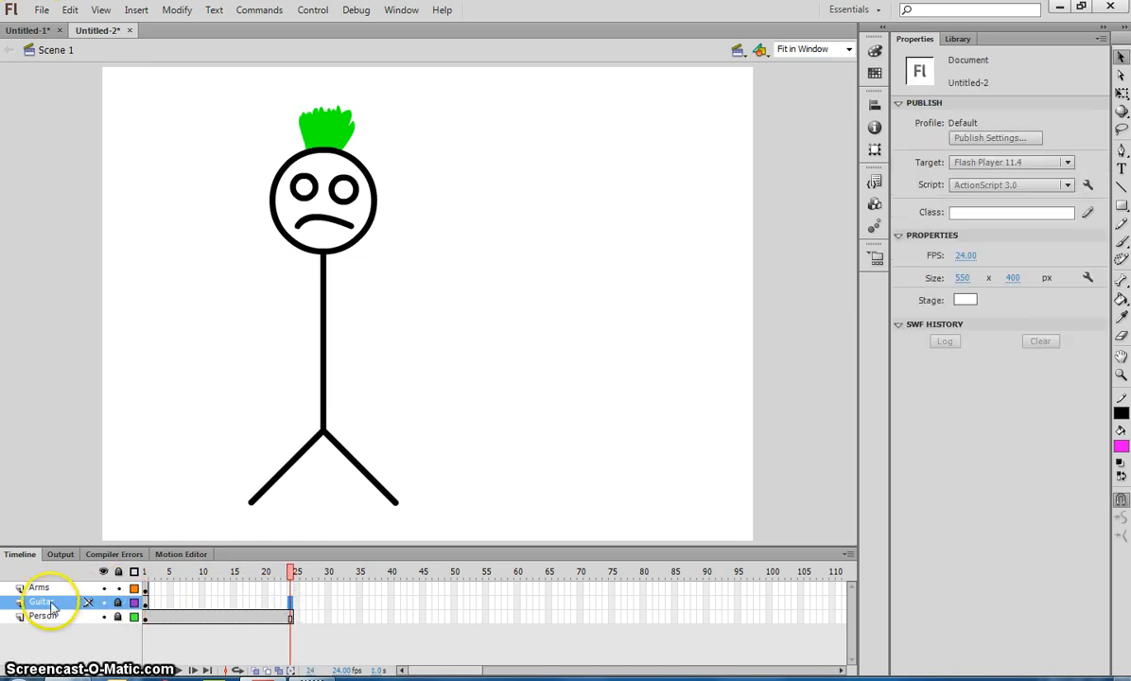
Insert frames on the Guitar layer so it also runs through frame 24
{"action": "right_click", "coordinate": [291, 602]}
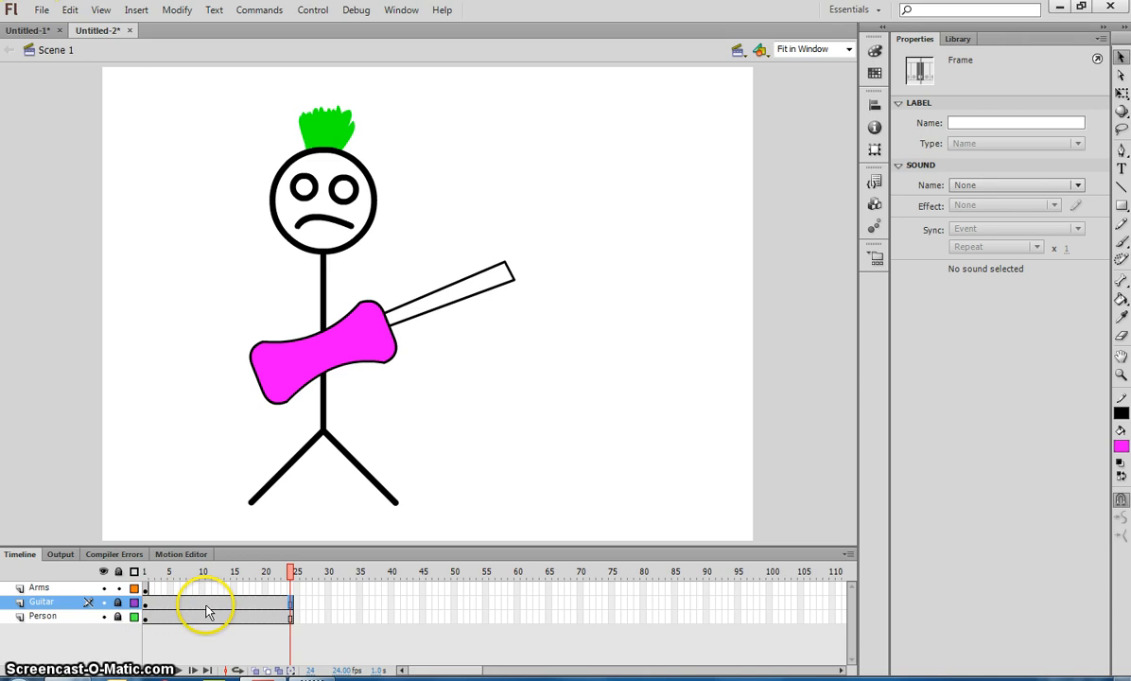
{"action": "mouse_move", "coordinate": [246, 609]}
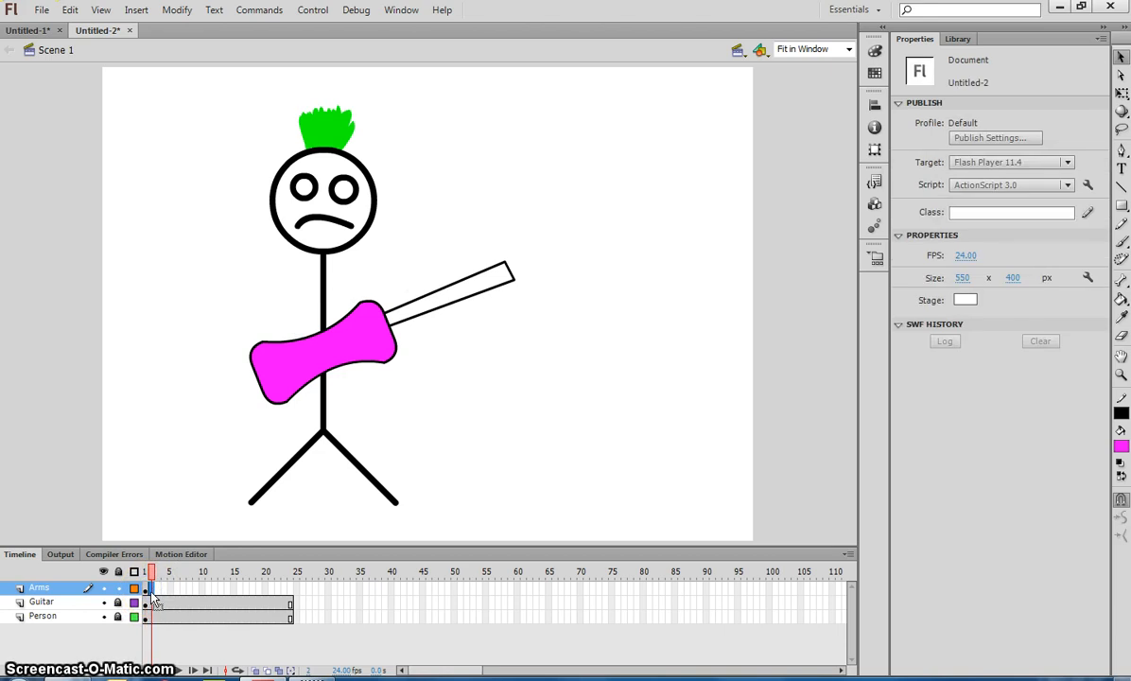
Draw the arms on frame 1, add a blank keyframe at frame 2 and start the second pose
{"action": "left_click", "coordinate": [193, 588]}
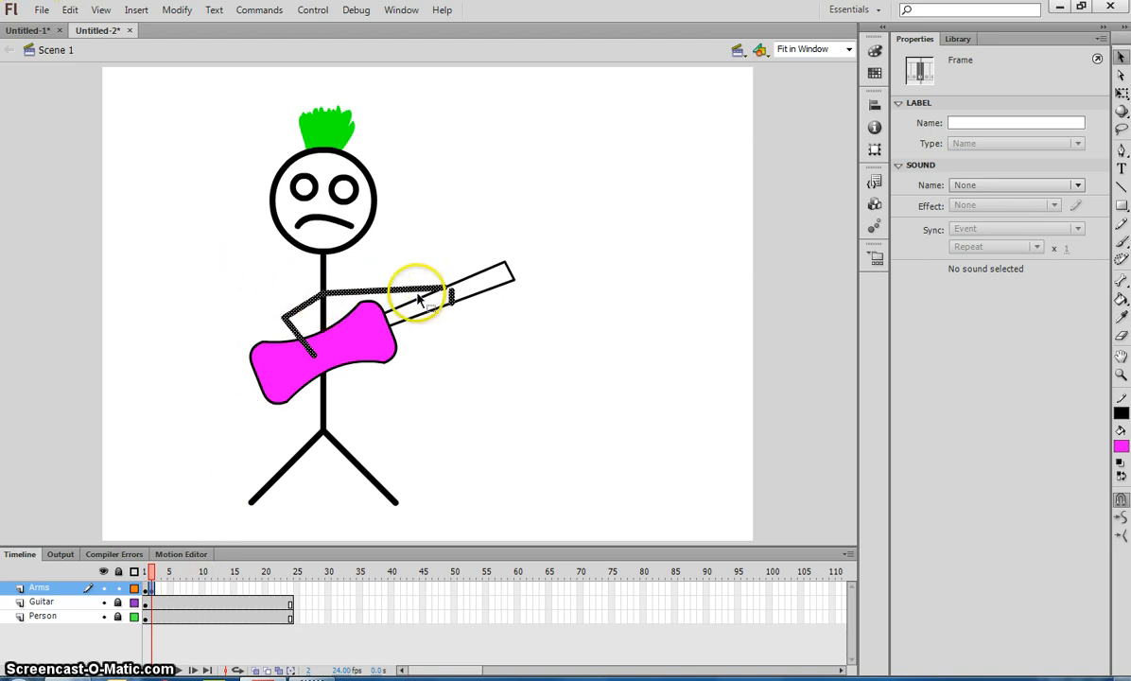
{"action": "left_click_drag", "start_coordinate": [420, 293], "coordinate": [284, 374]}
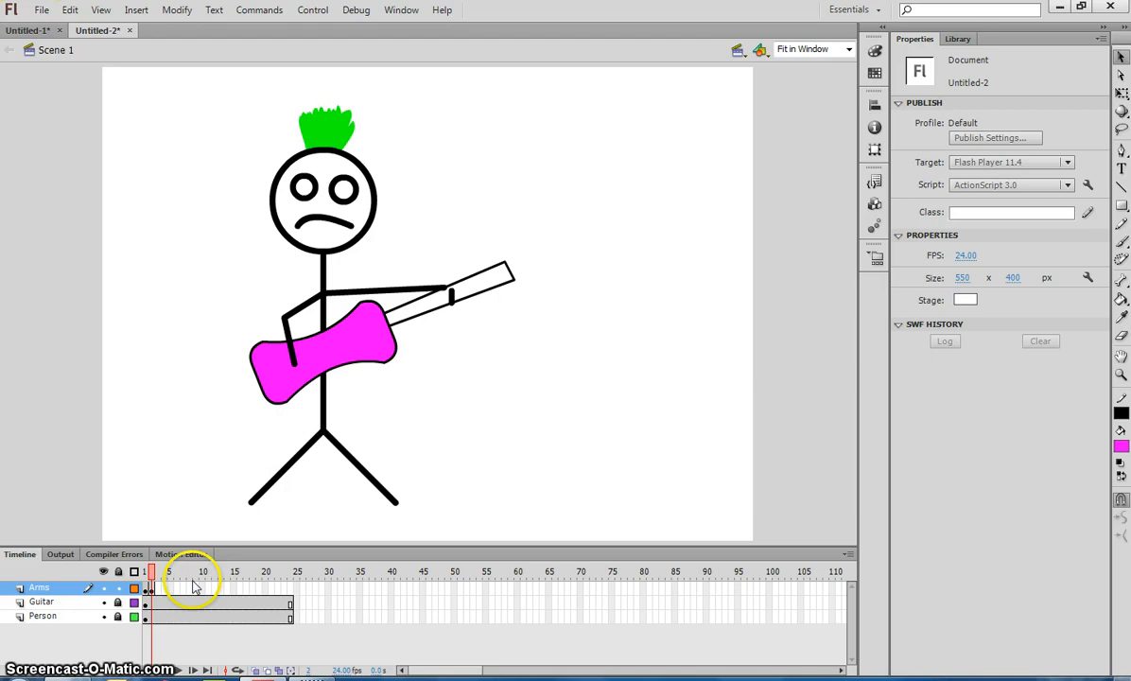
{"action": "left_click", "coordinate": [159, 571]}
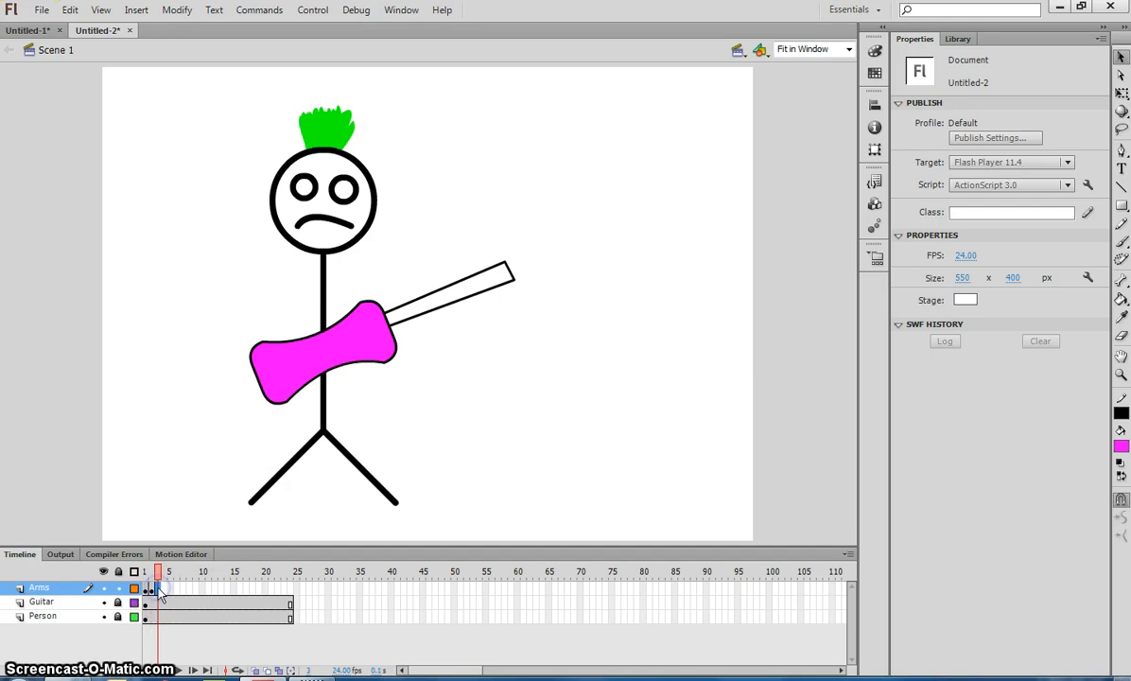
{"action": "left_click", "coordinate": [157, 587]}
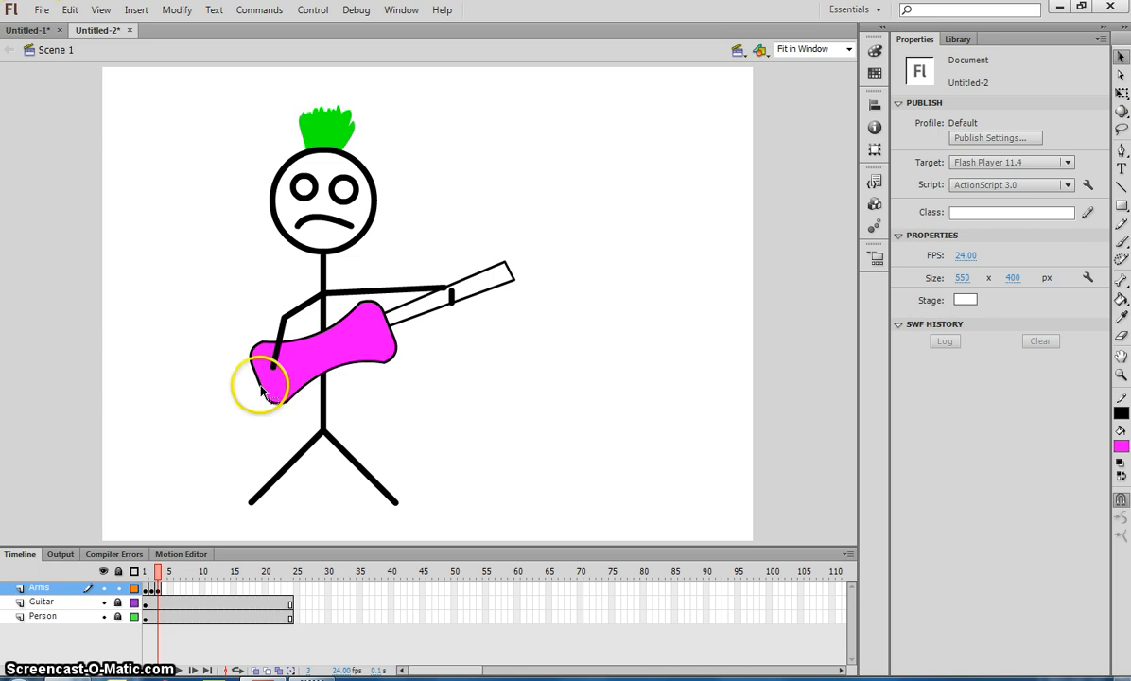
{"action": "left_click", "coordinate": [161, 572]}
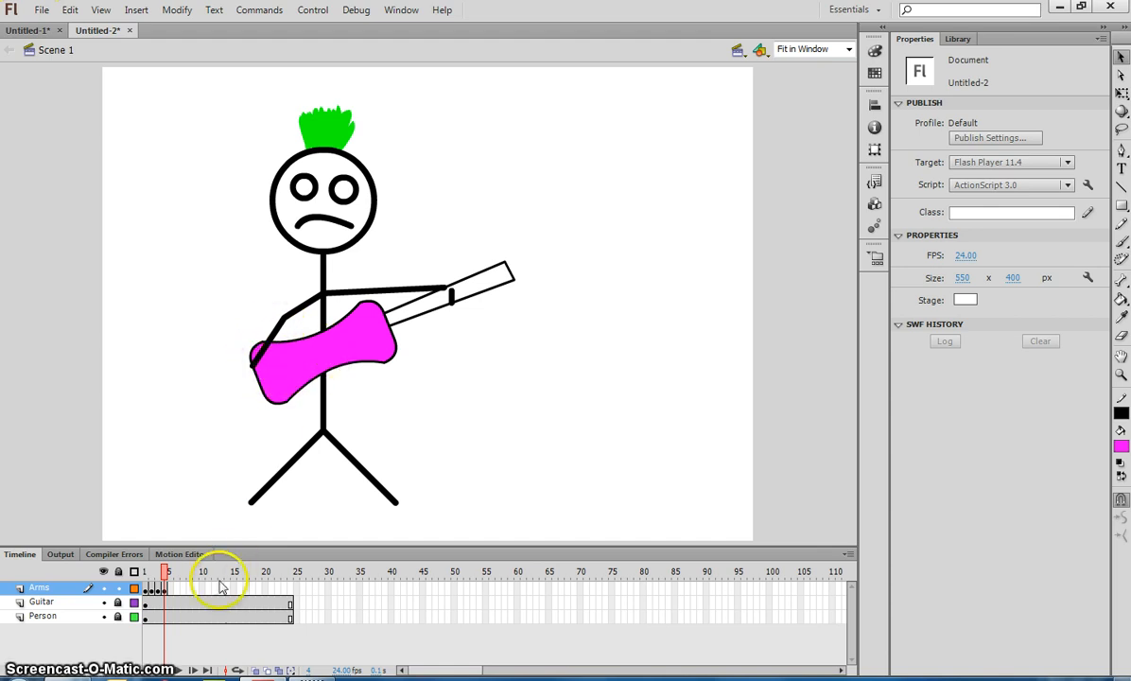
Draw the next strumming arm pose on a later keyframe and advance to the following frame
{"action": "left_click", "coordinate": [171, 571]}
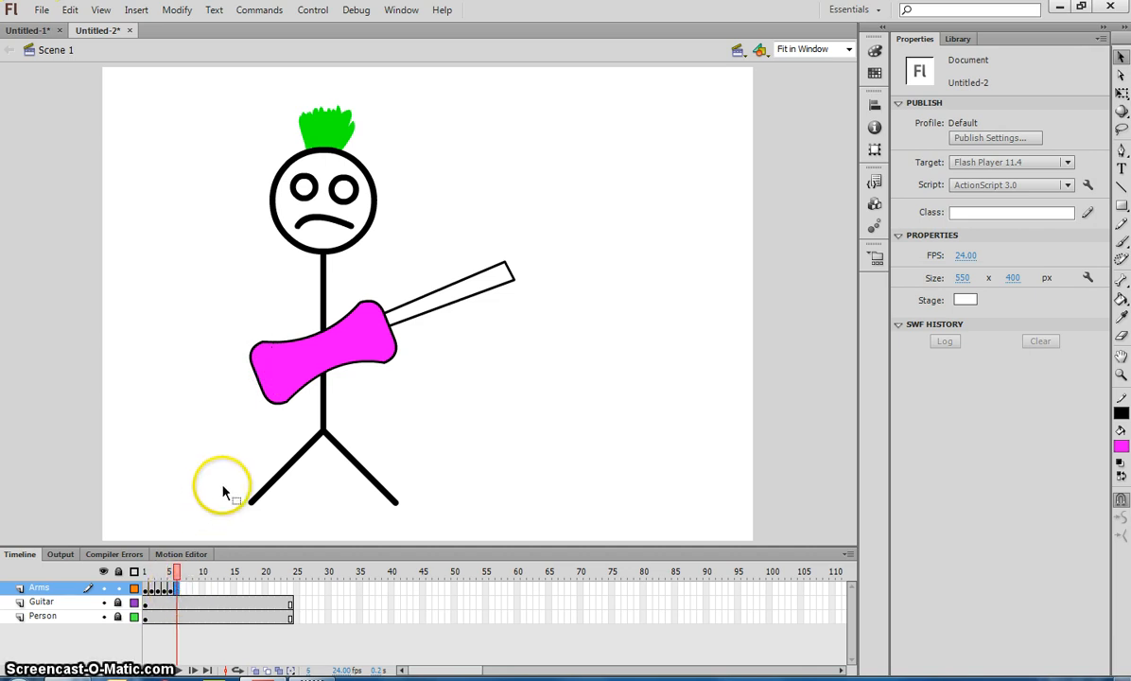
{"action": "left_click_drag", "start_coordinate": [223, 489], "coordinate": [230, 363]}
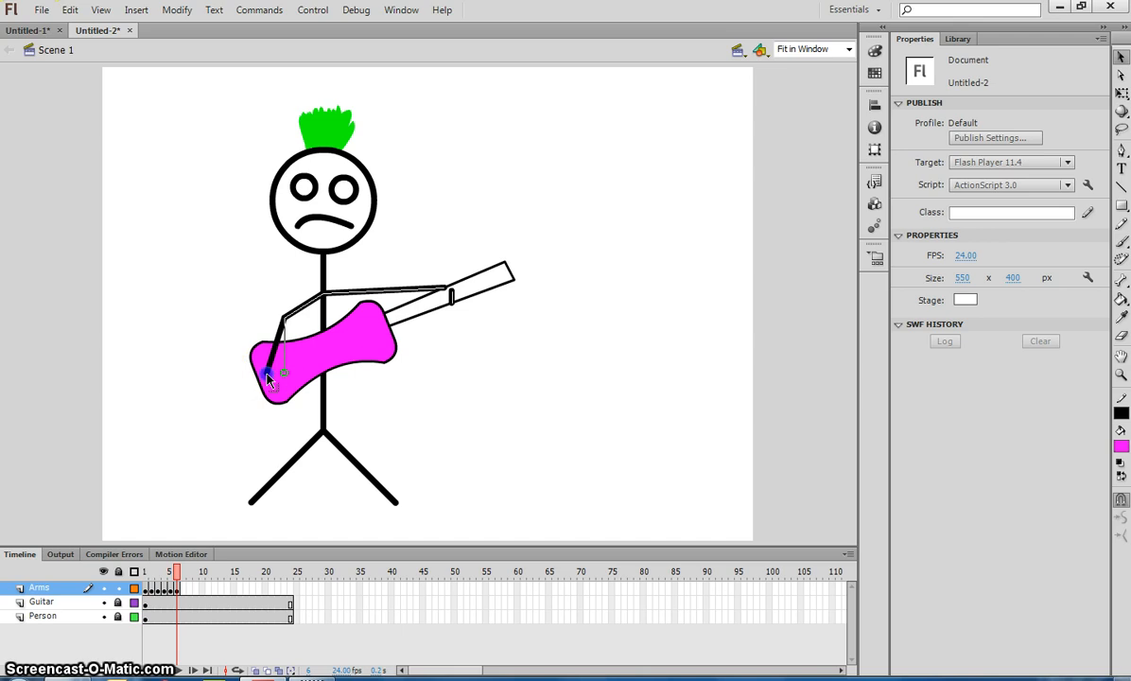
{"action": "left_click", "coordinate": [185, 572]}
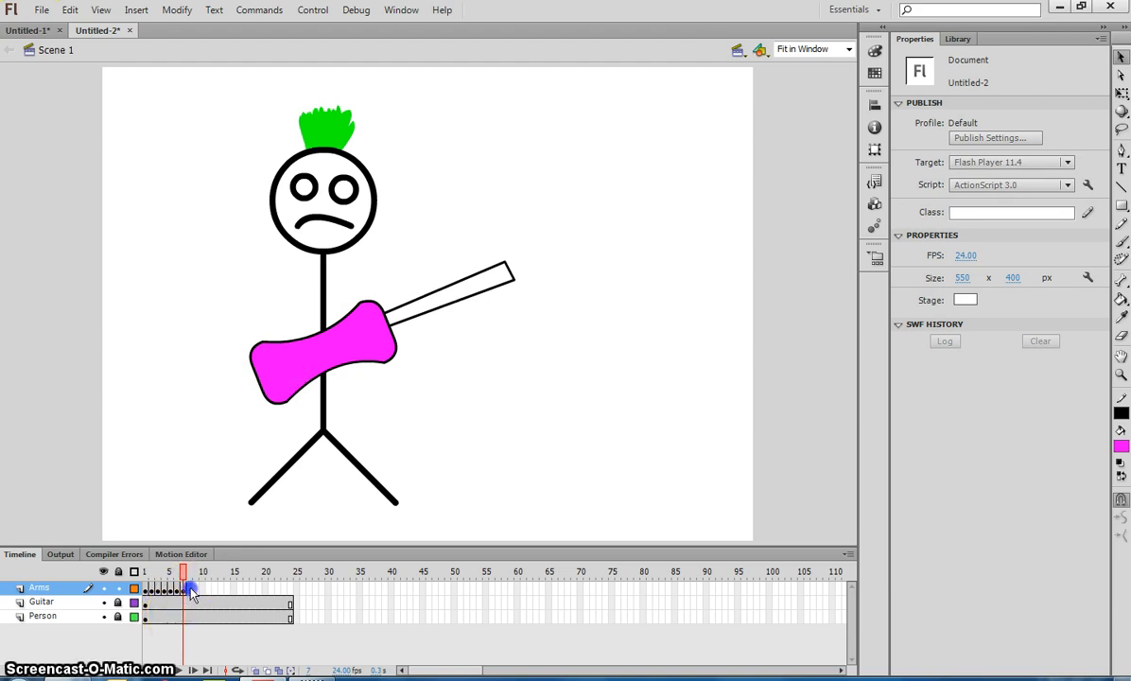
{"action": "left_click", "coordinate": [189, 587]}
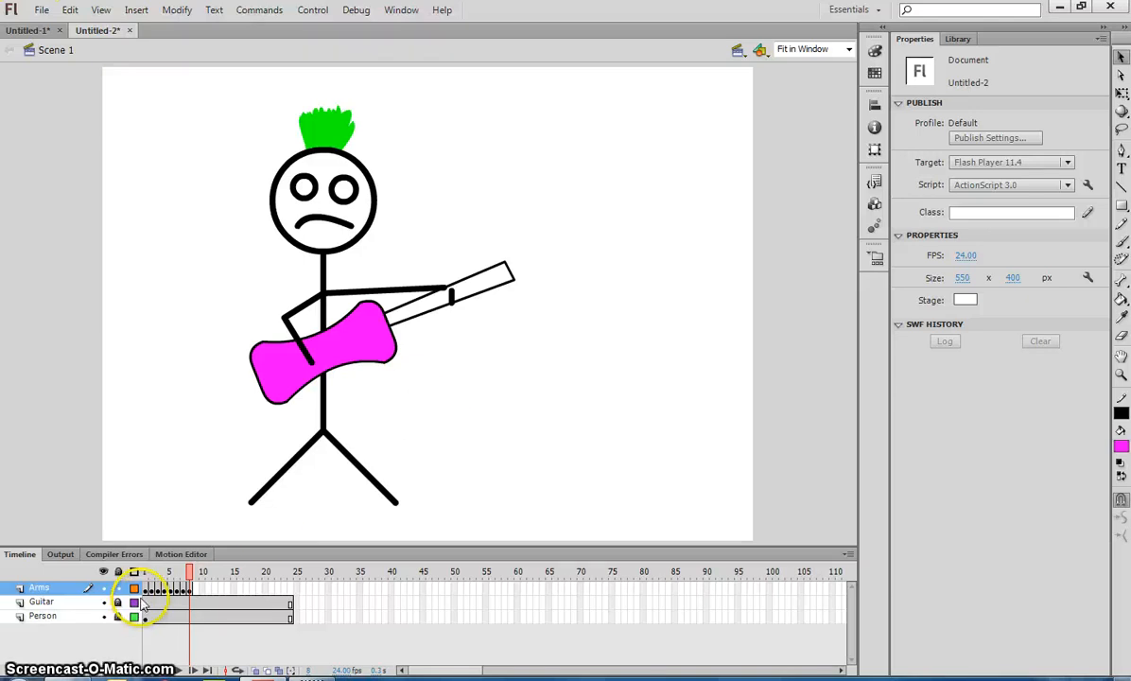
Select the hand-drawn strumming keyframes on the Arms layer as one block
{"action": "left_click", "coordinate": [144, 587]}
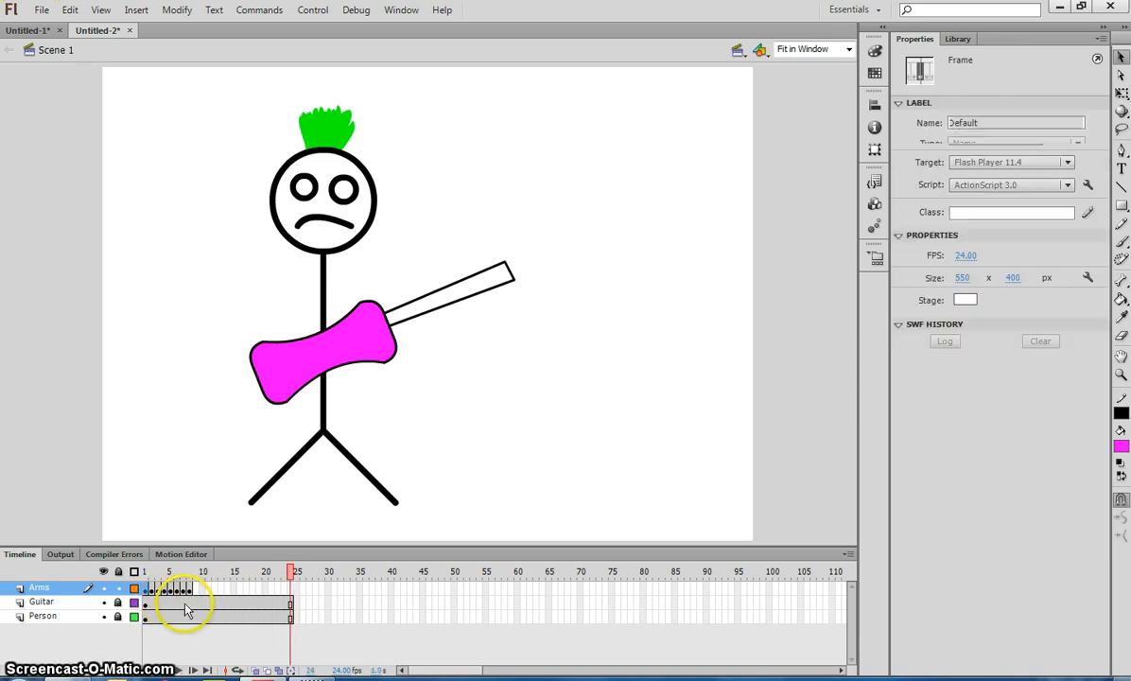
{"action": "left_click", "coordinate": [187, 602]}
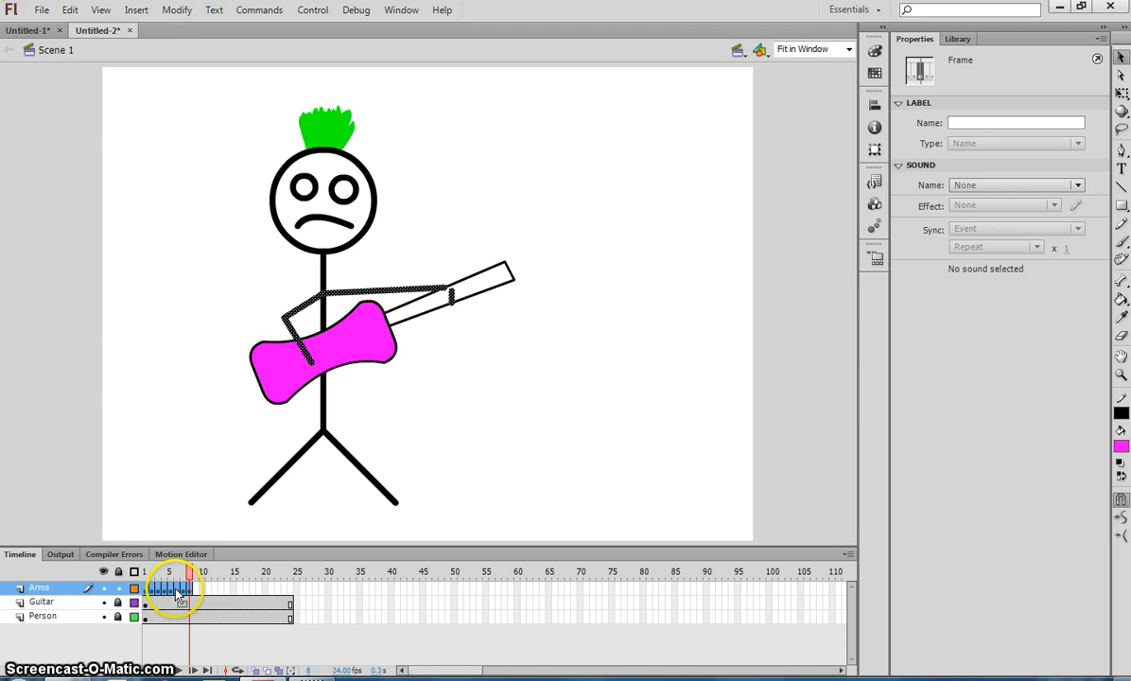
Copy the strumming frames and paste them after the first set to reach frame 24
{"action": "right_click", "coordinate": [174, 587]}
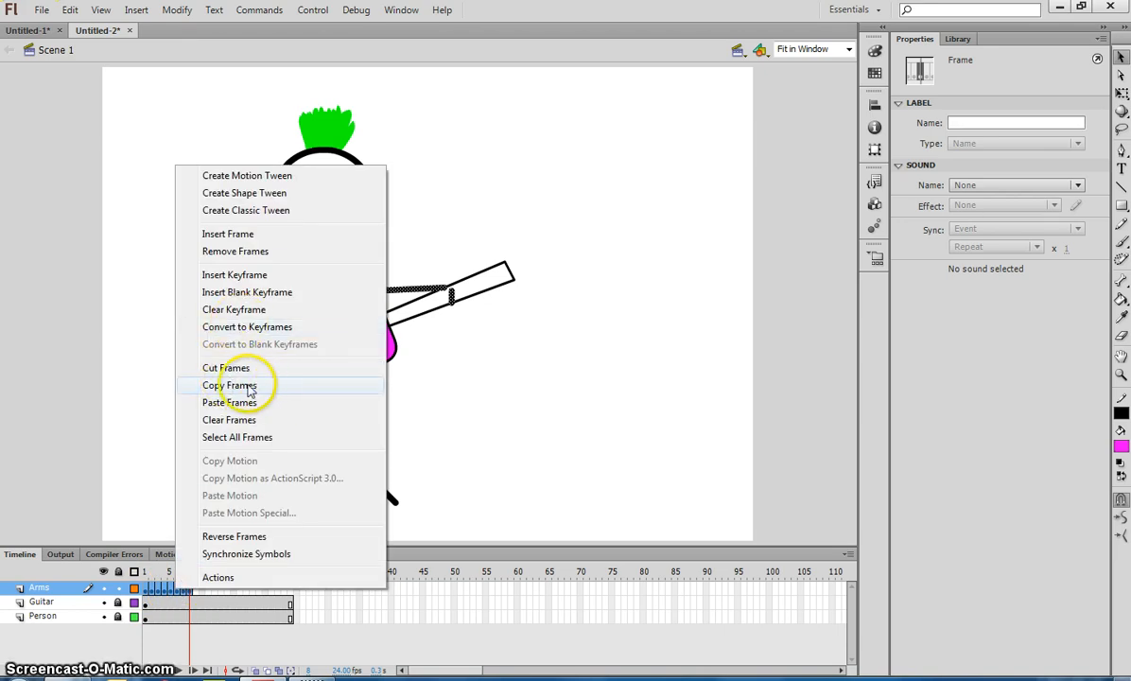
{"action": "left_click", "coordinate": [231, 386]}
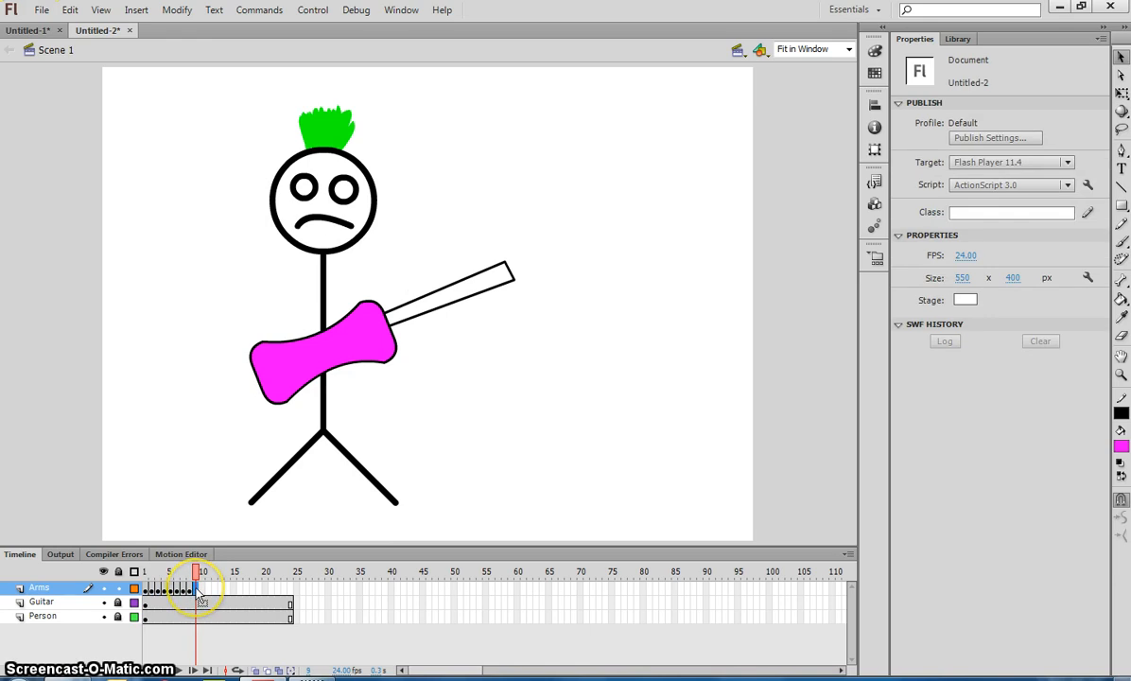
{"action": "right_click", "coordinate": [196, 588]}
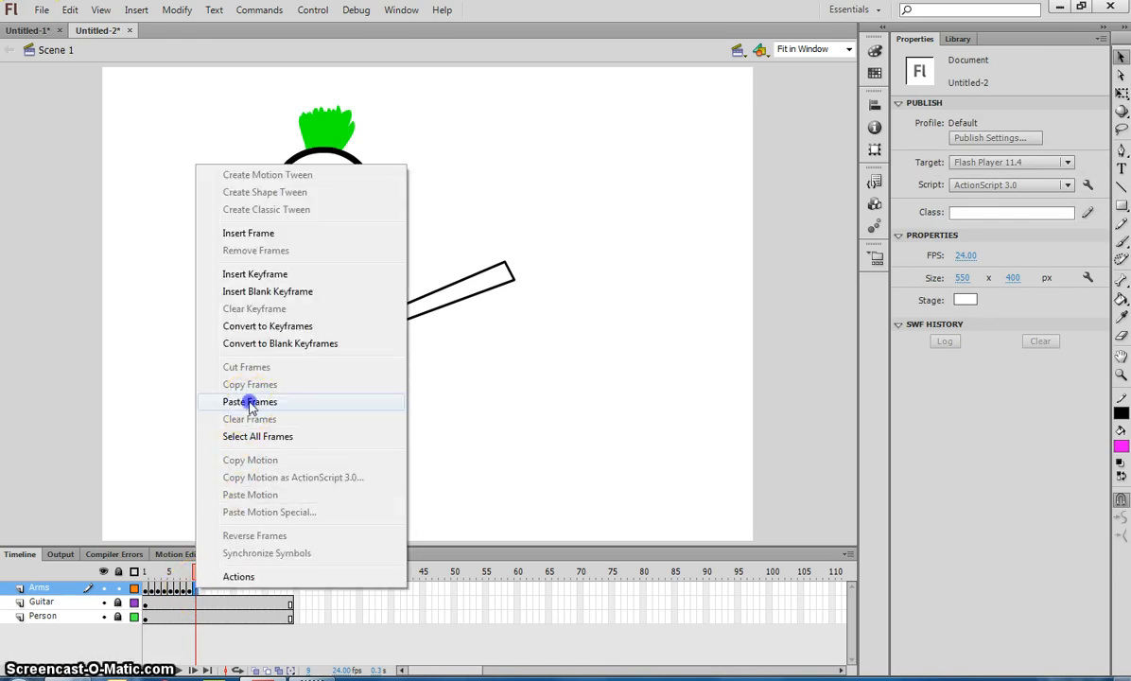
{"action": "left_click", "coordinate": [250, 401]}
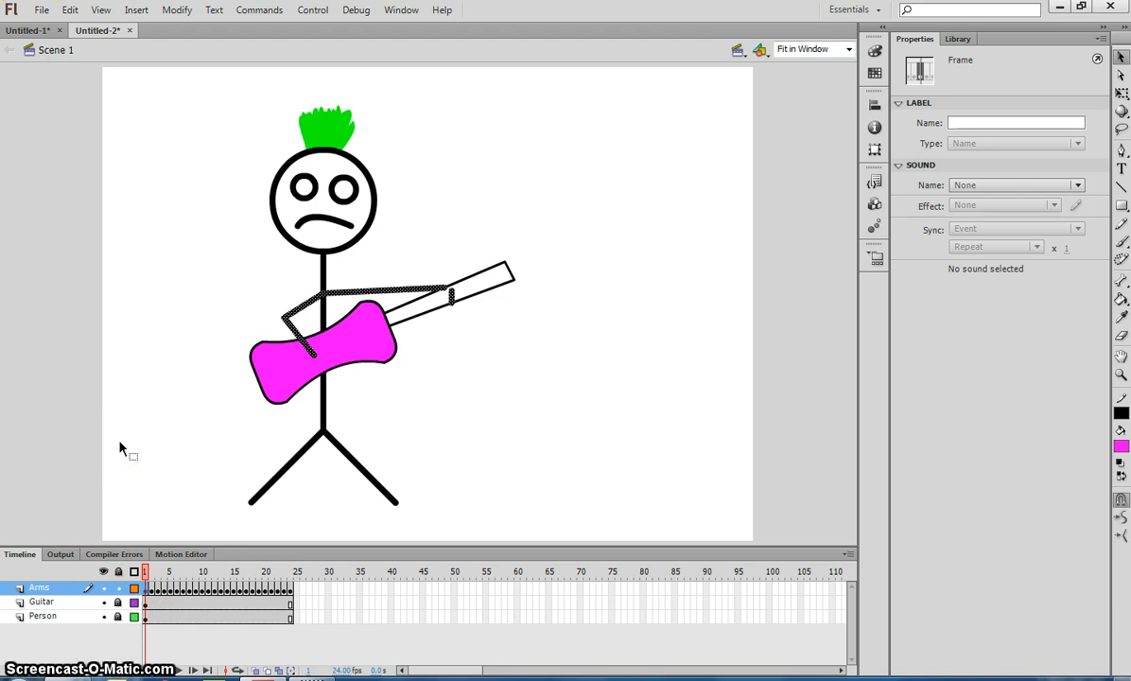
Test the movie so the rocker's strumming arm plays as a SWF preview
{"action": "left_click", "coordinate": [291, 571]}
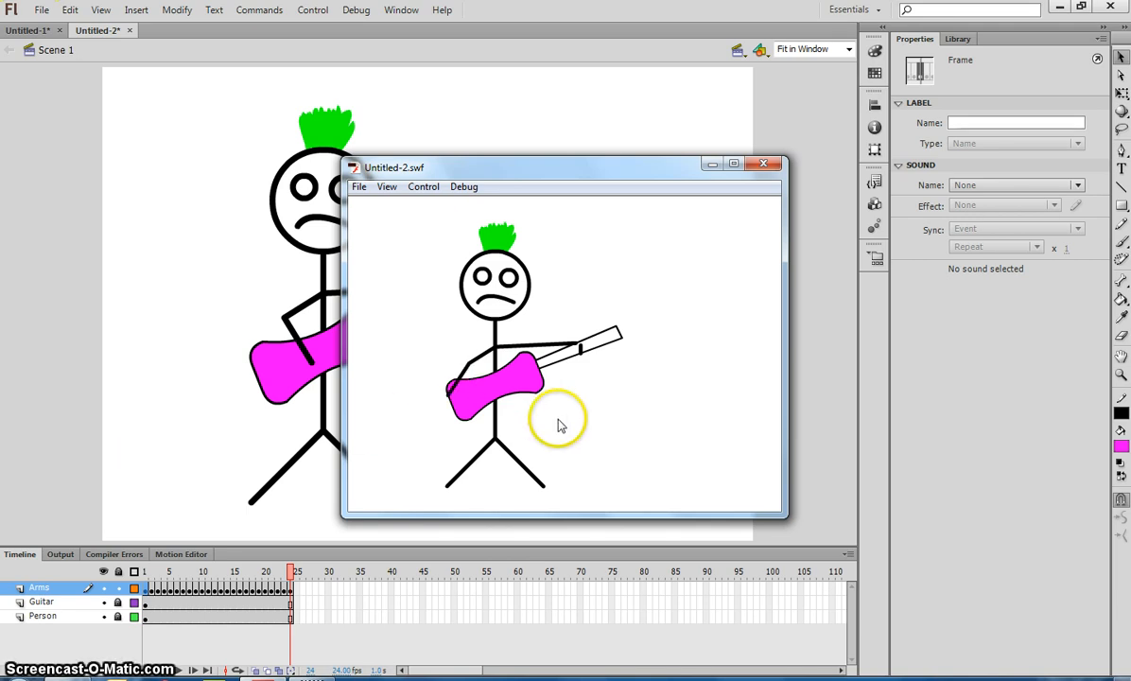
{"action": "left_click", "coordinate": [764, 163]}
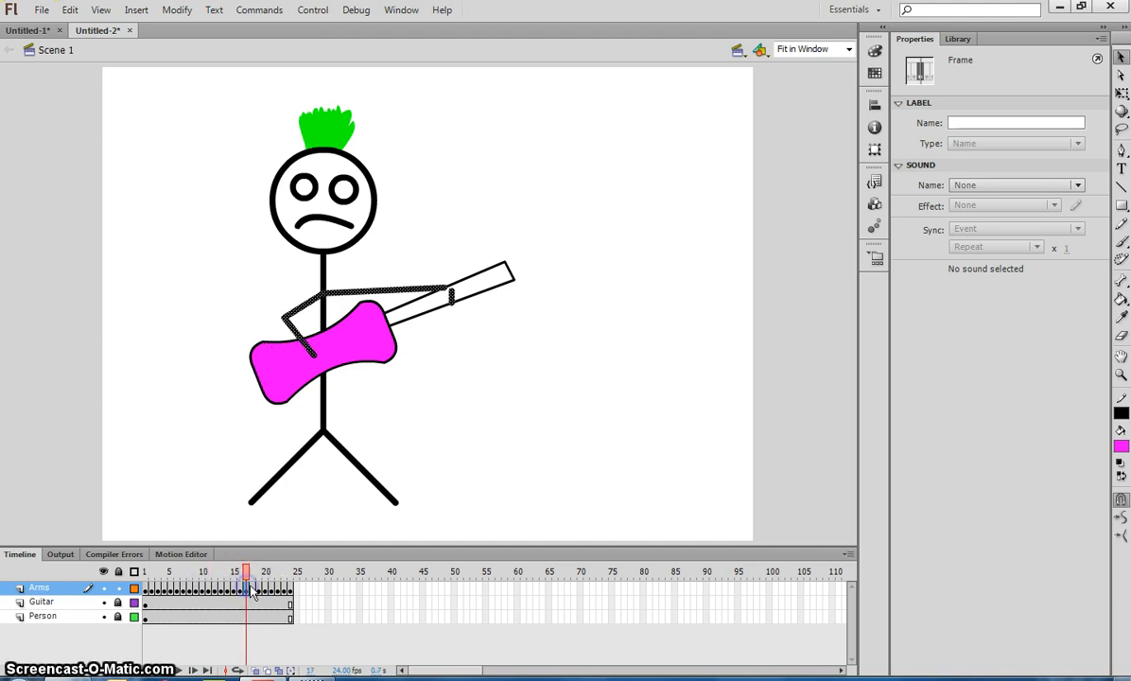
{"action": "left_click", "coordinate": [254, 571]}
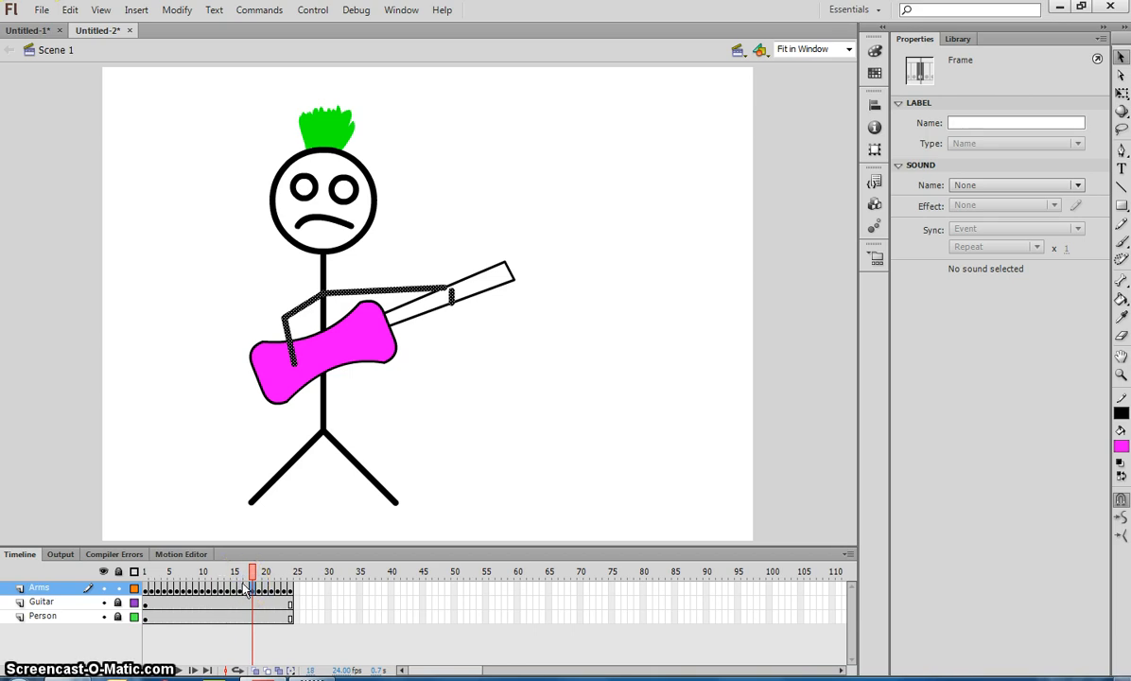